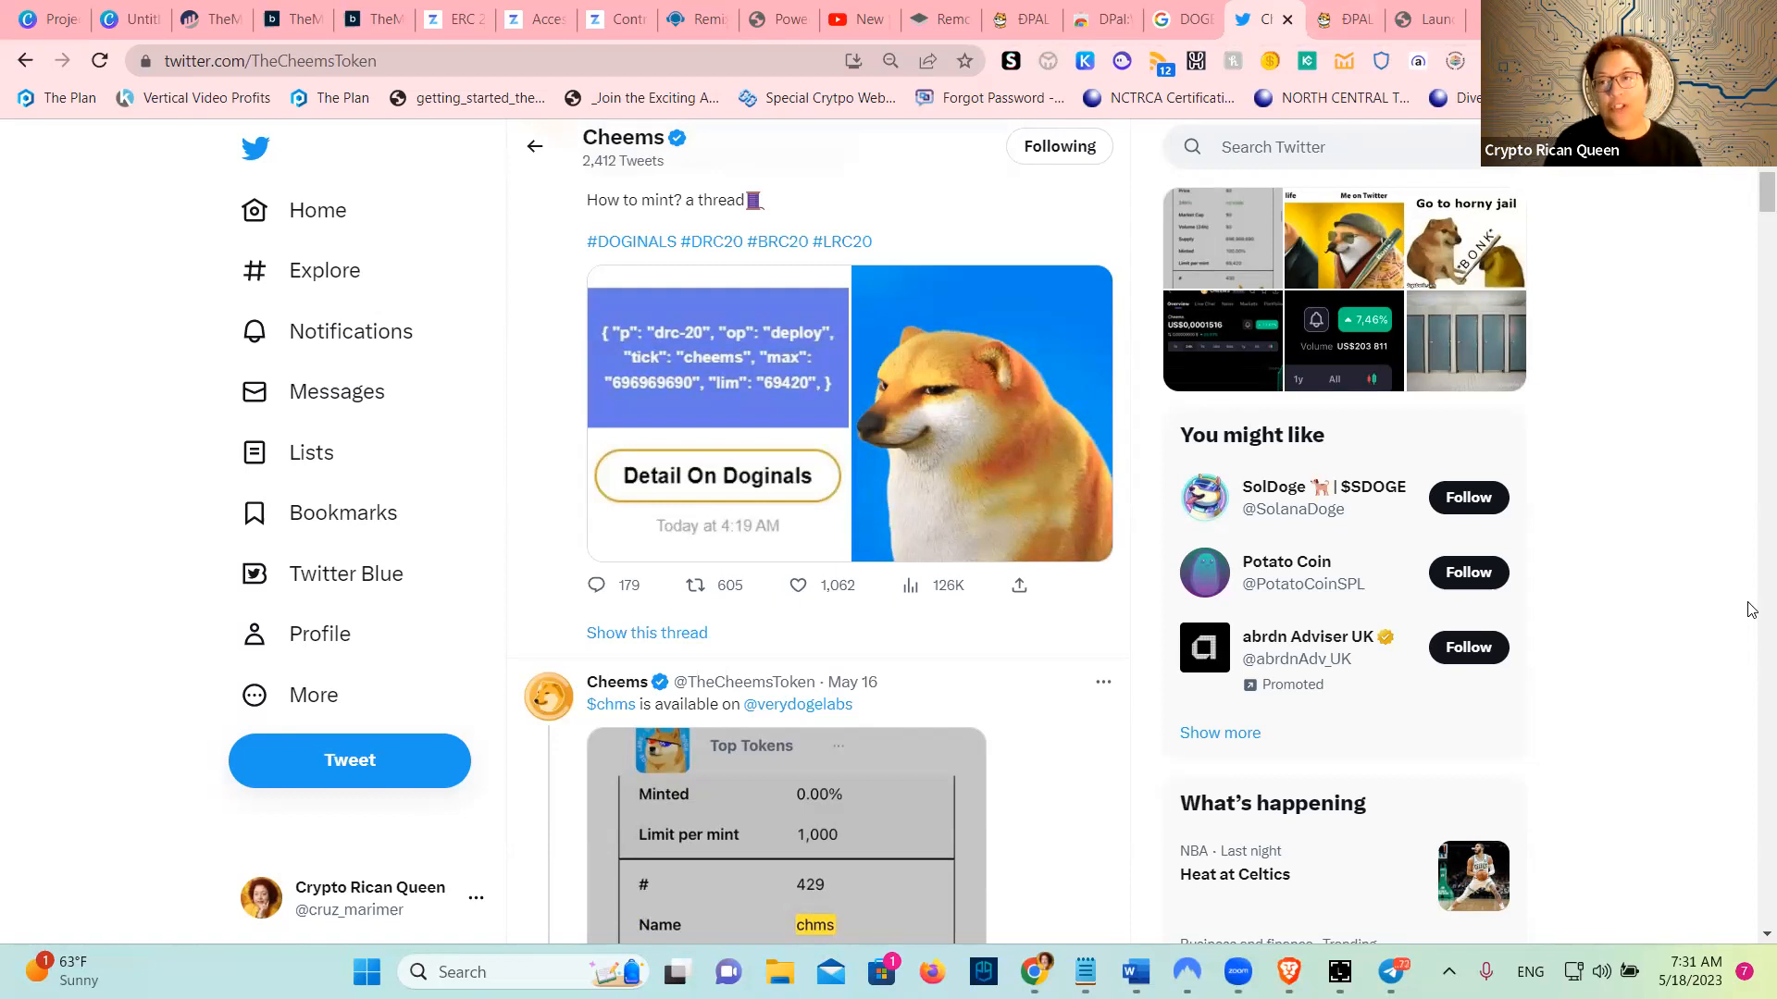
mouse_move(1751, 687)
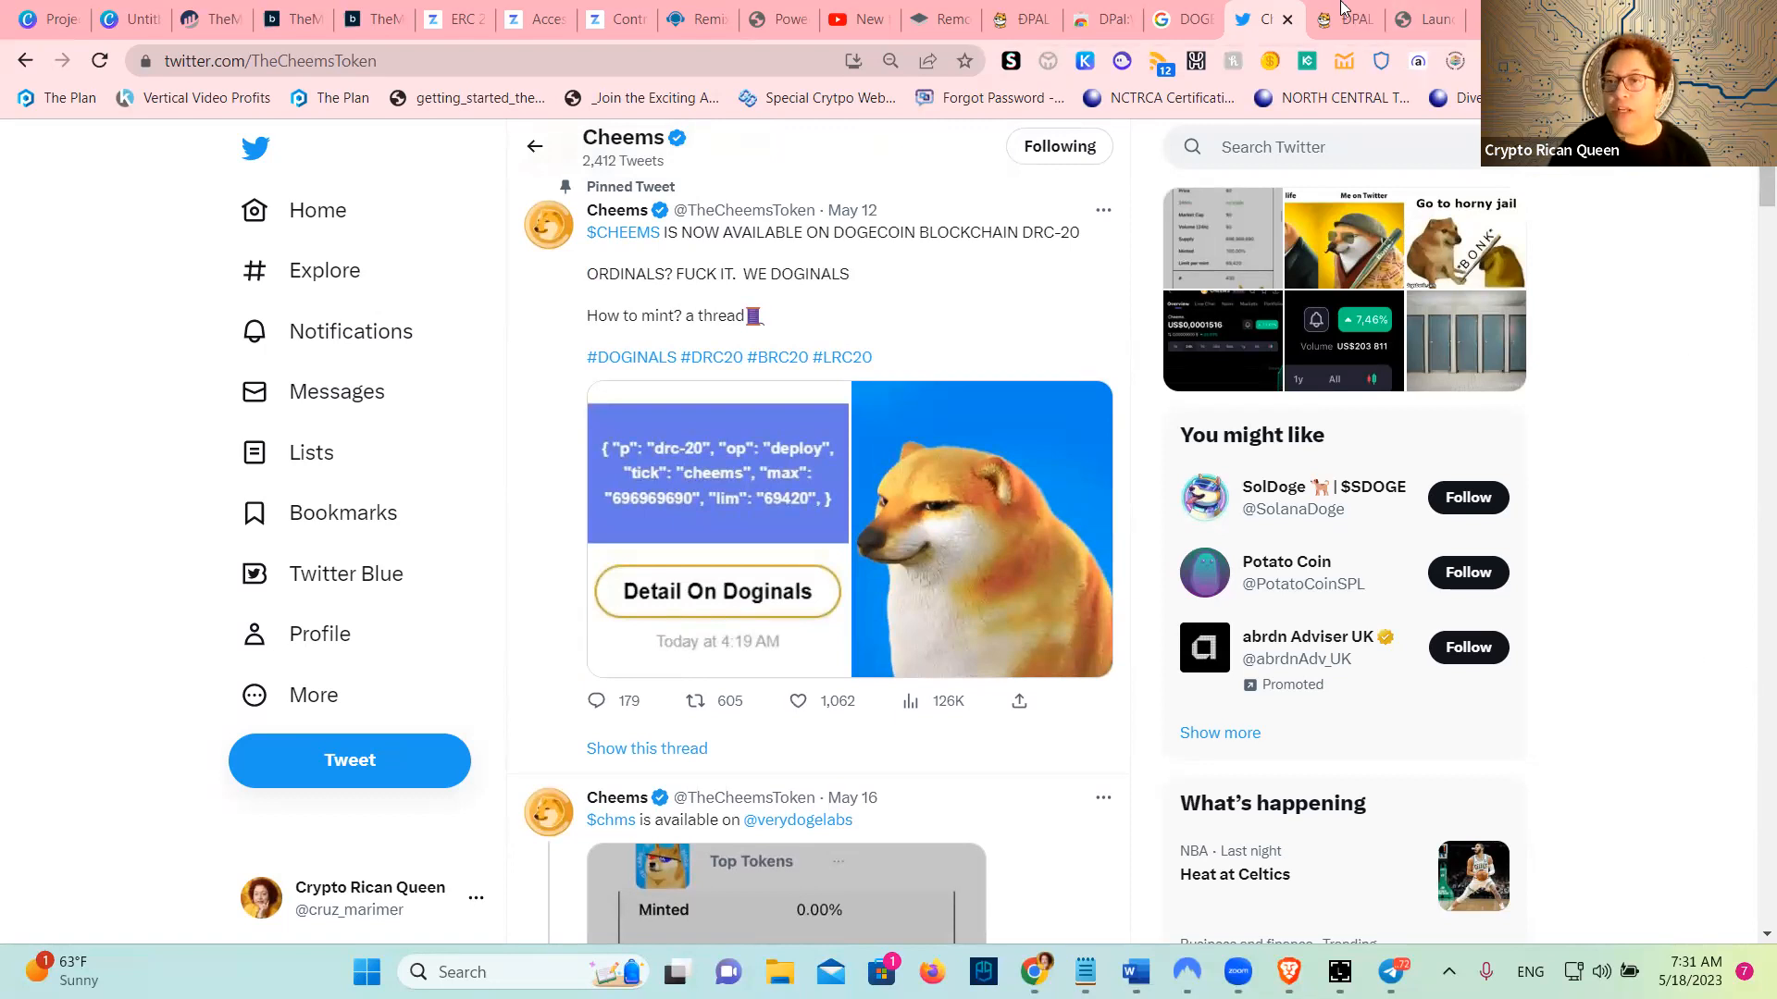
Switch to DPal Wallet, start a new wallet and enter its password
click(1343, 19)
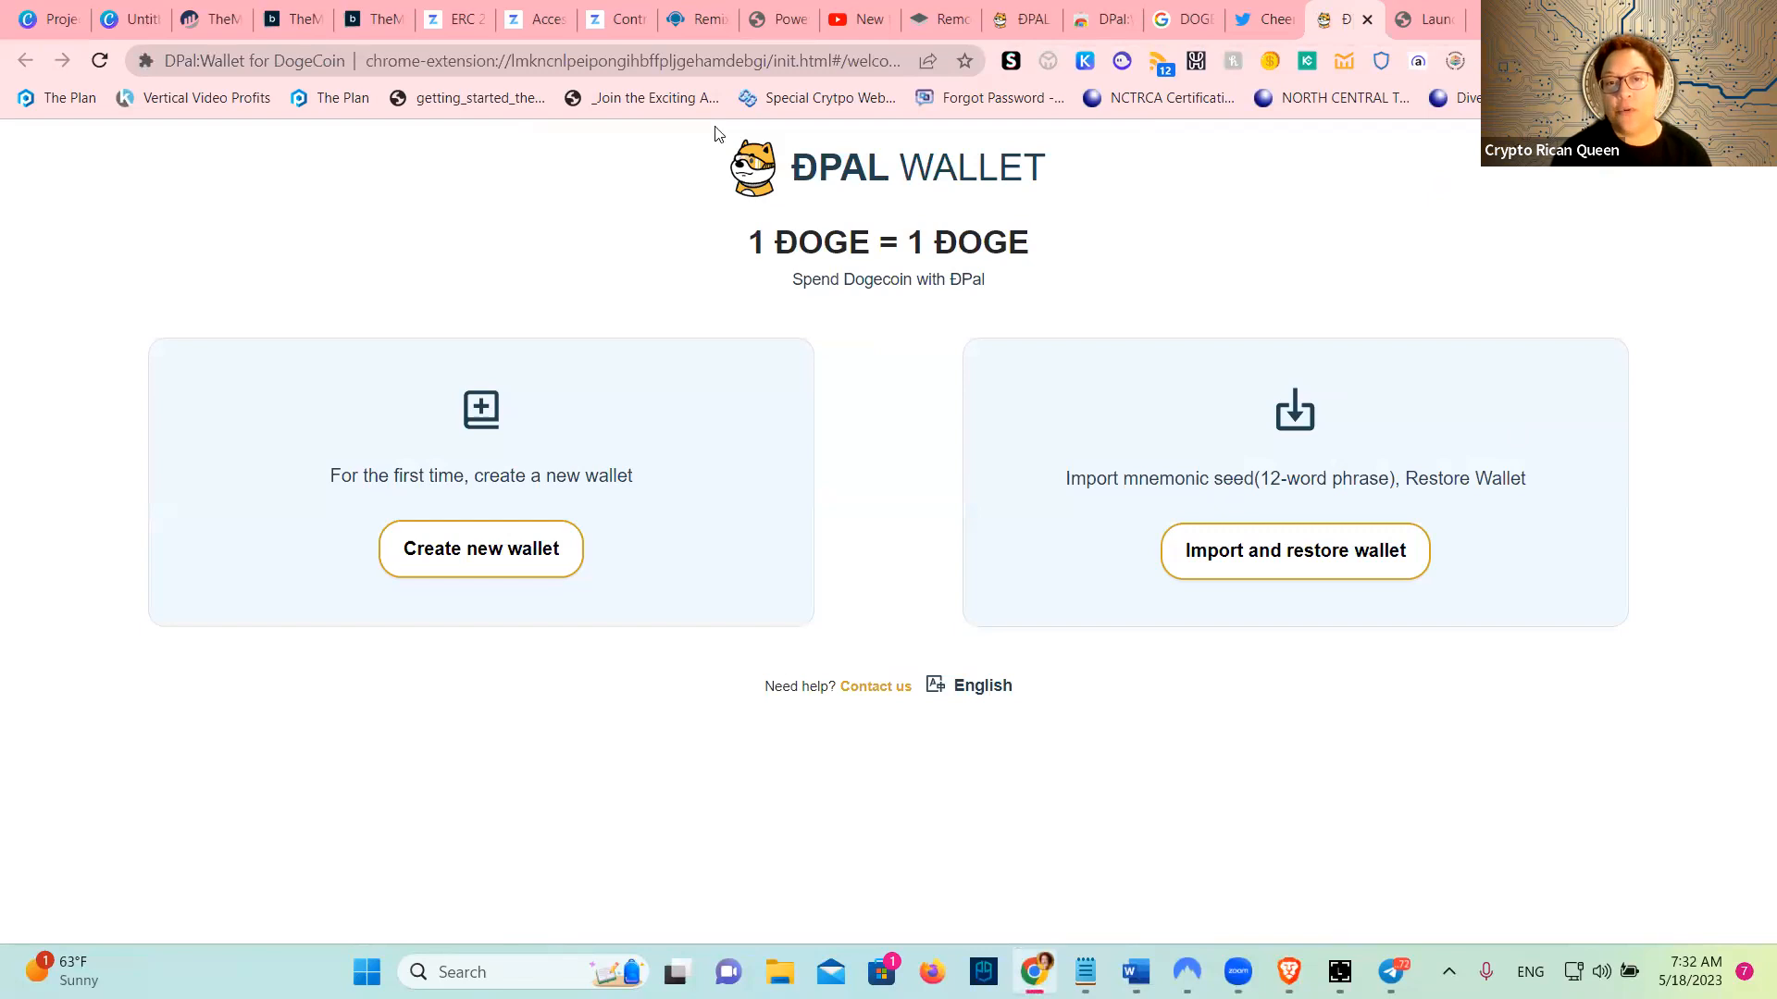
mouse_move(903, 220)
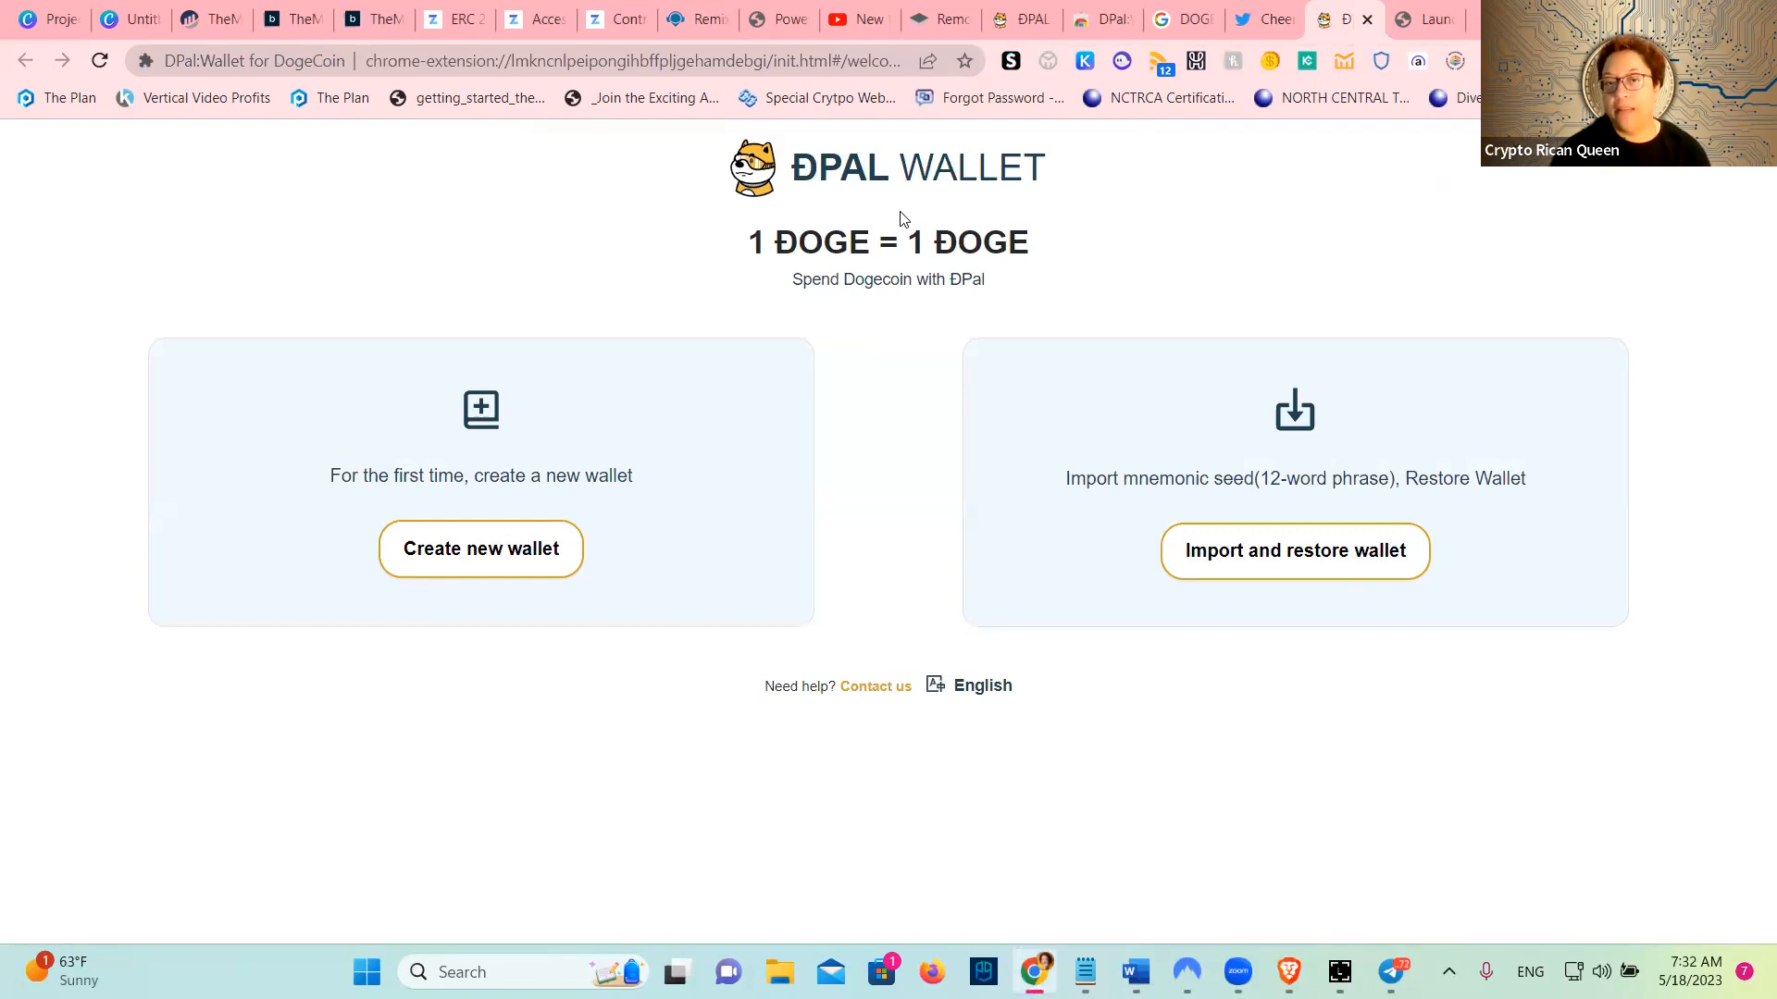
mouse_move(1021, 259)
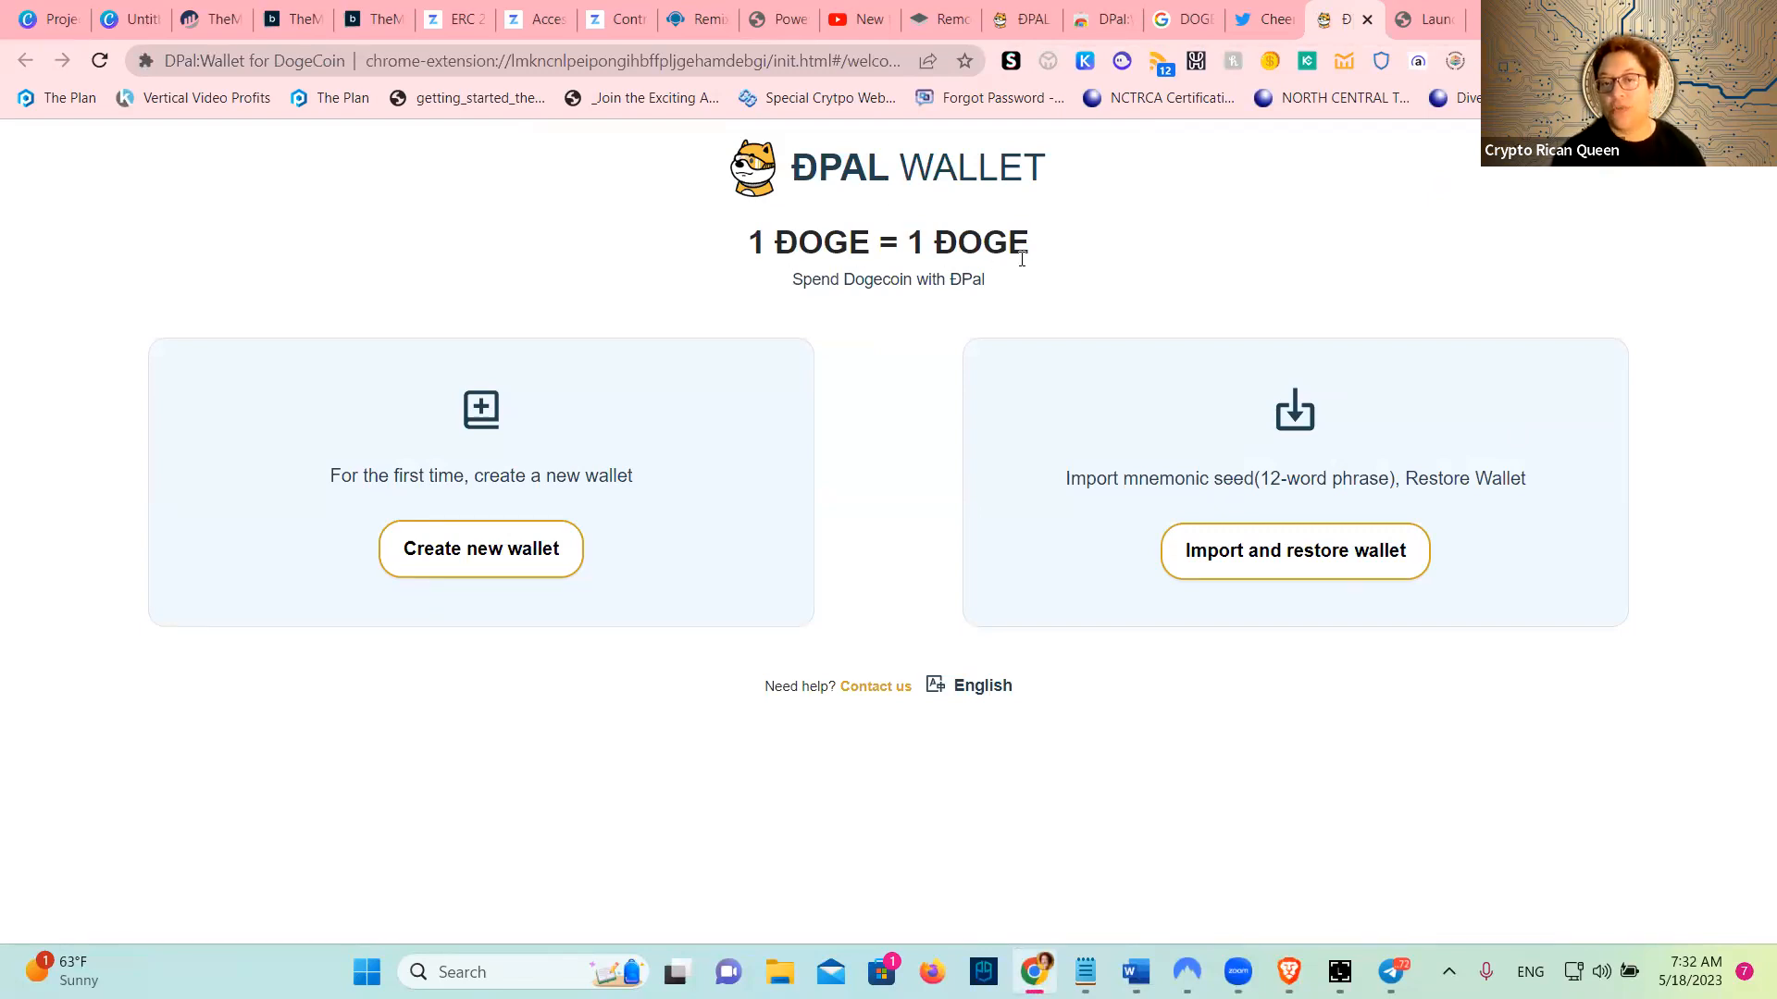
mouse_move(1010, 300)
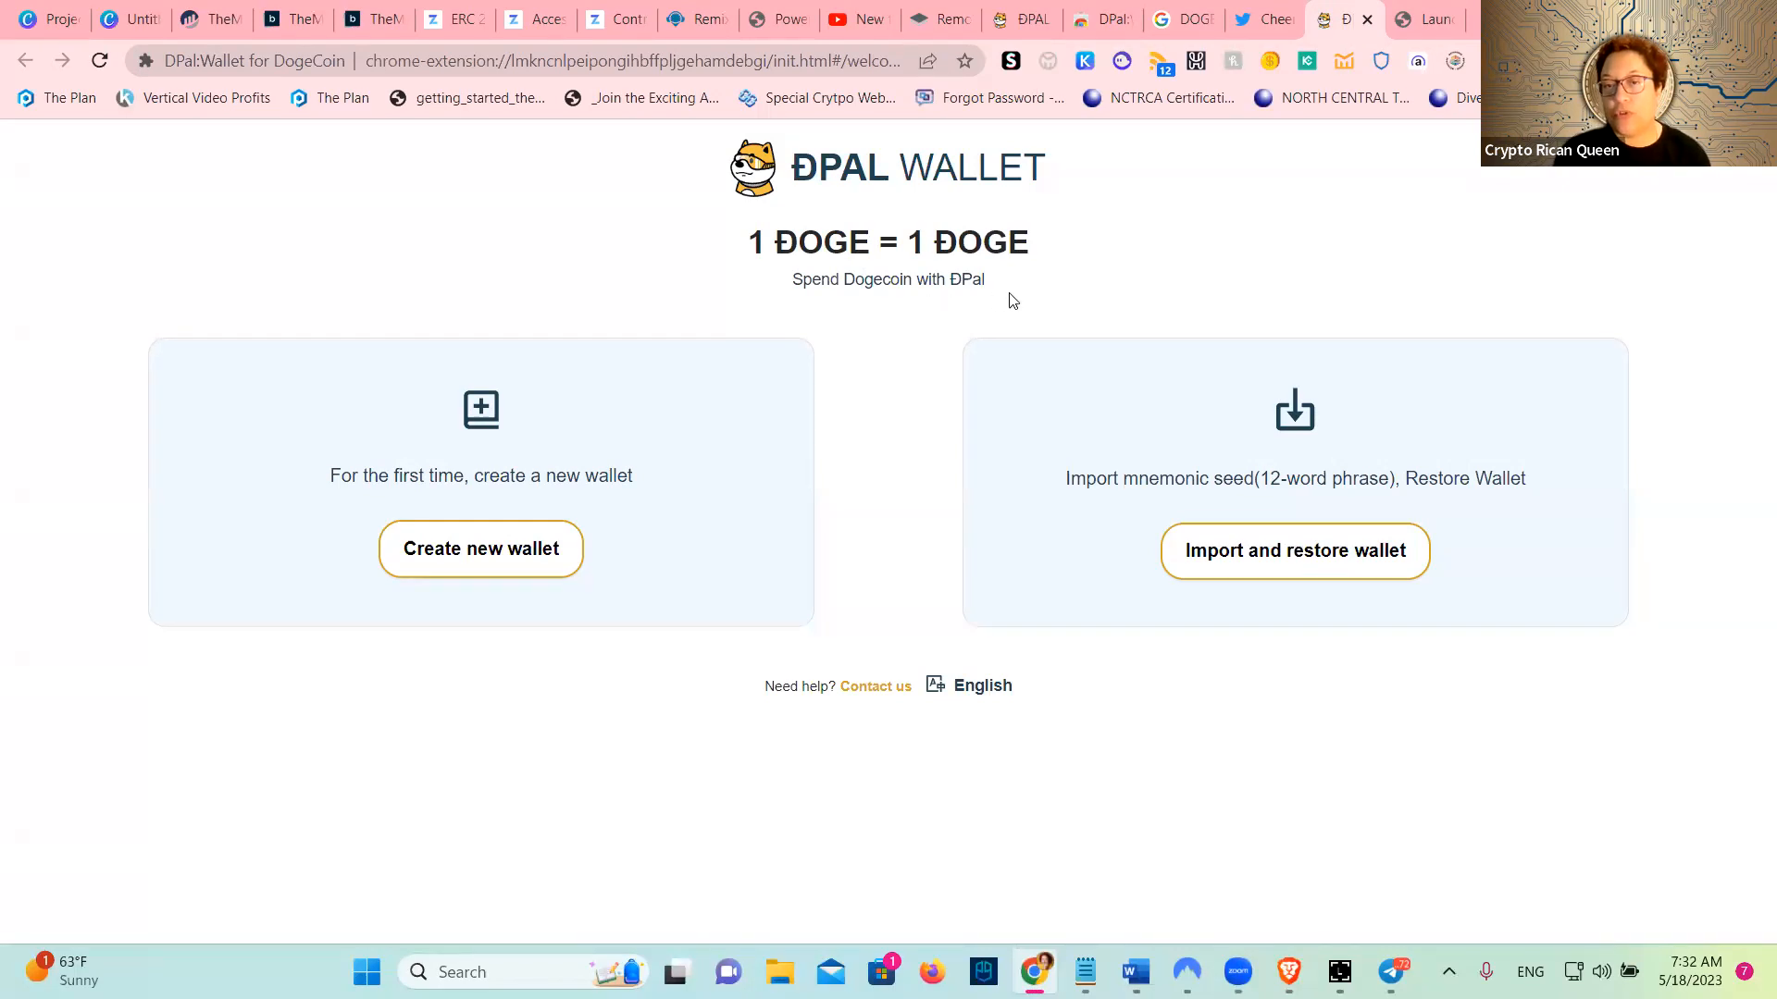
mouse_move(480, 549)
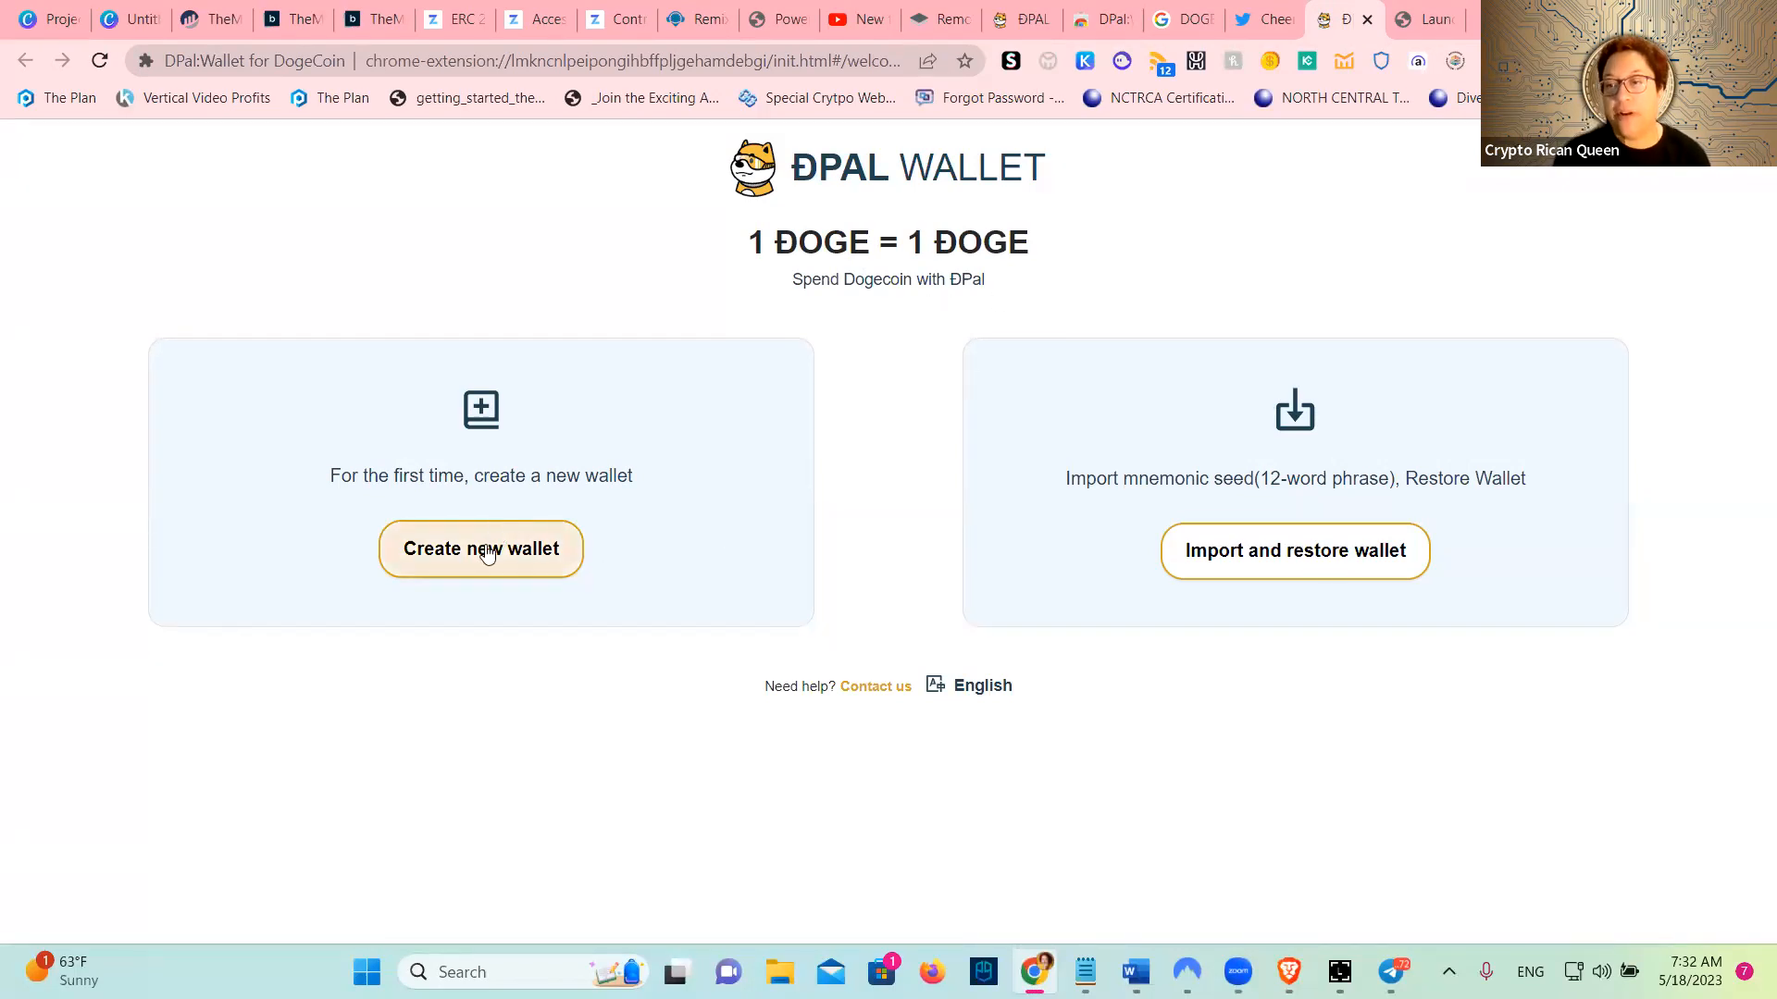
click(480, 548)
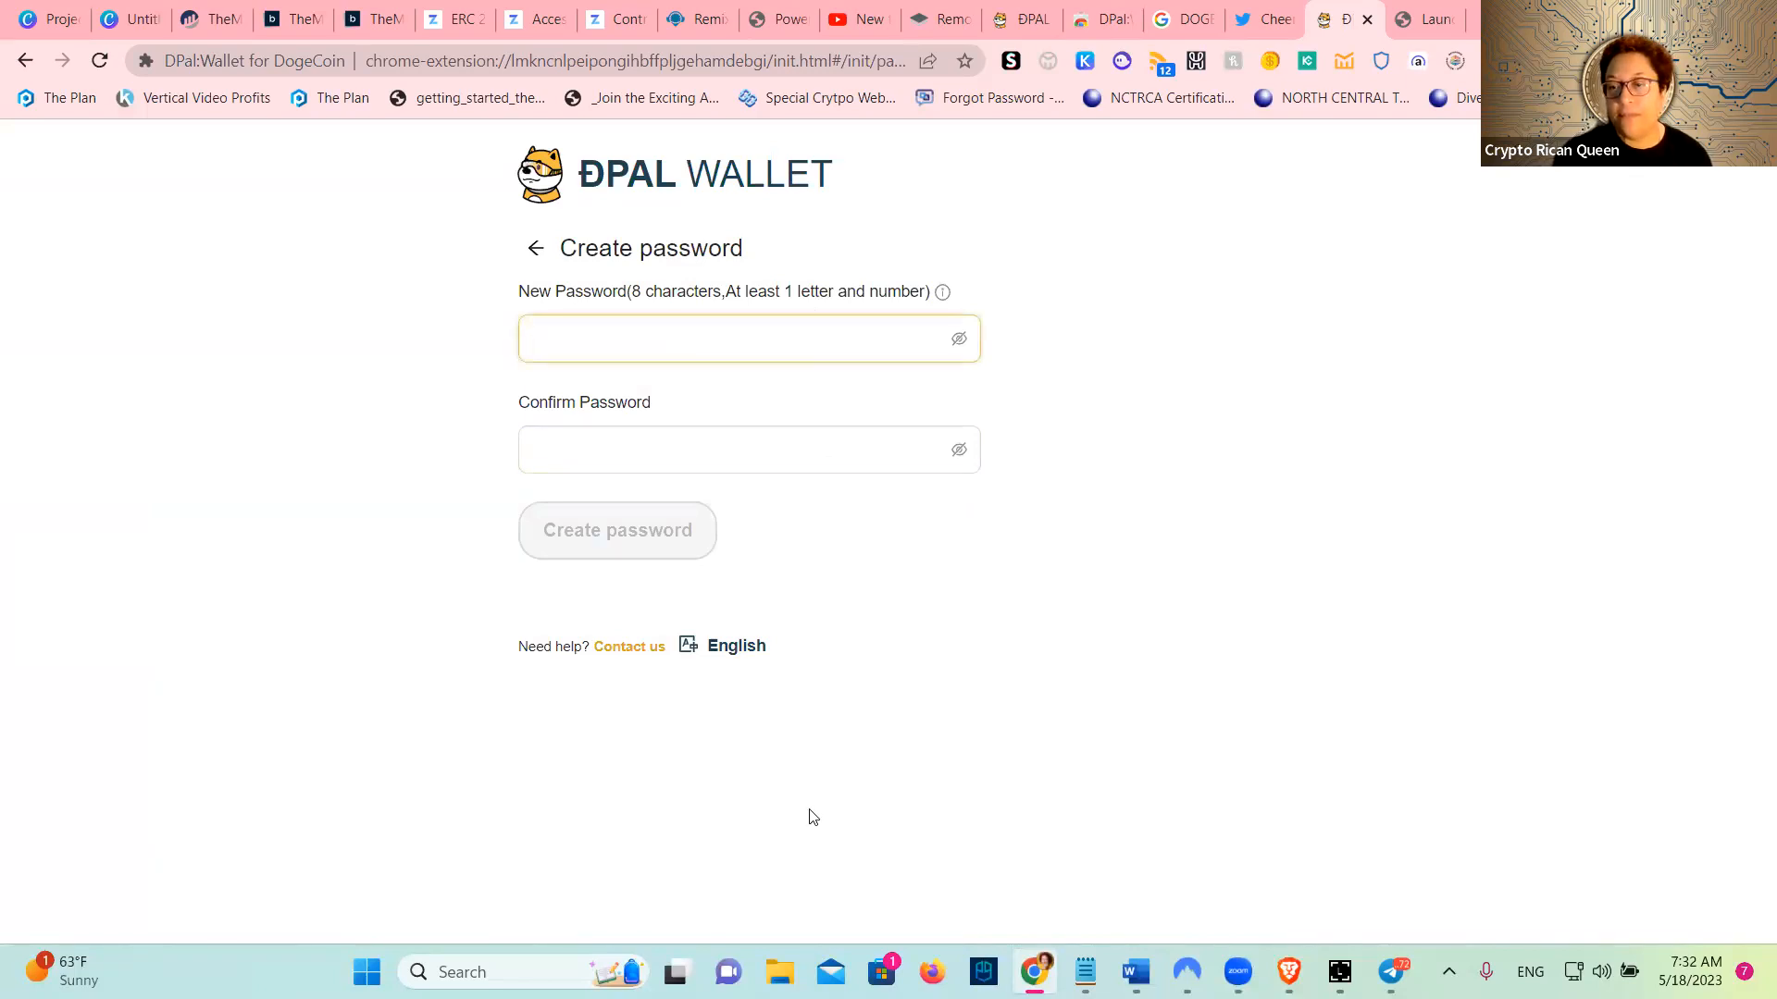
click(616, 529)
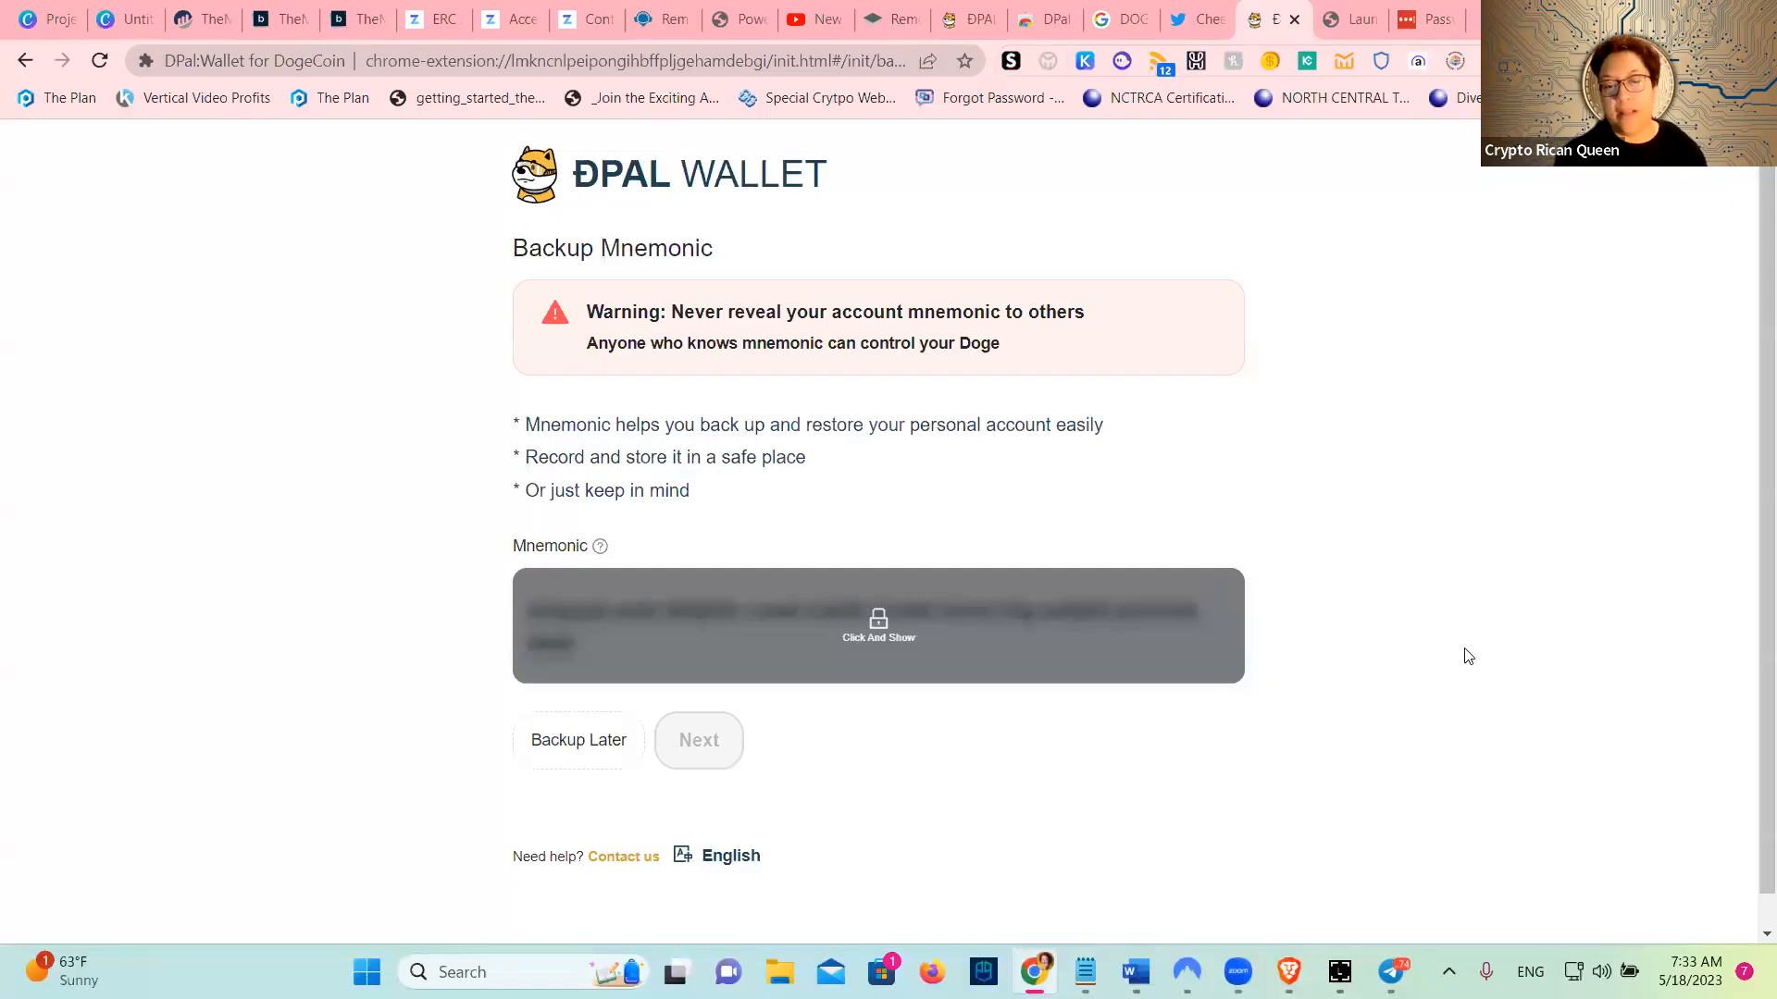
mouse_move(1389, 680)
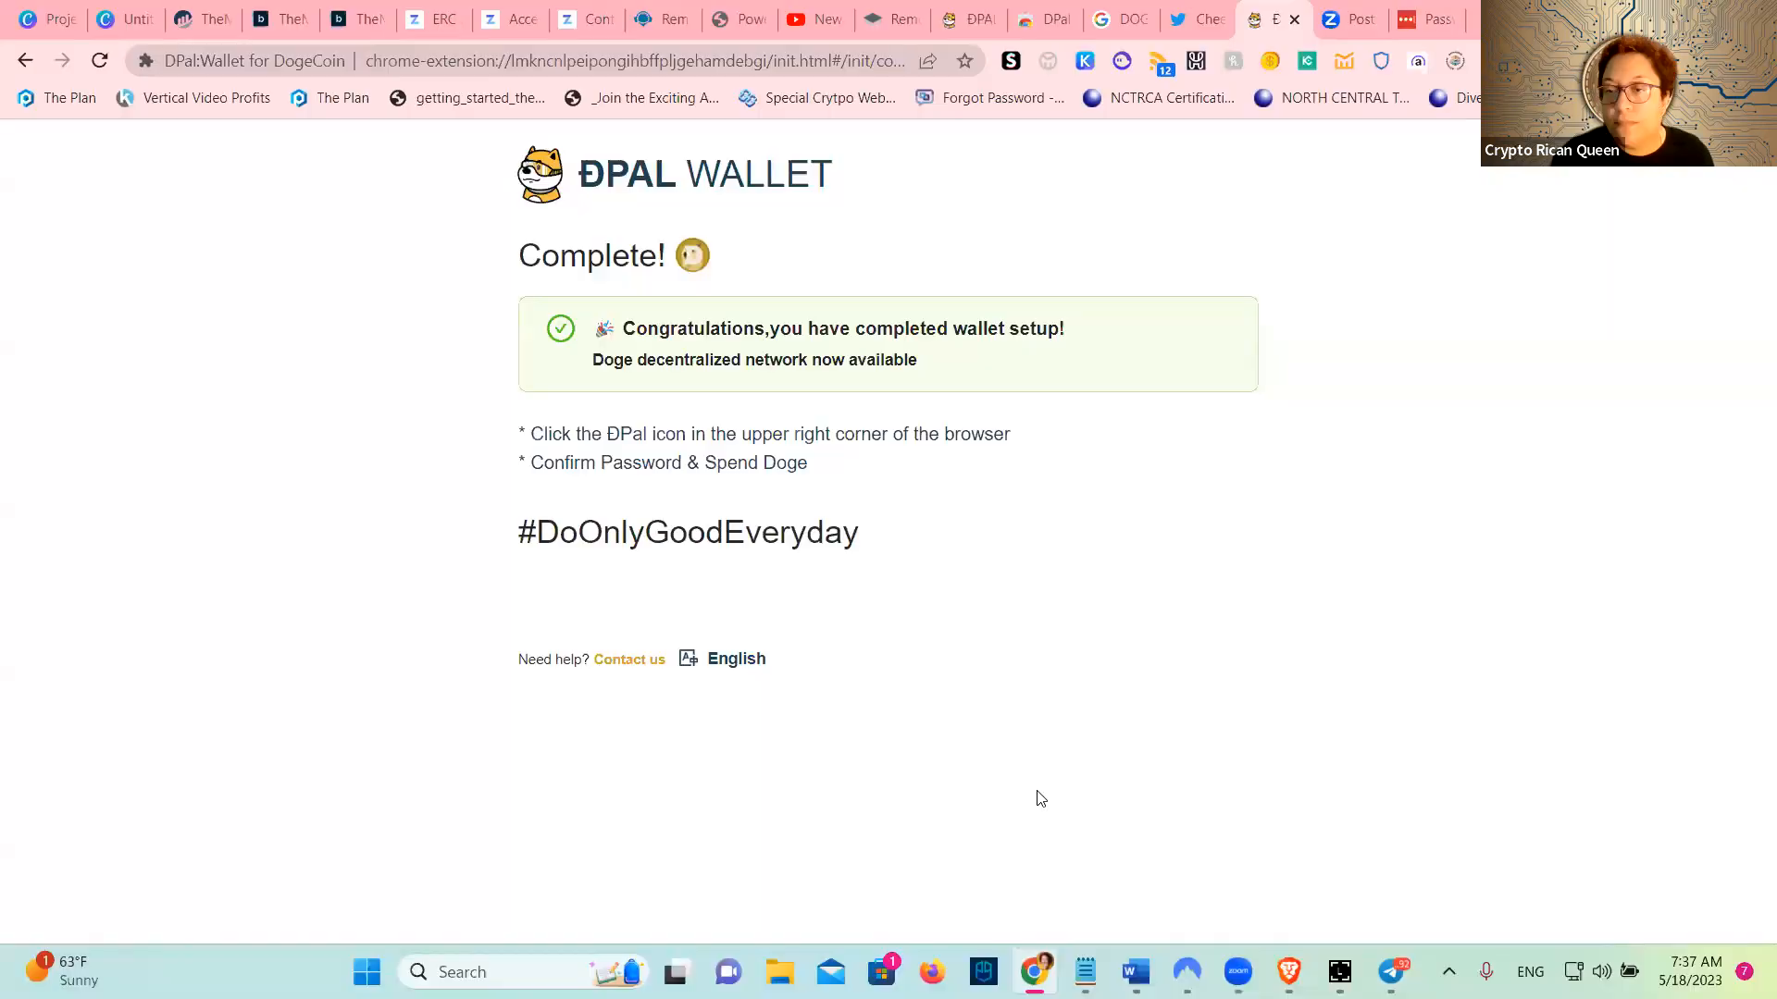
mouse_move(1091, 792)
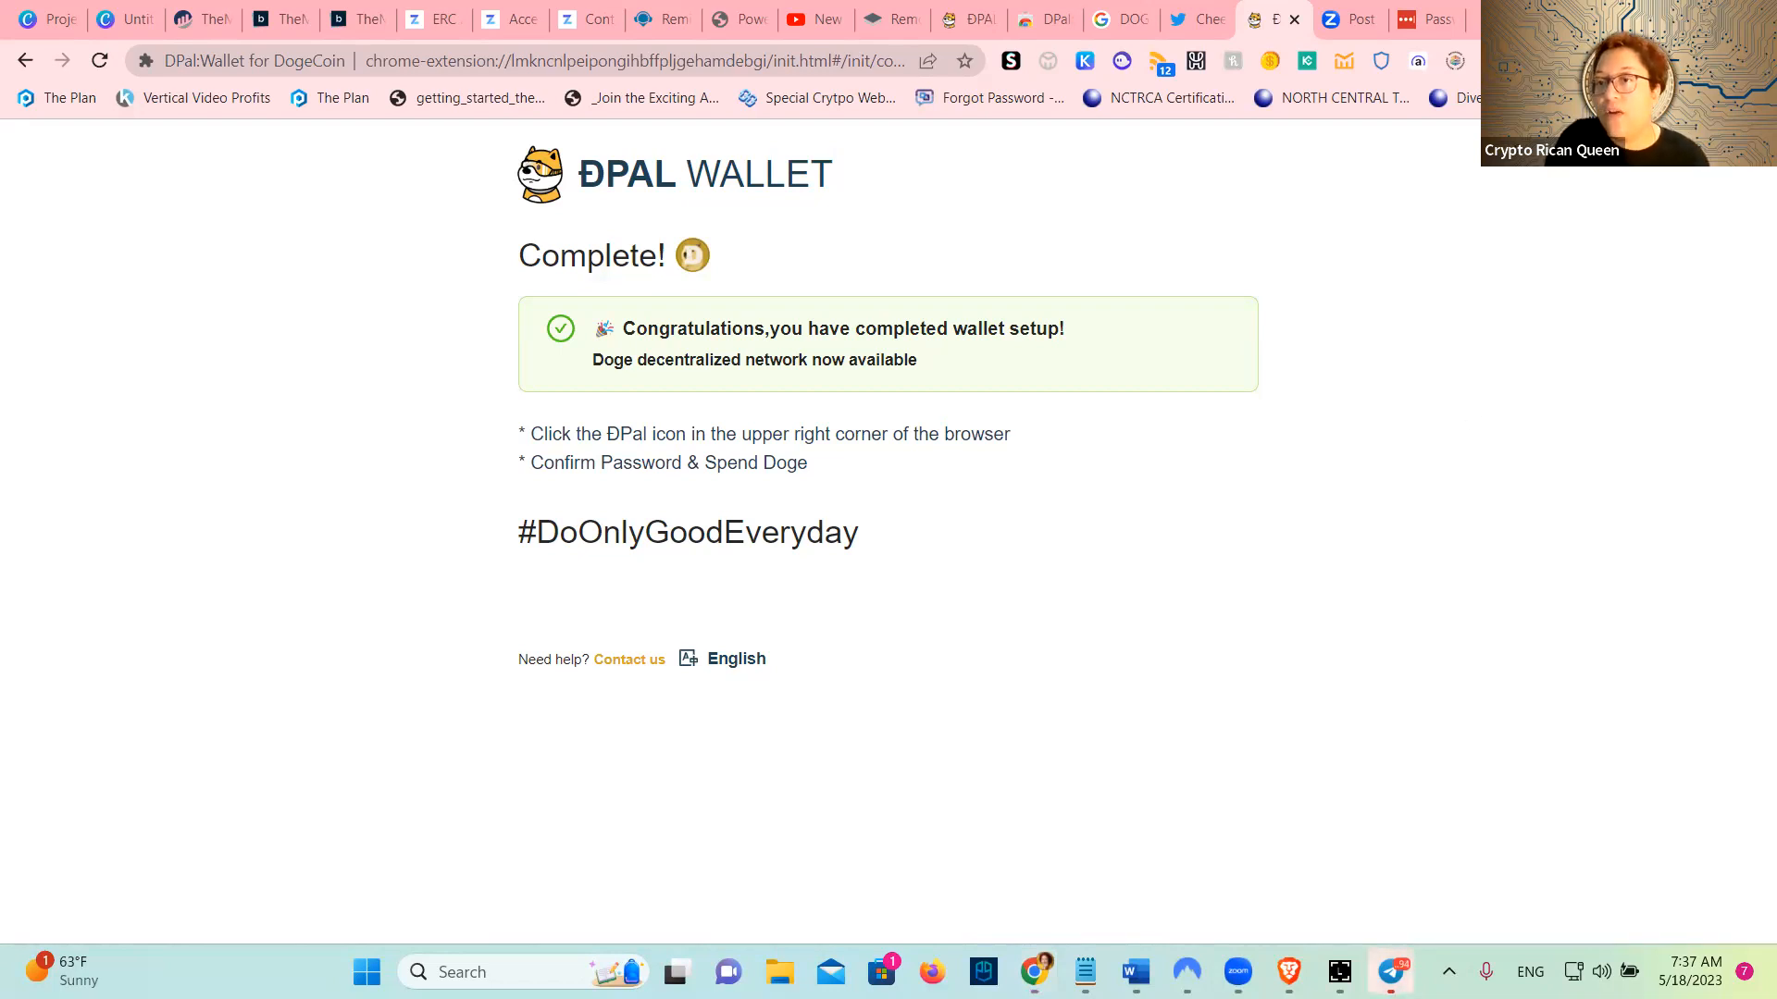
Unlock the DPal extension with the password and wait for the incoming +100 Ð
click(1268, 61)
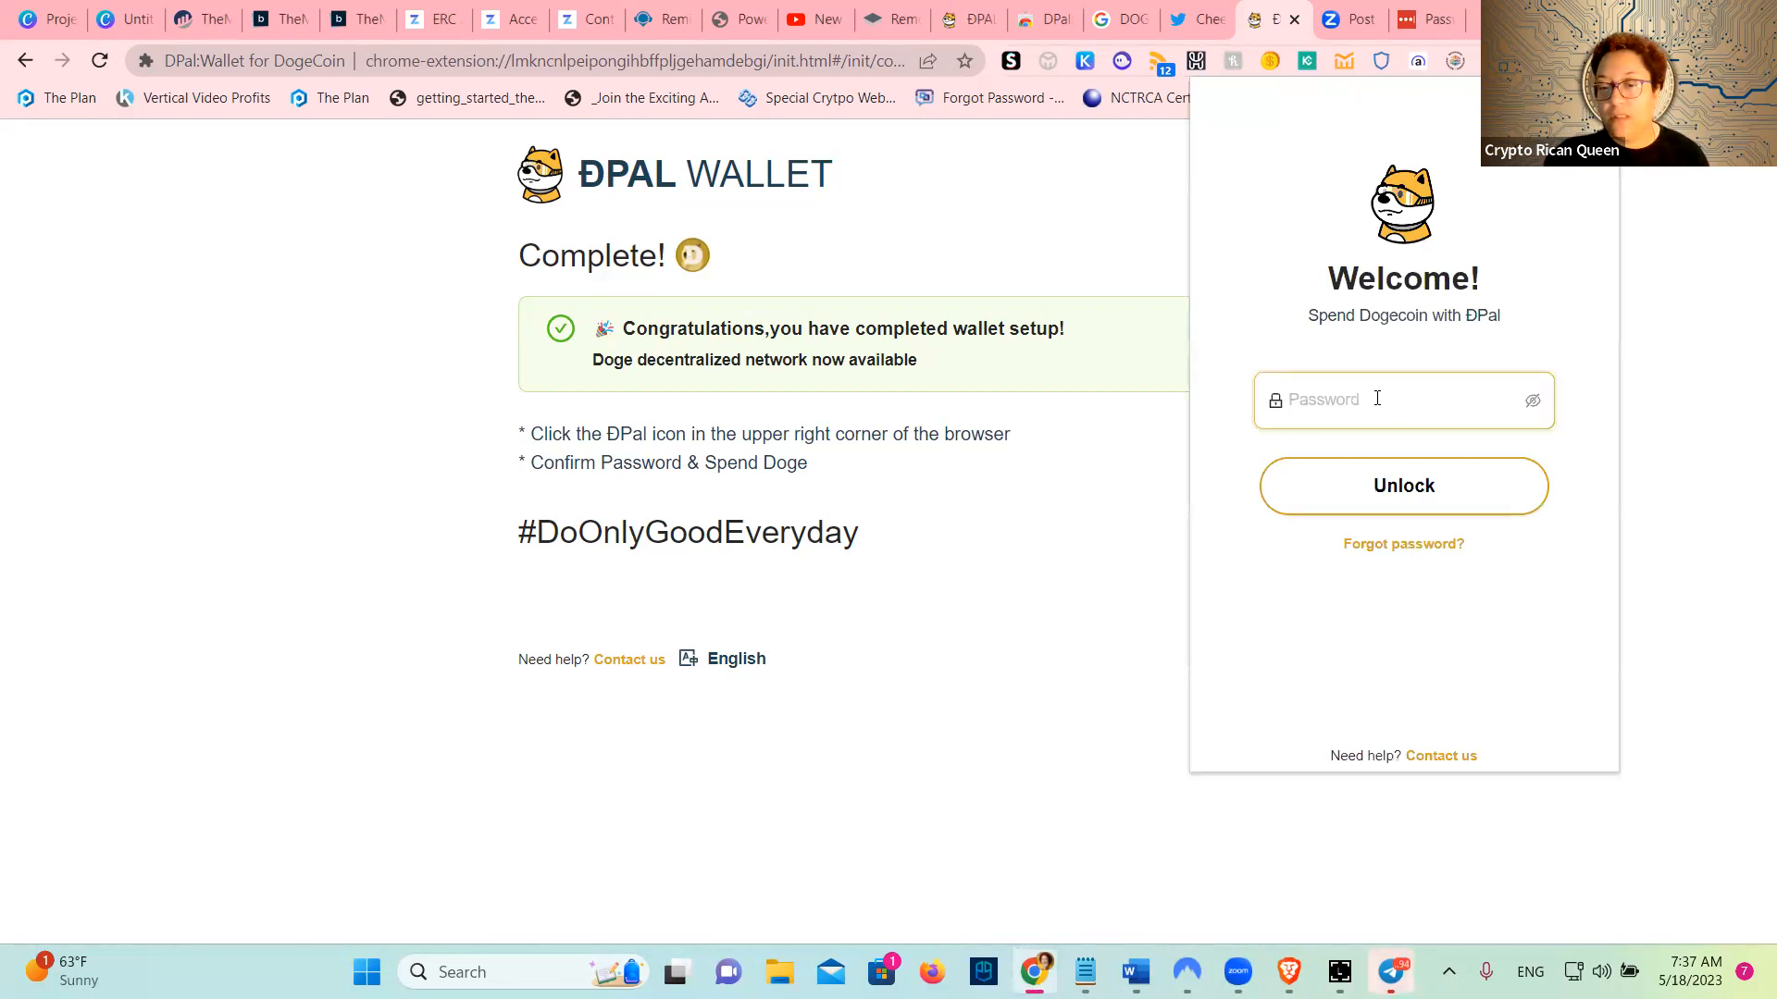
click(1403, 486)
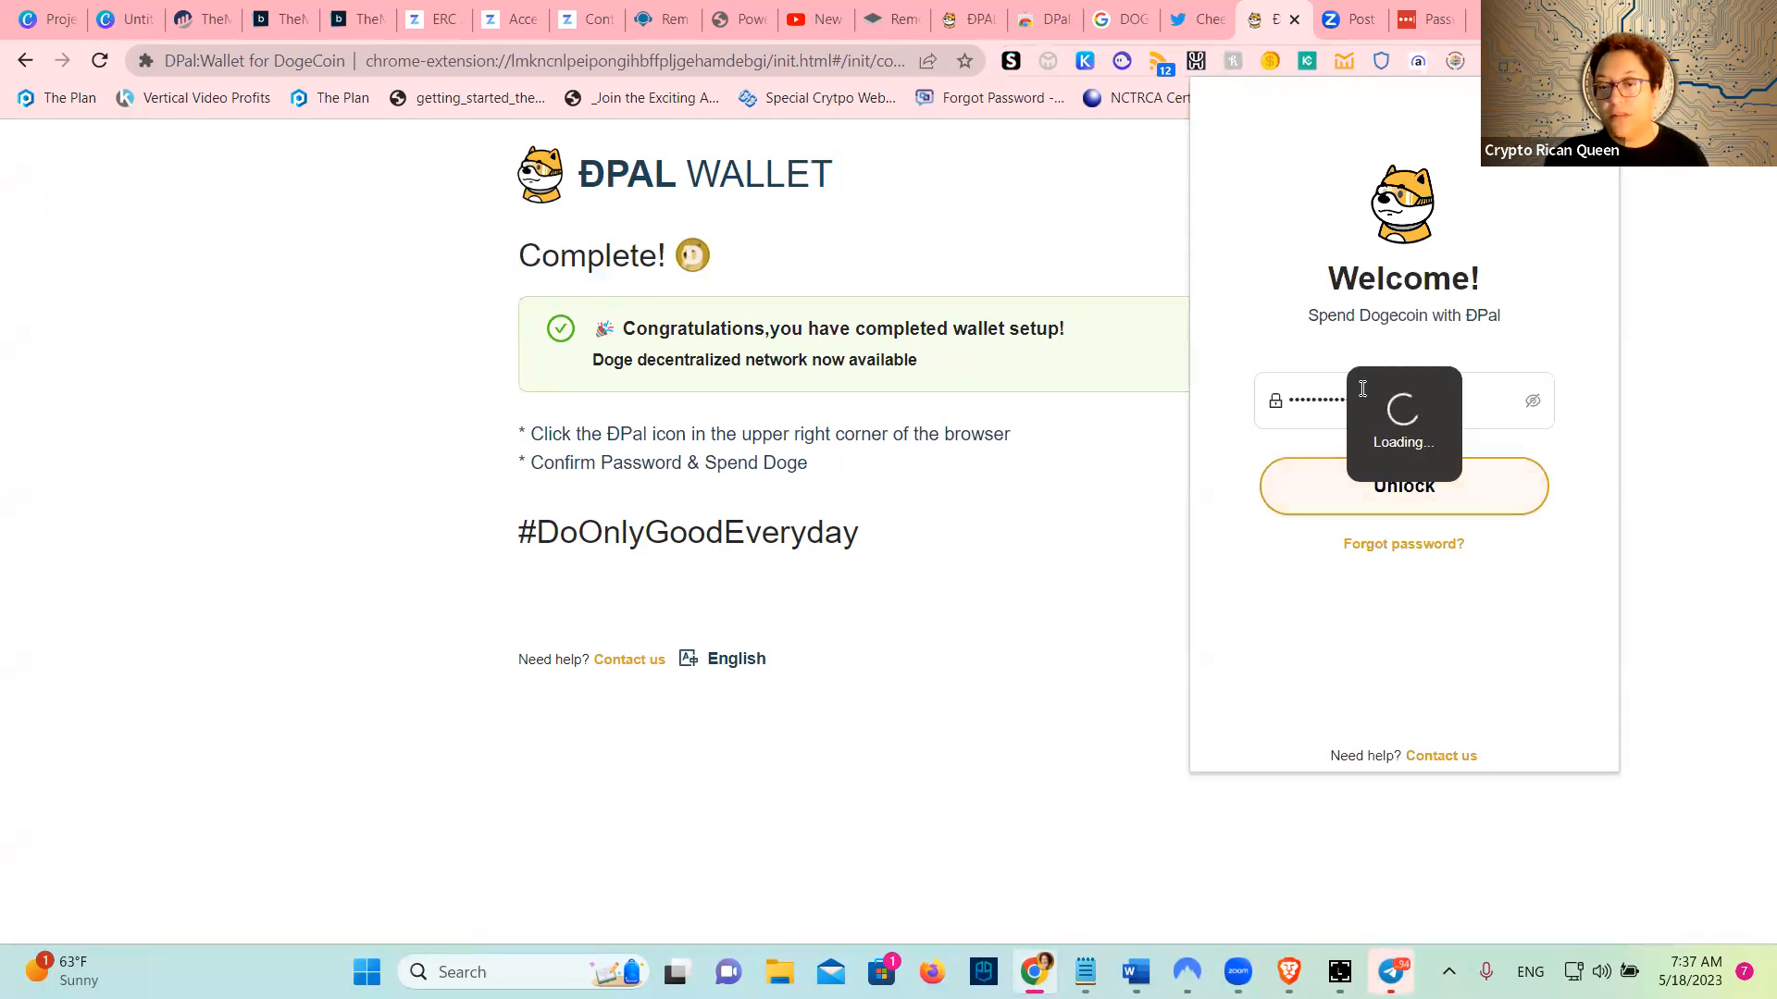
click(1403, 484)
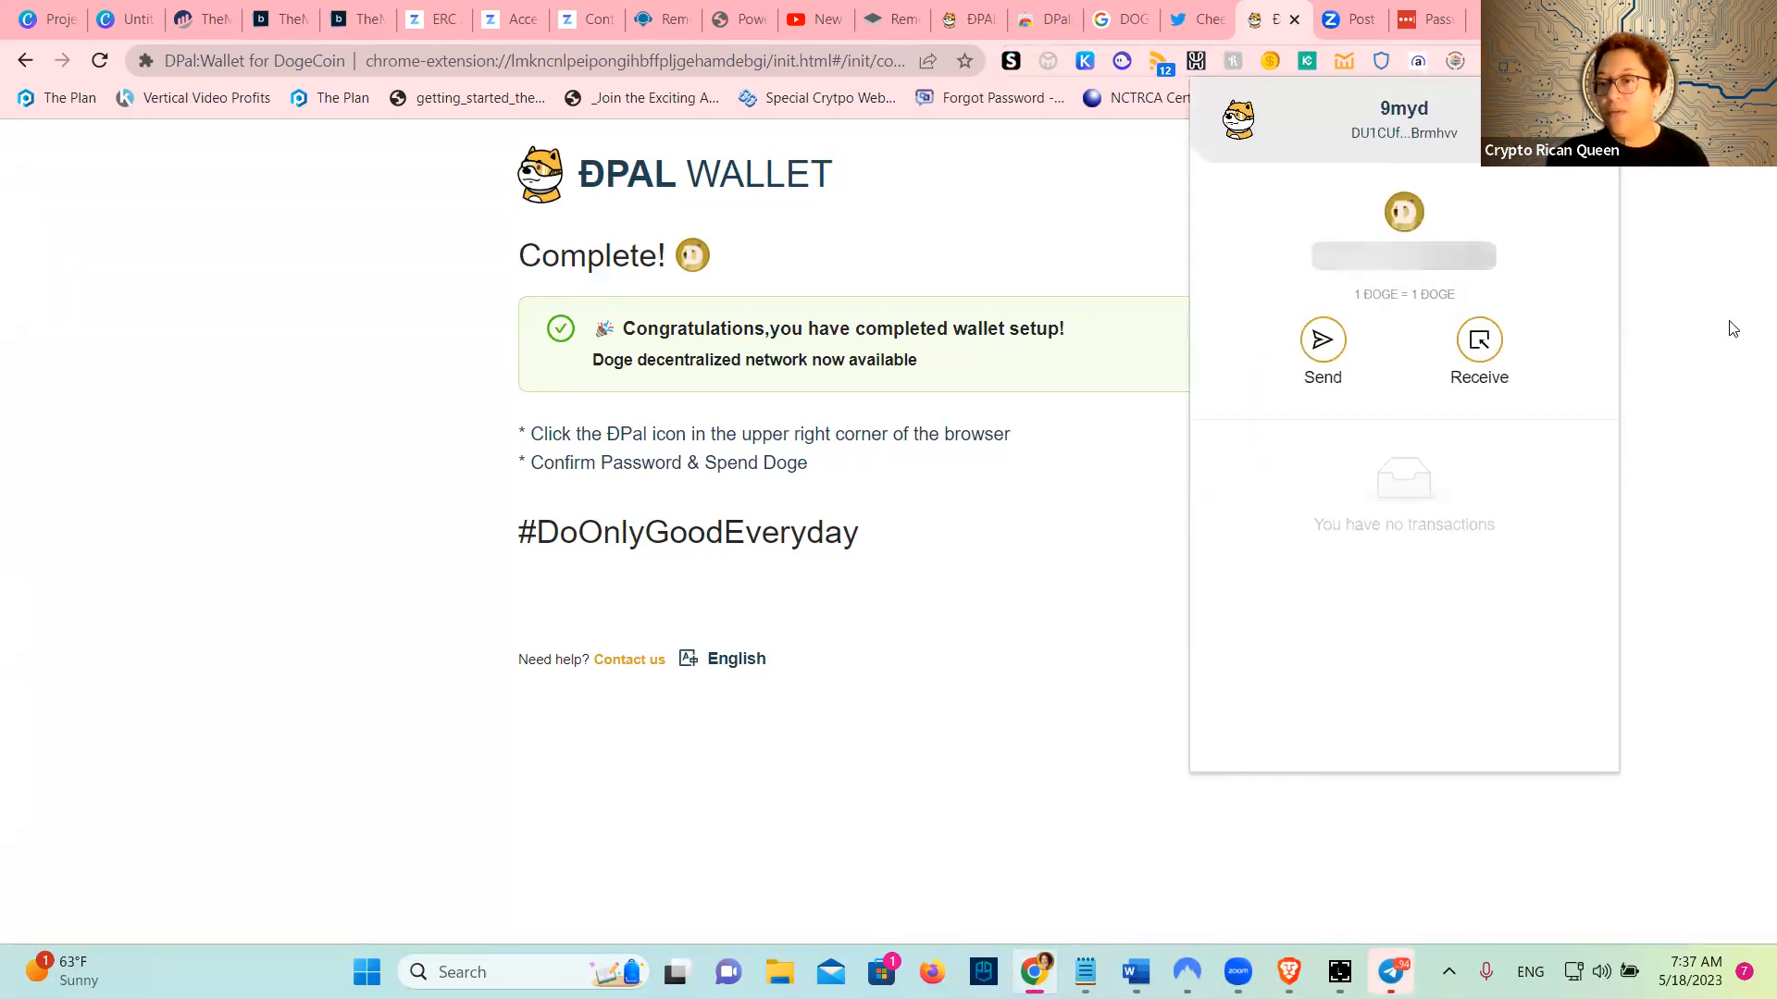
mouse_move(308, 335)
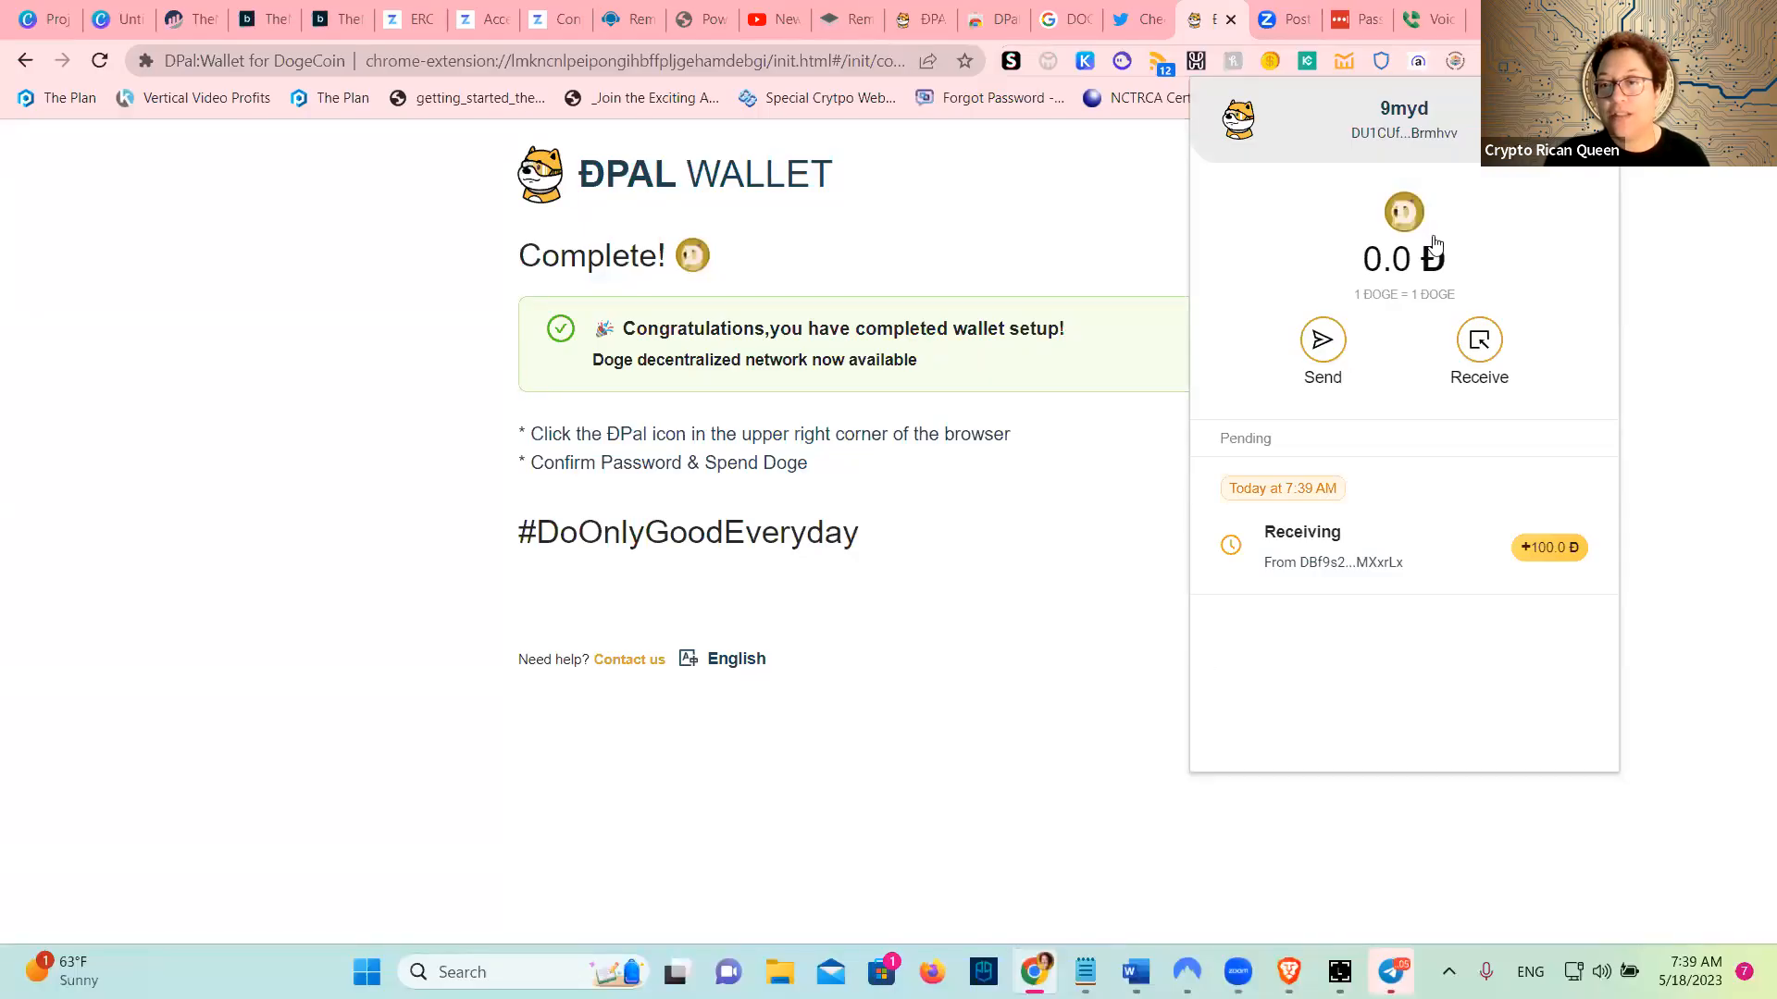
mouse_move(1556, 263)
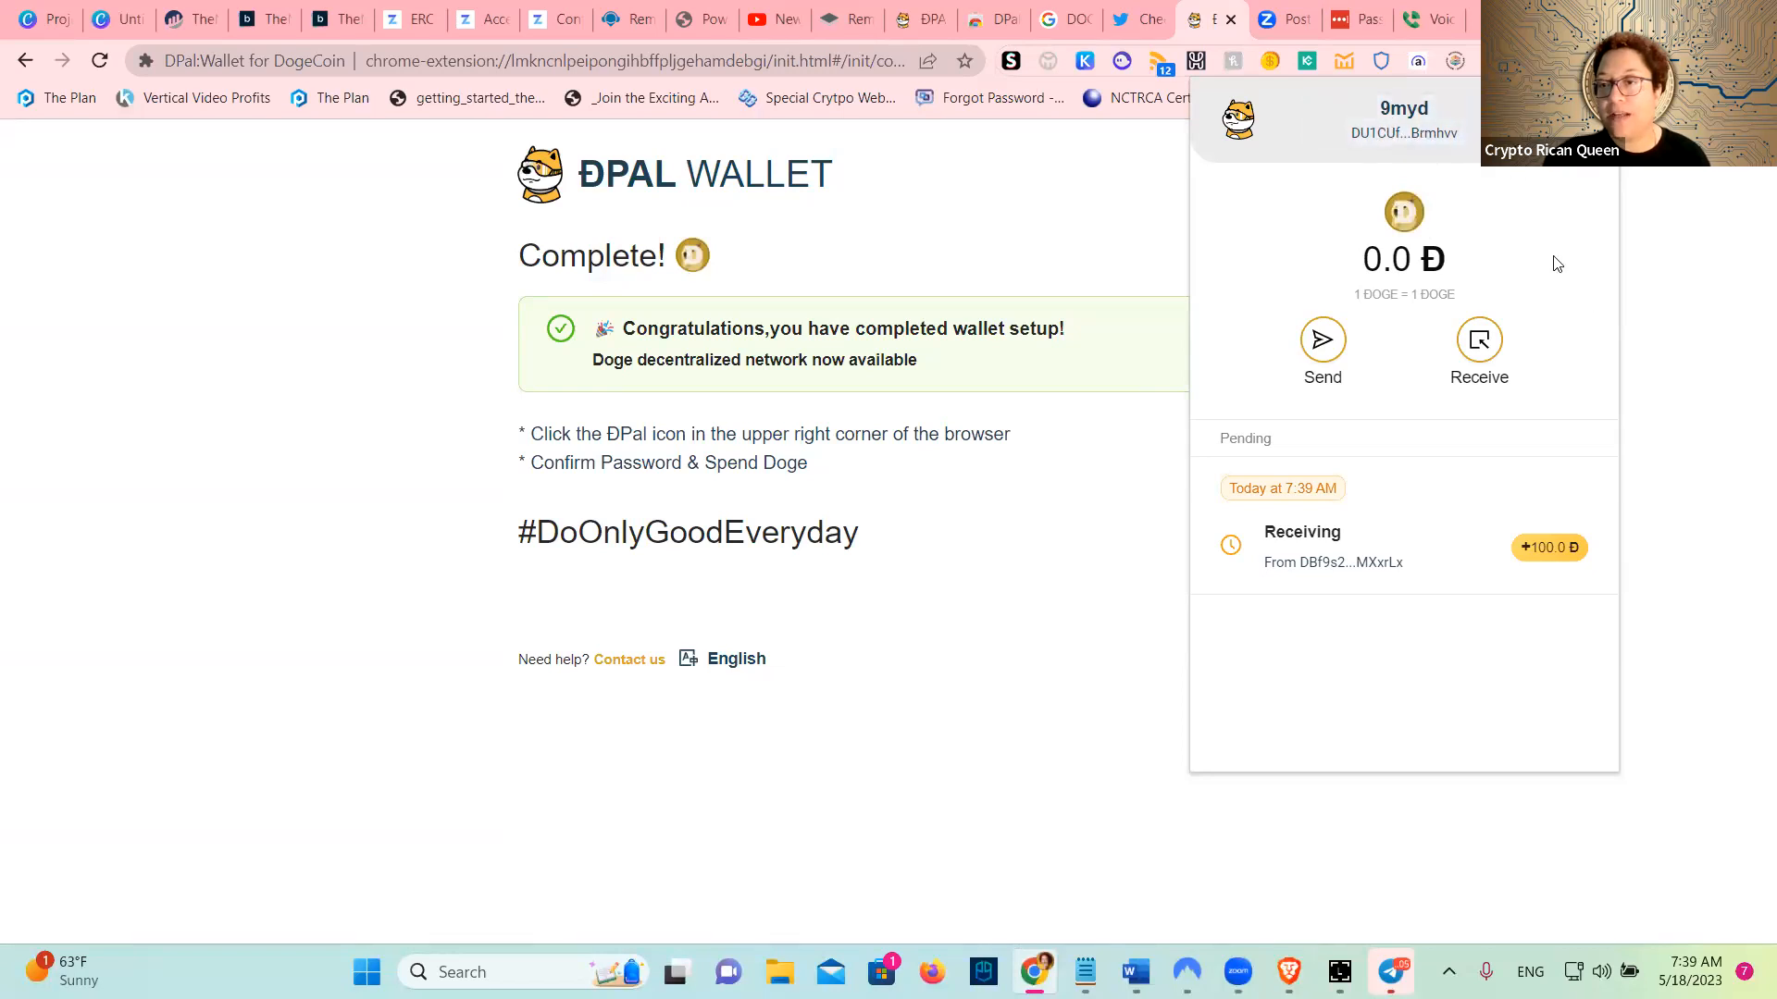
mouse_move(1727, 486)
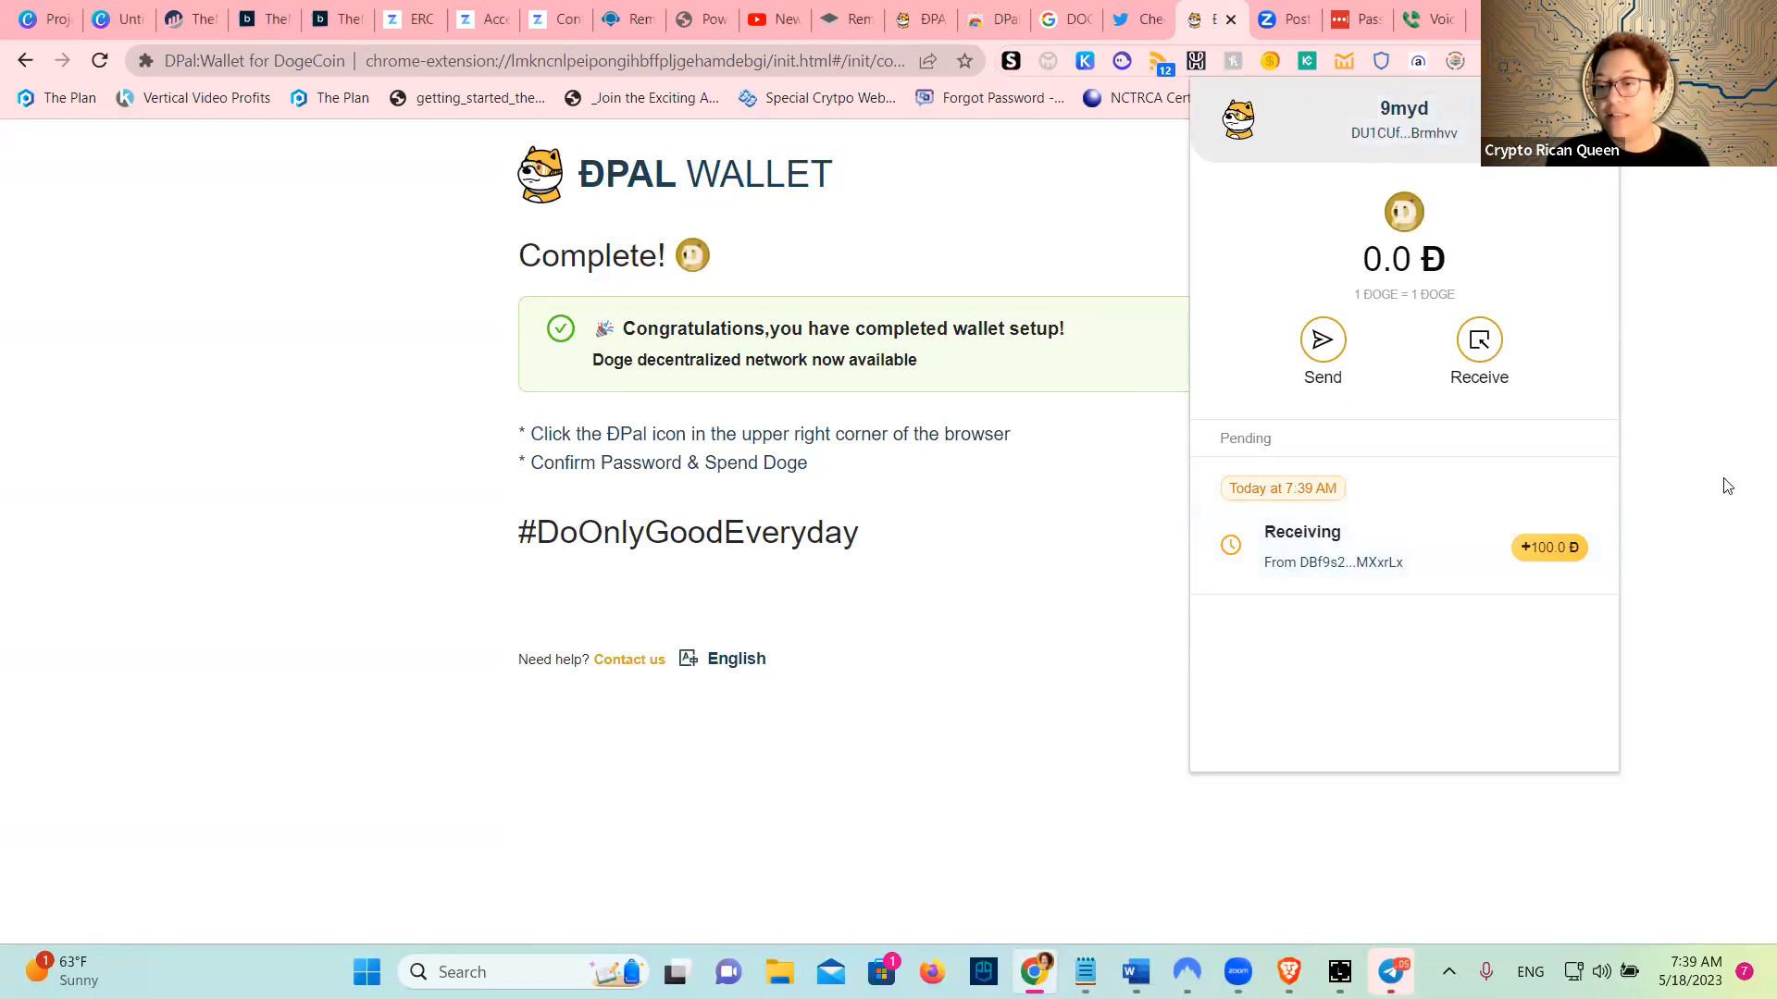
mouse_move(1091, 813)
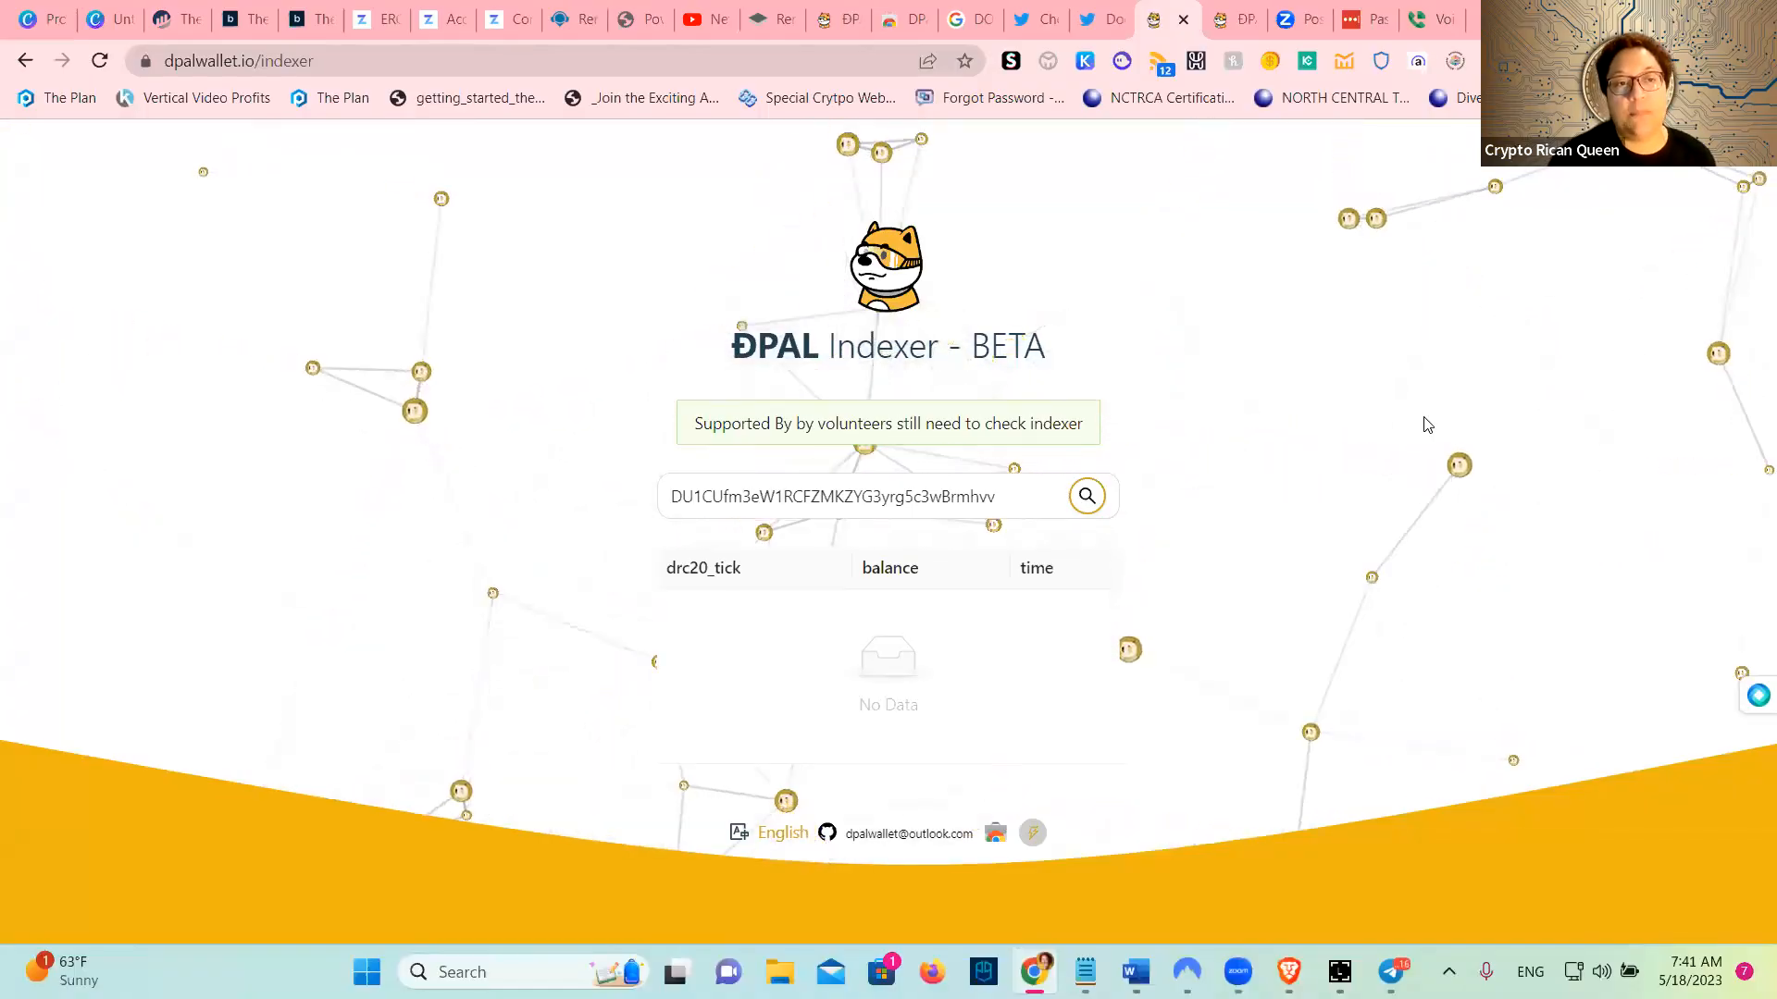
click(1084, 496)
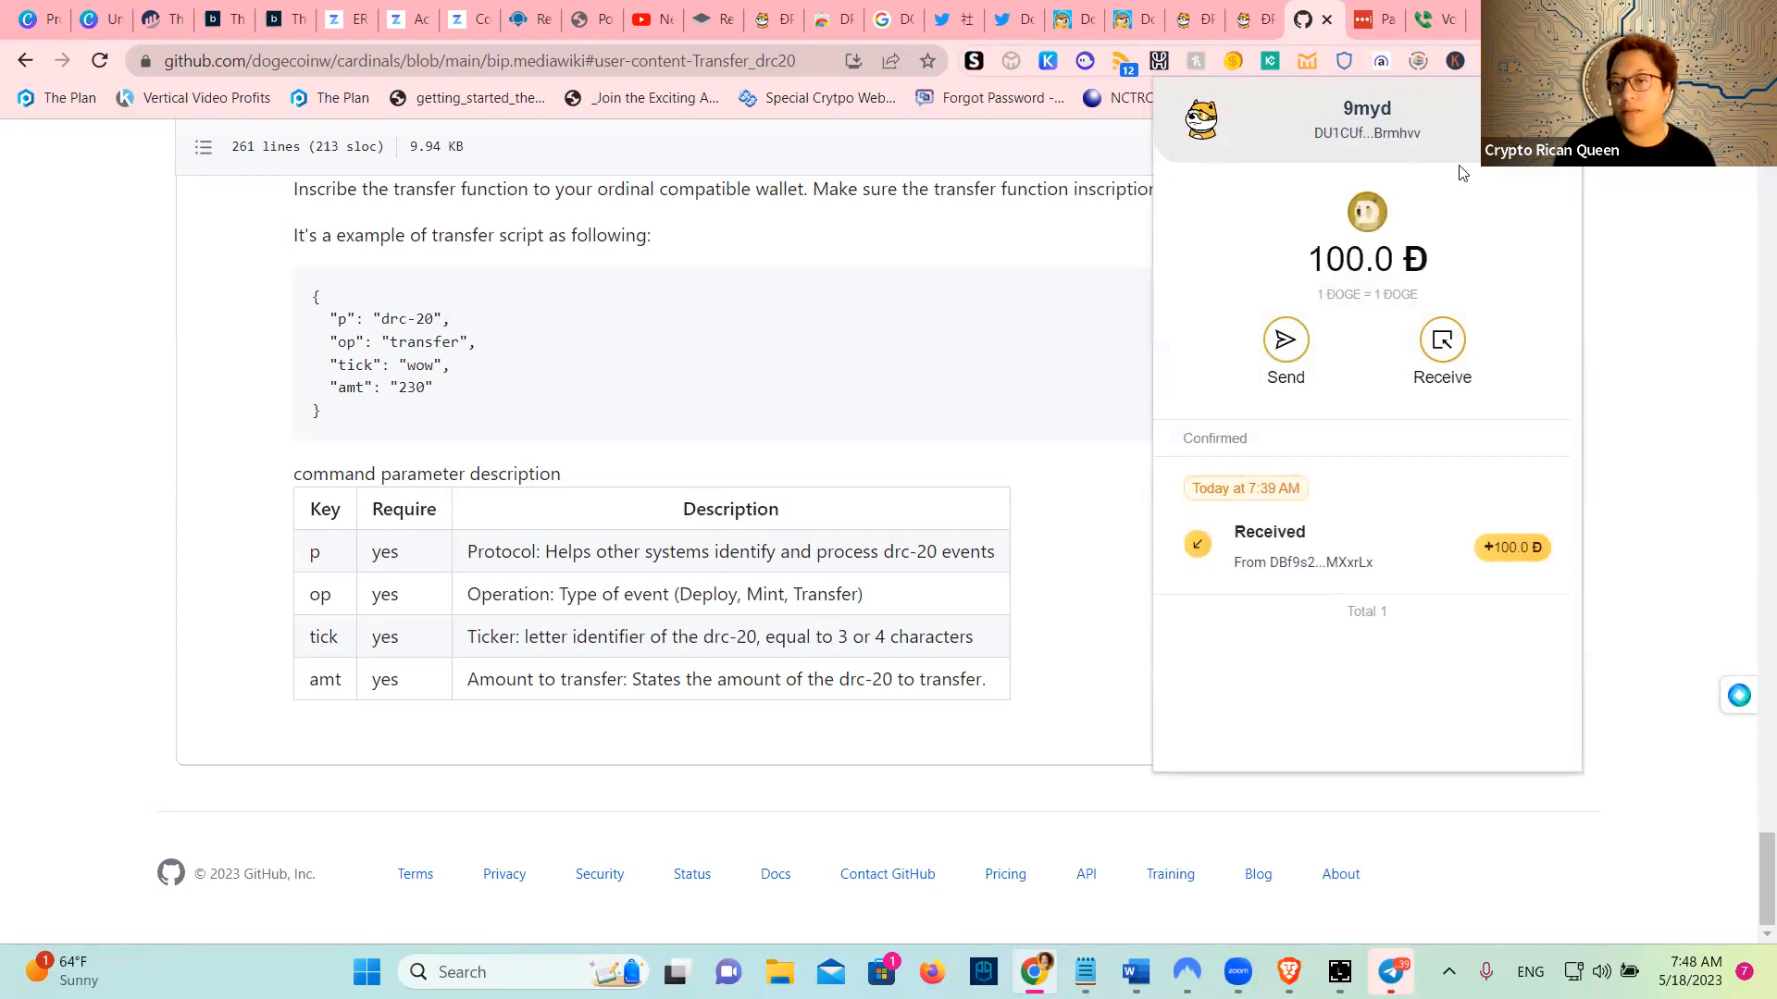
mouse_move(1393, 282)
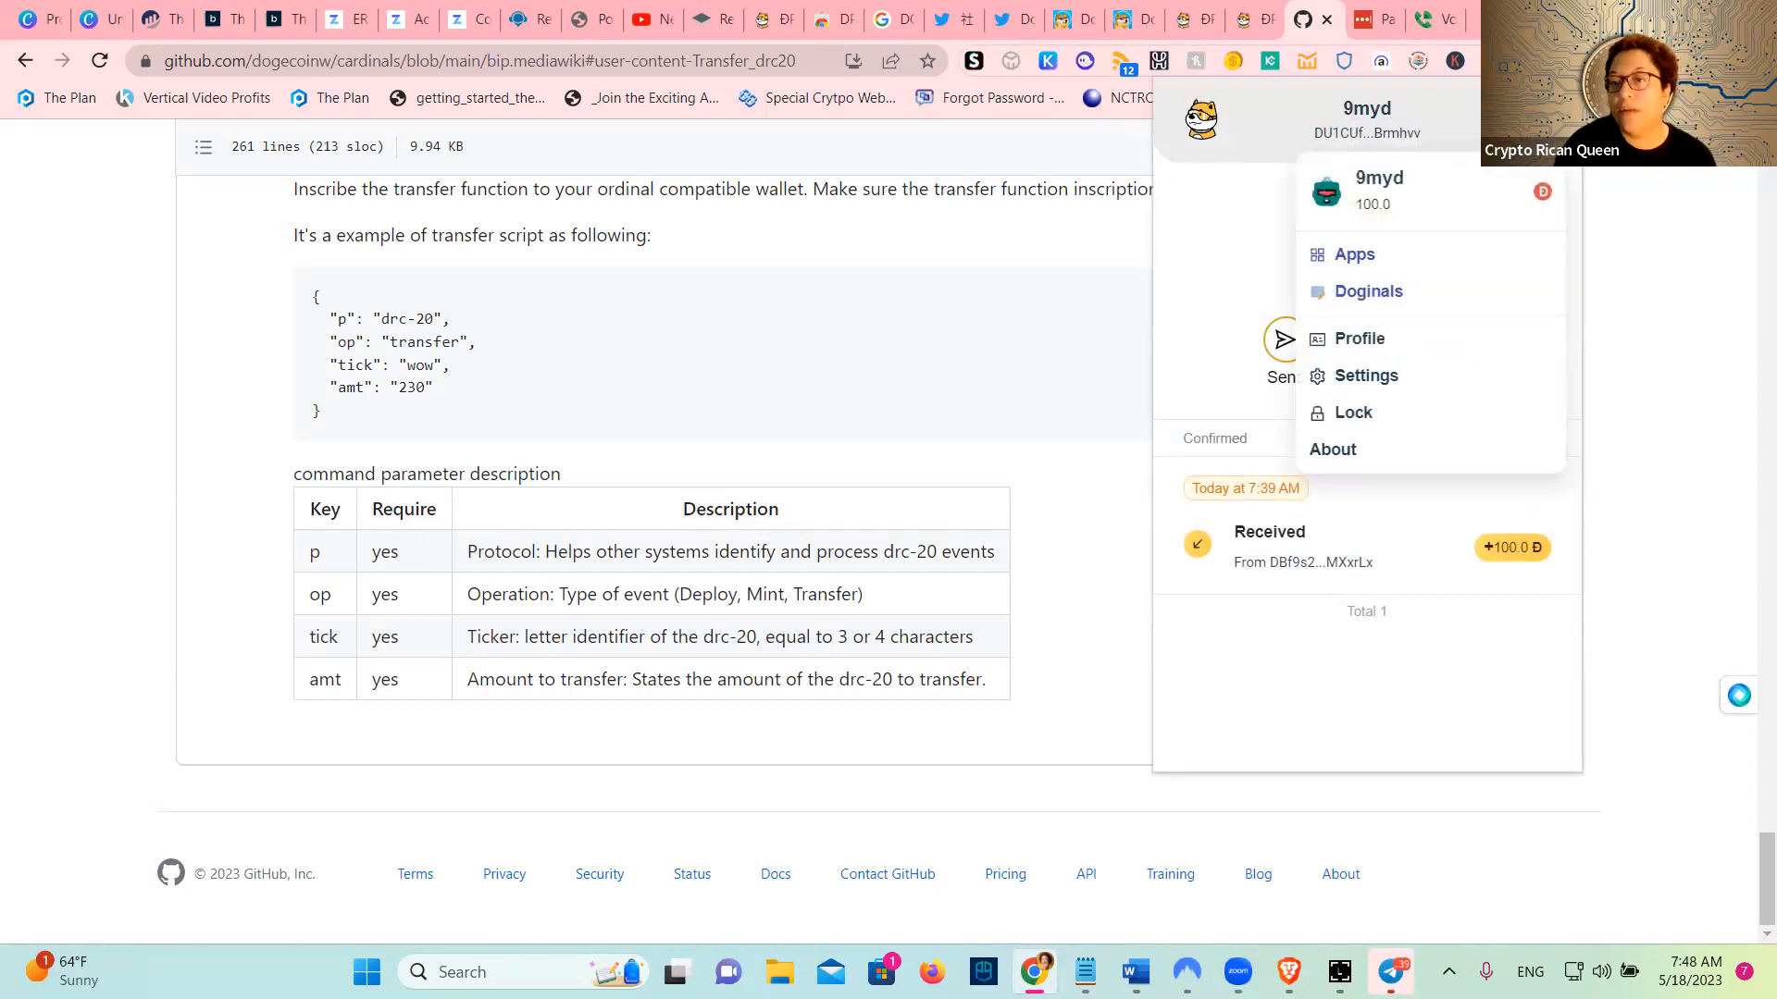
mouse_move(1368, 292)
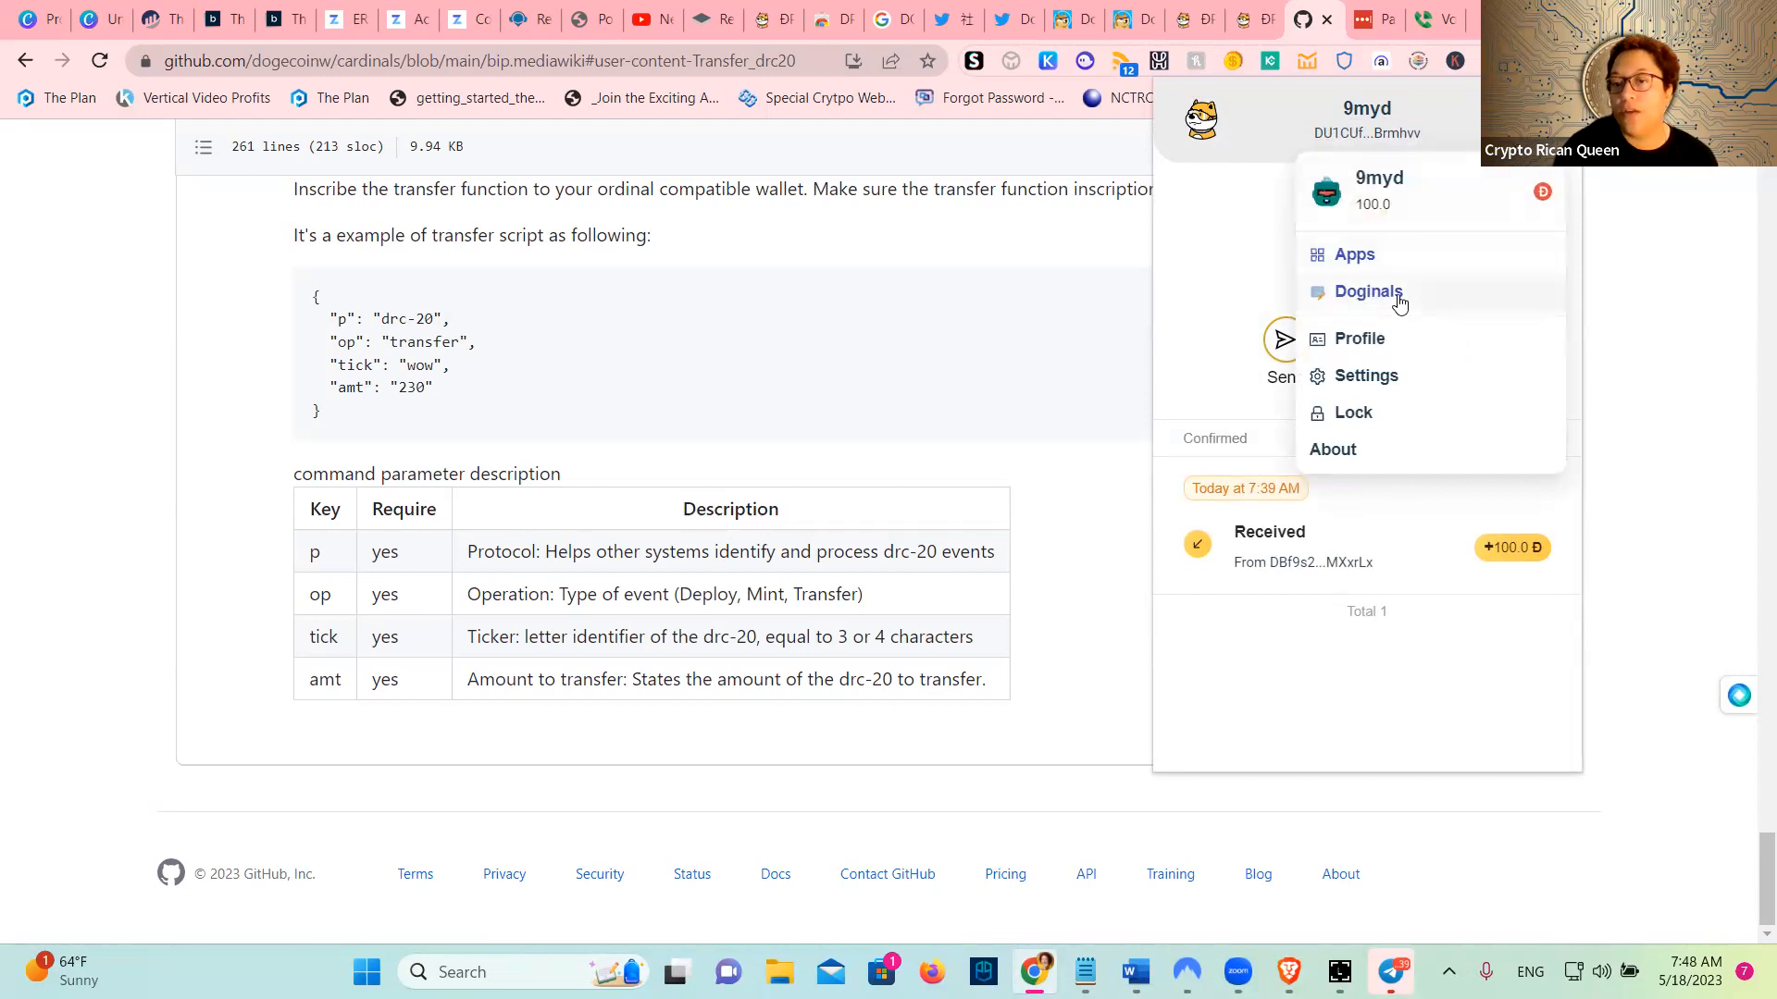
Go to Doginals and bring up the Mint Doginals inscription form
click(1368, 291)
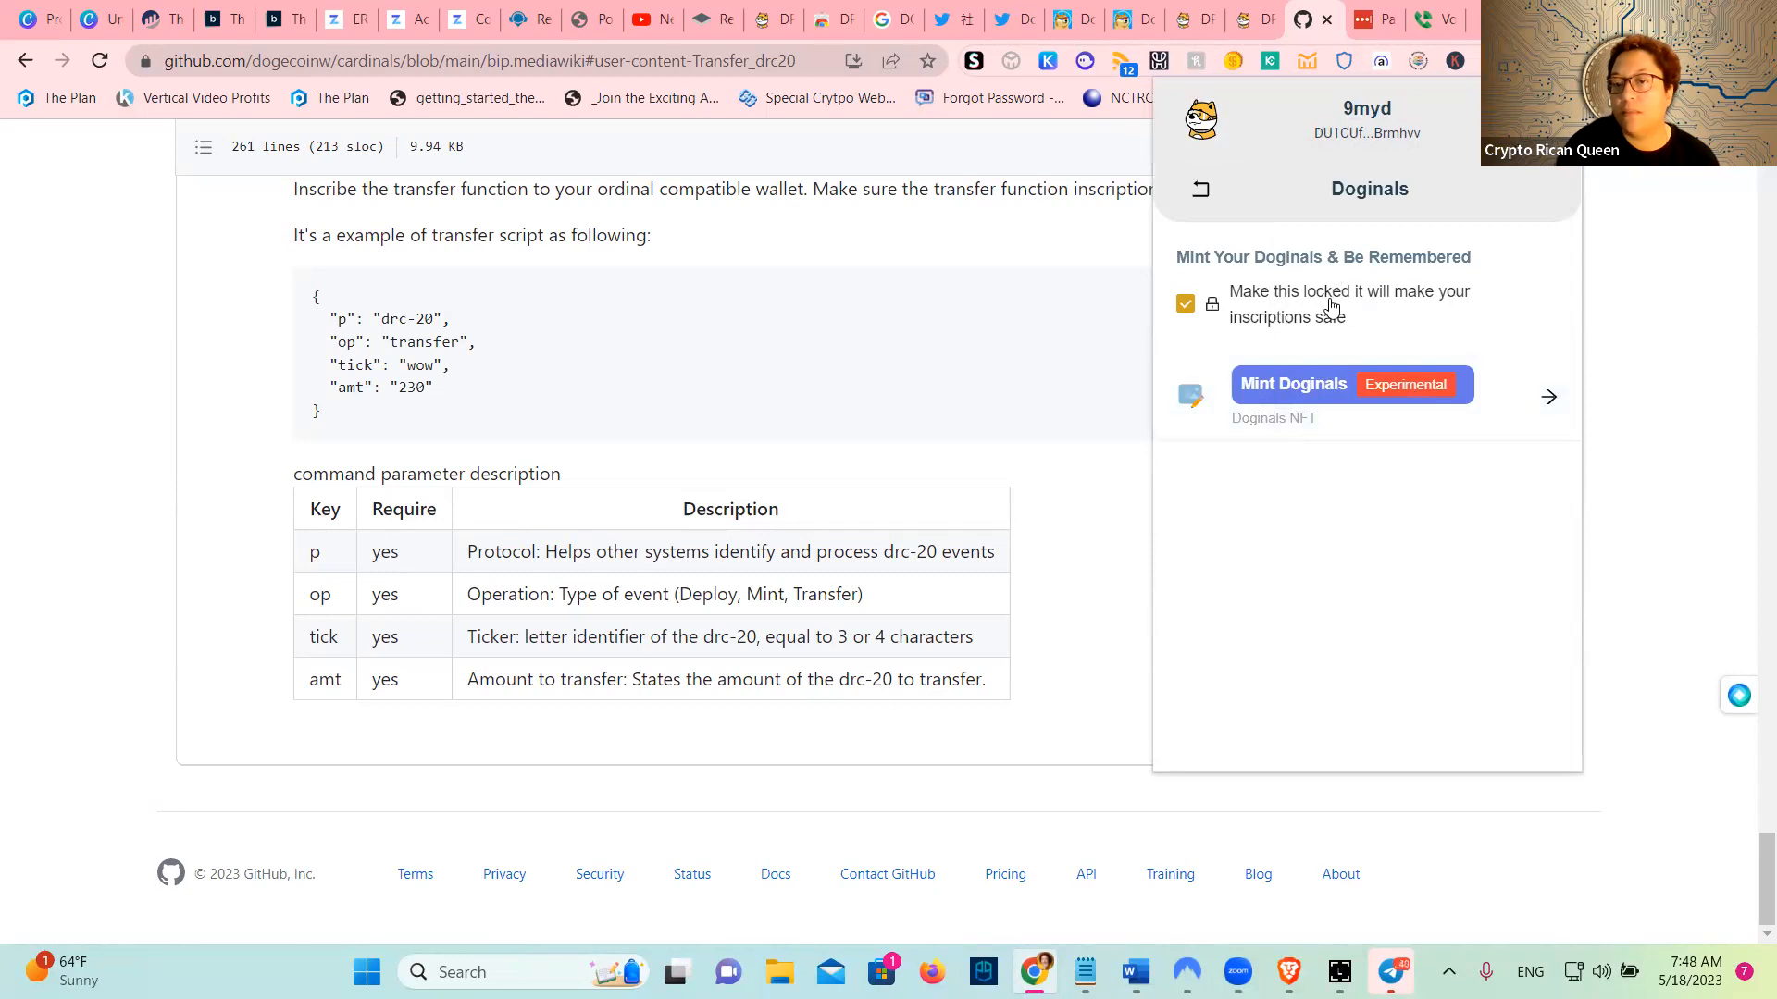
mouse_move(1429, 309)
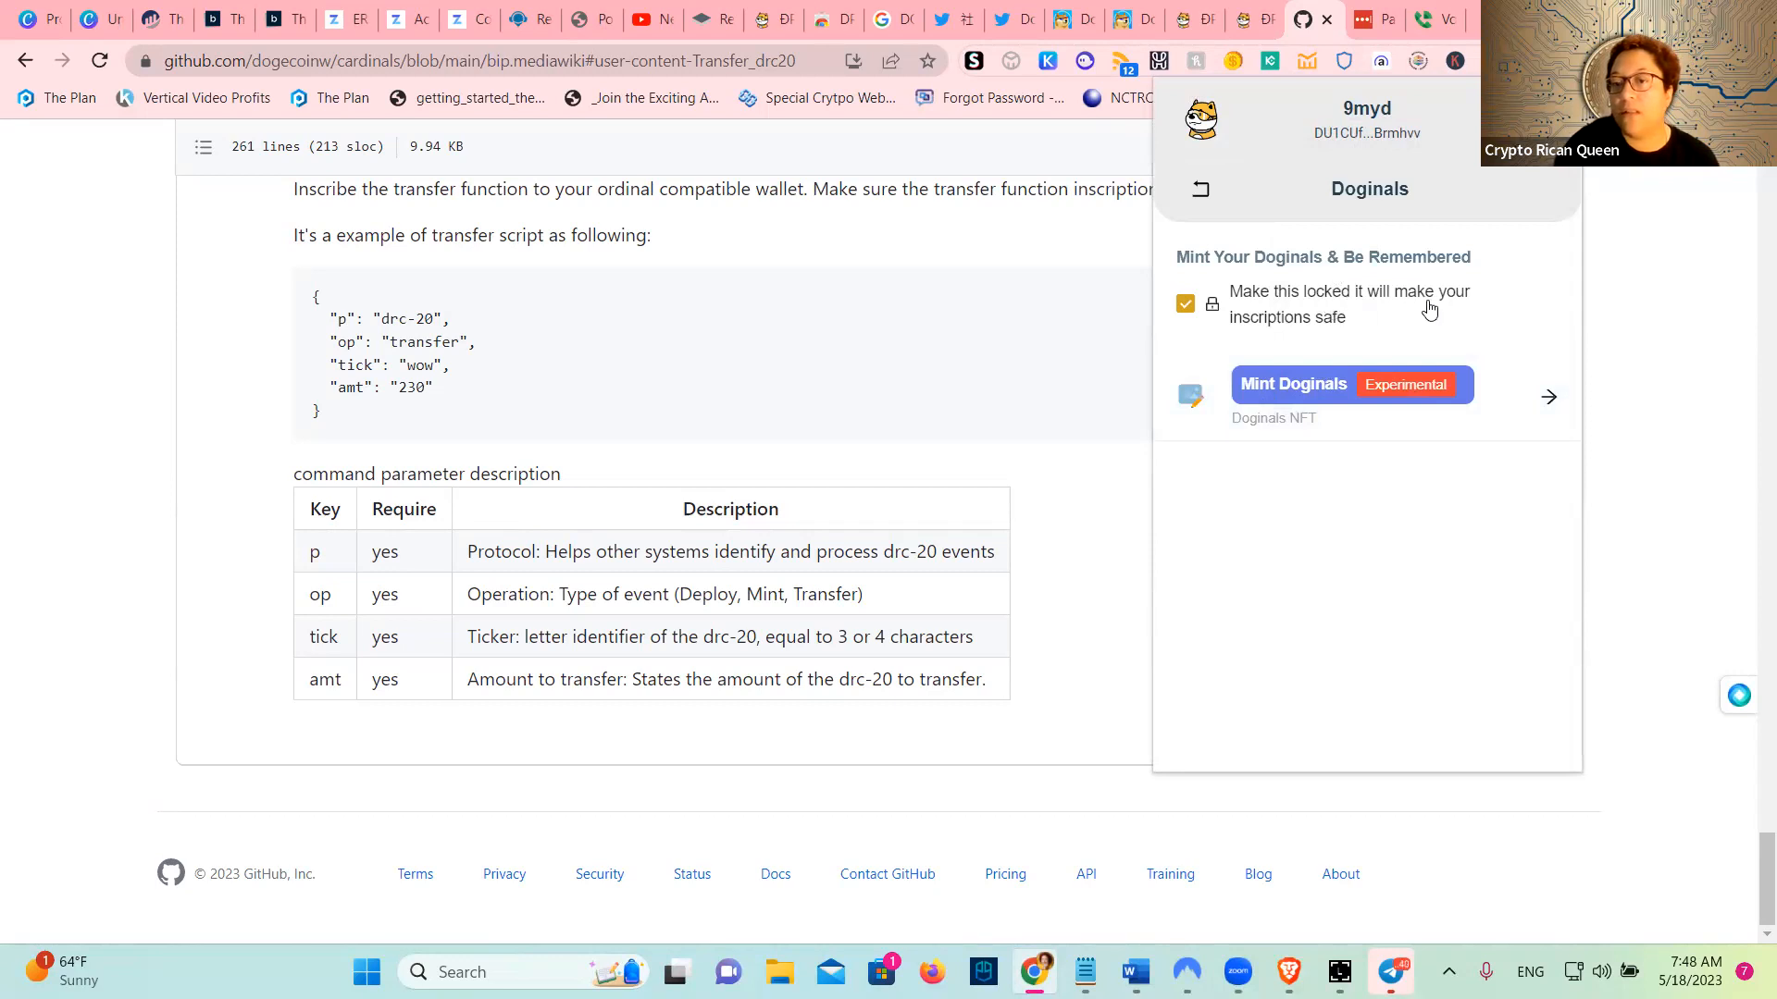
mouse_move(1455, 393)
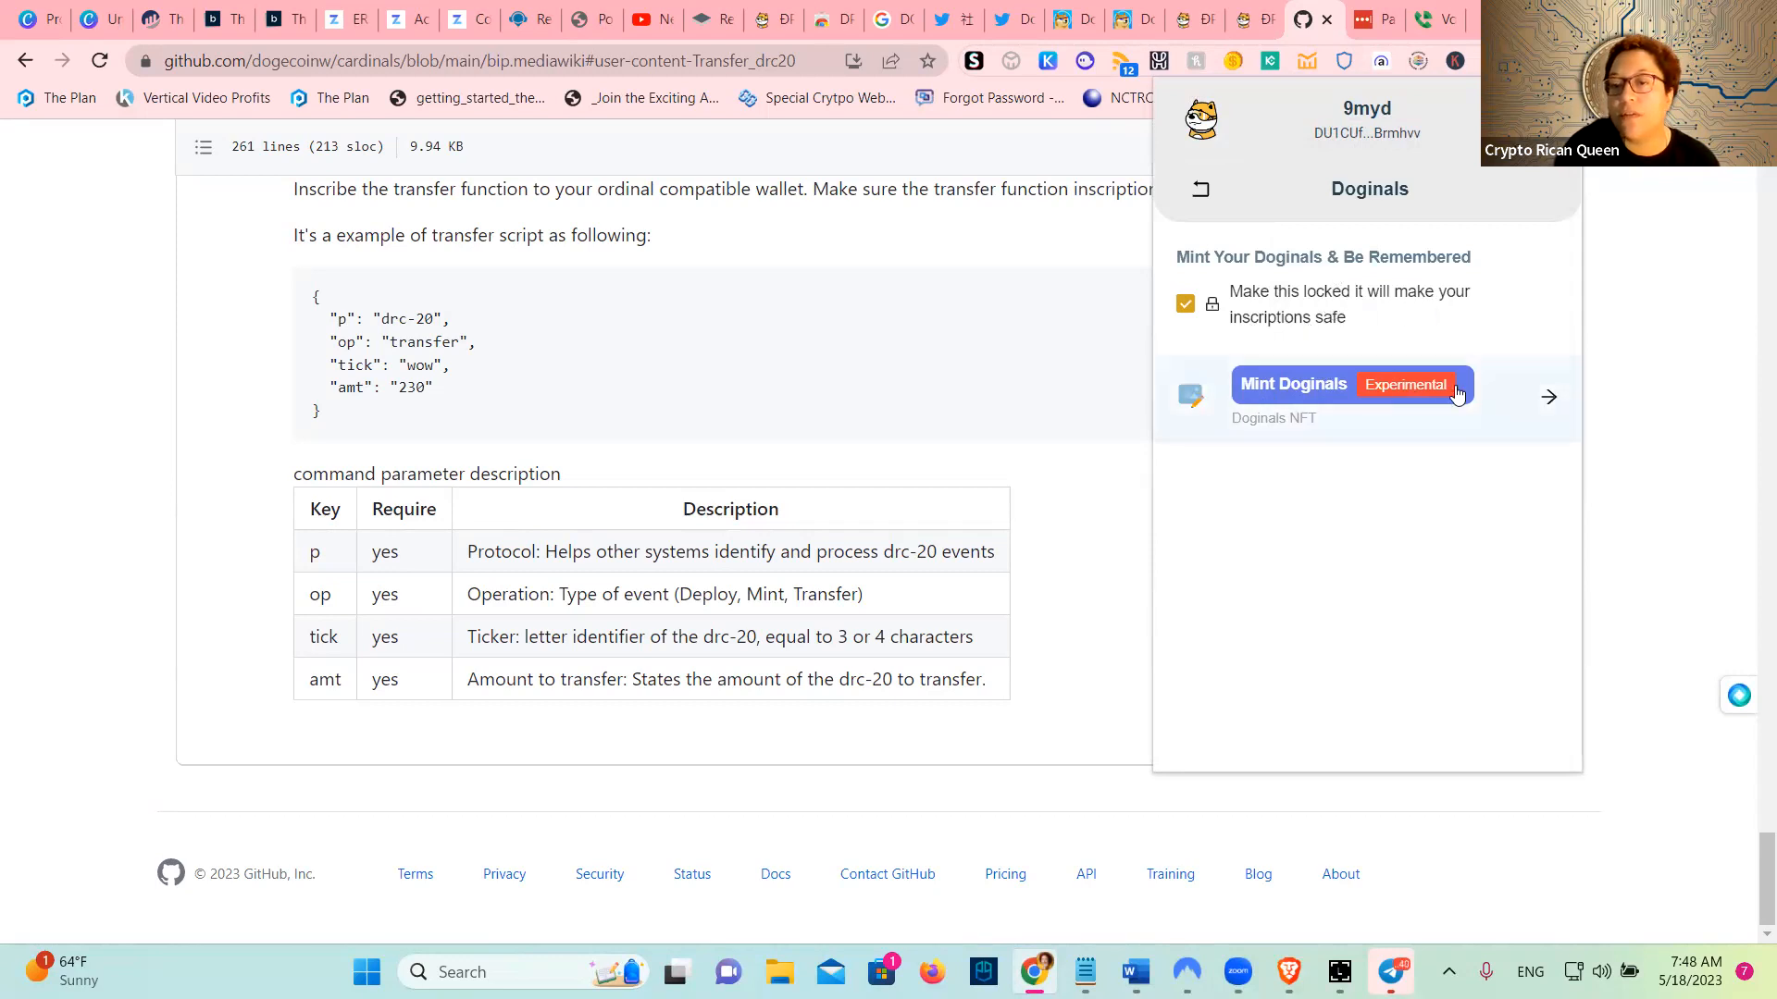
right_click(1366, 328)
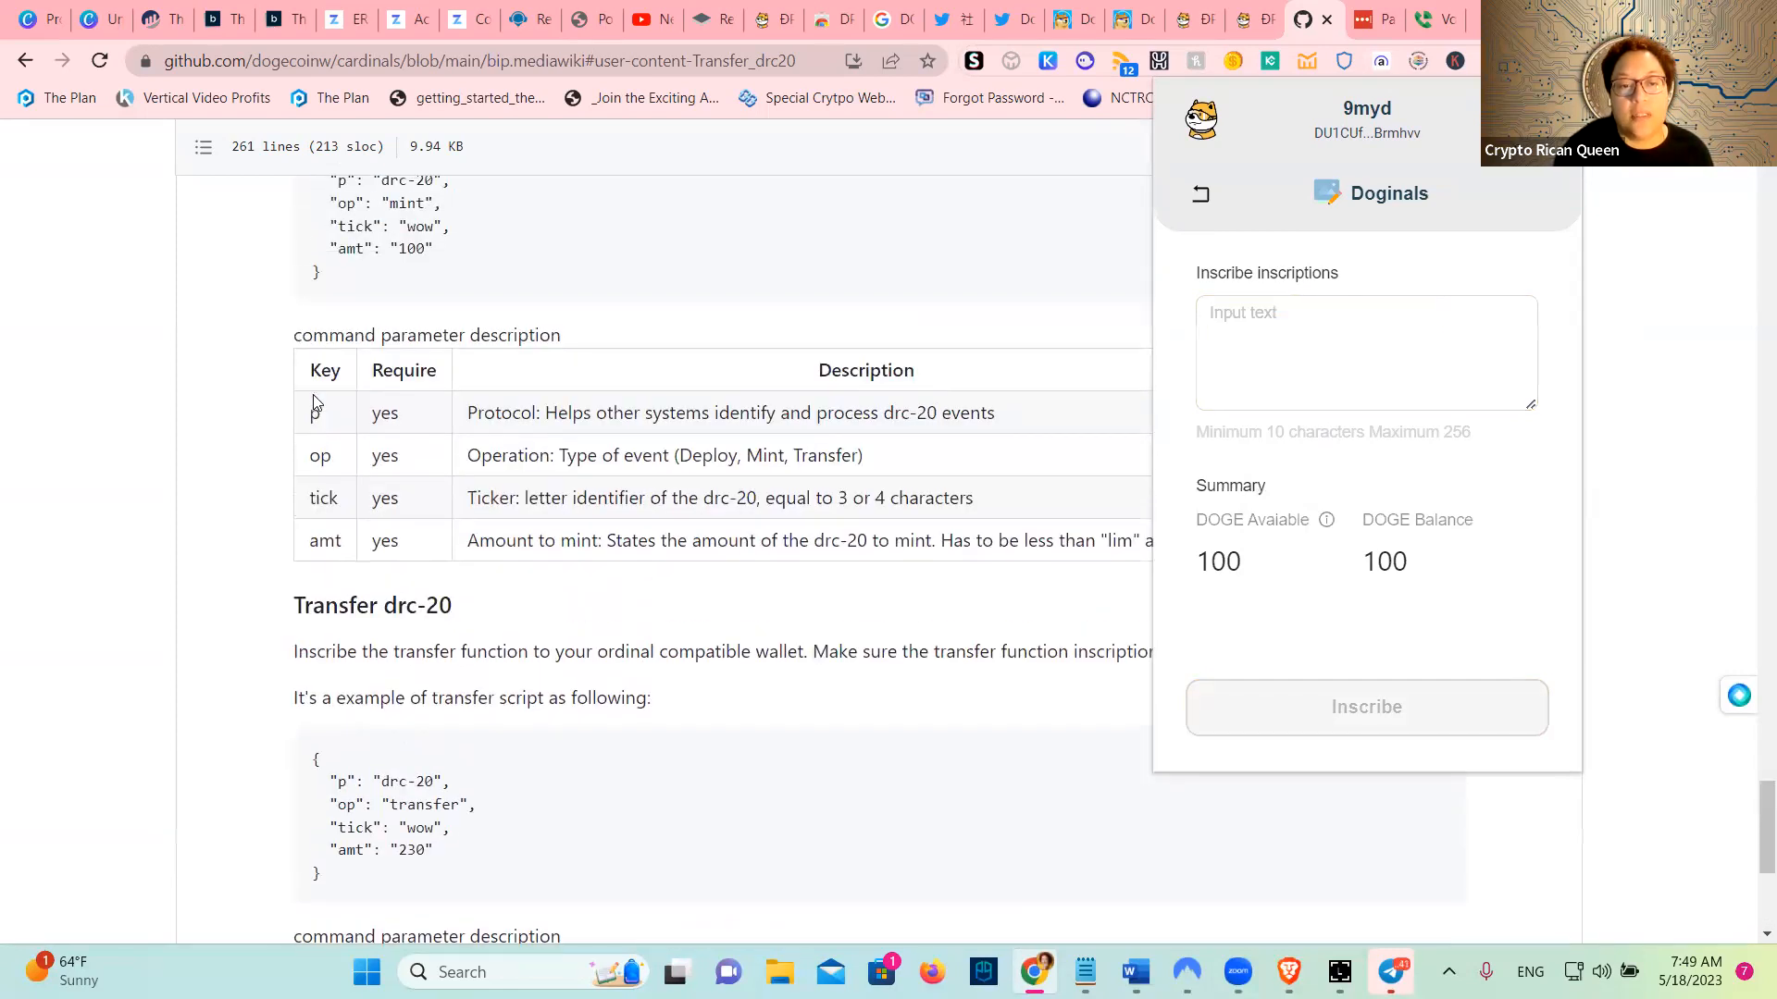
Paste the example wow mint script into the Doginals inscription field, then view drc-20.org
scroll(up, 3)
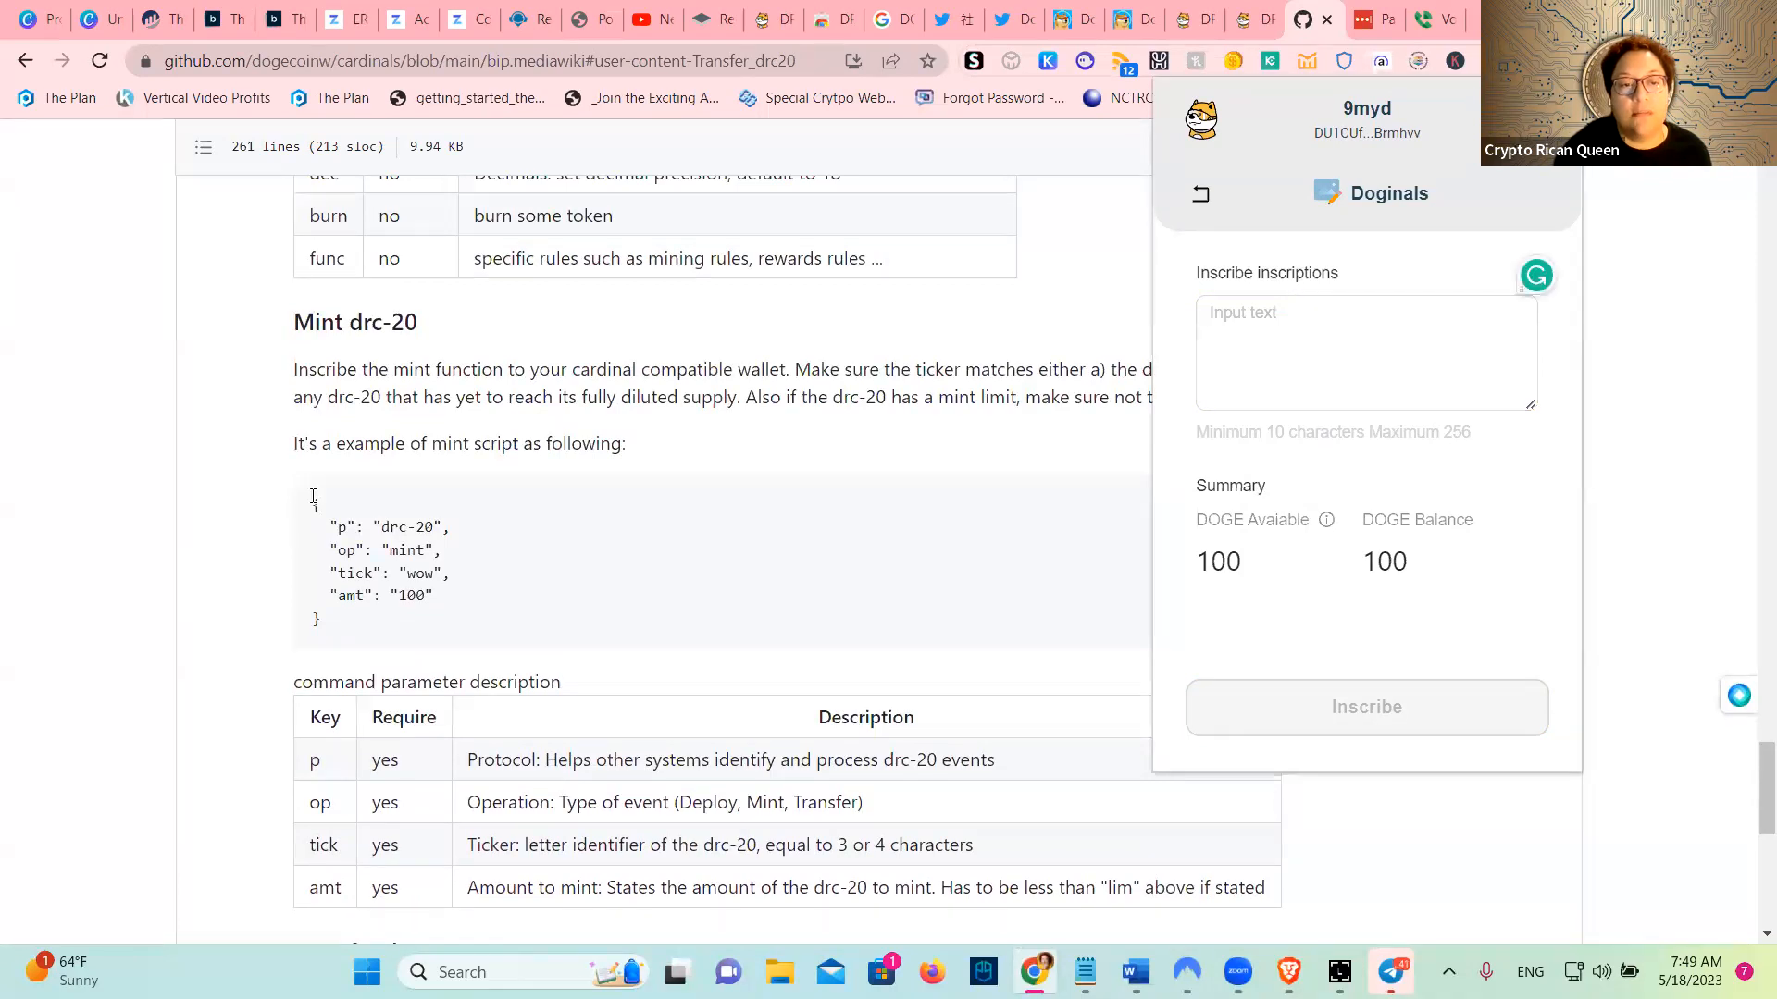
right_click(385, 555)
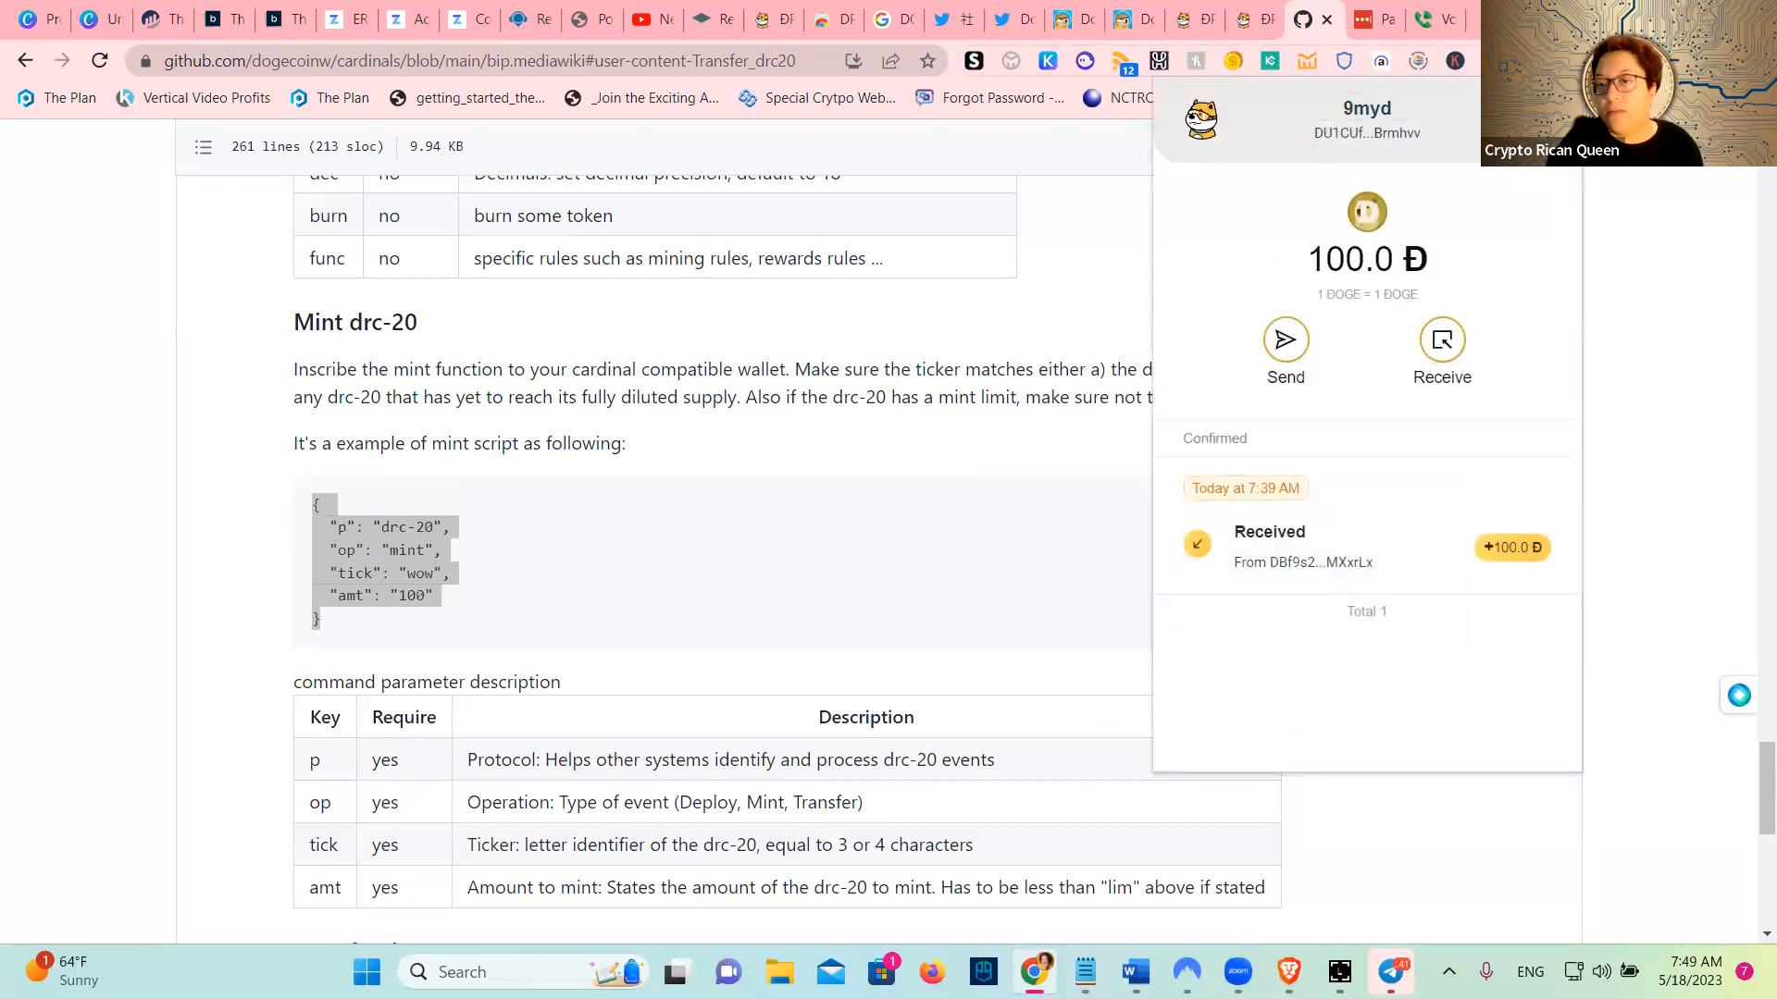
click(1366, 118)
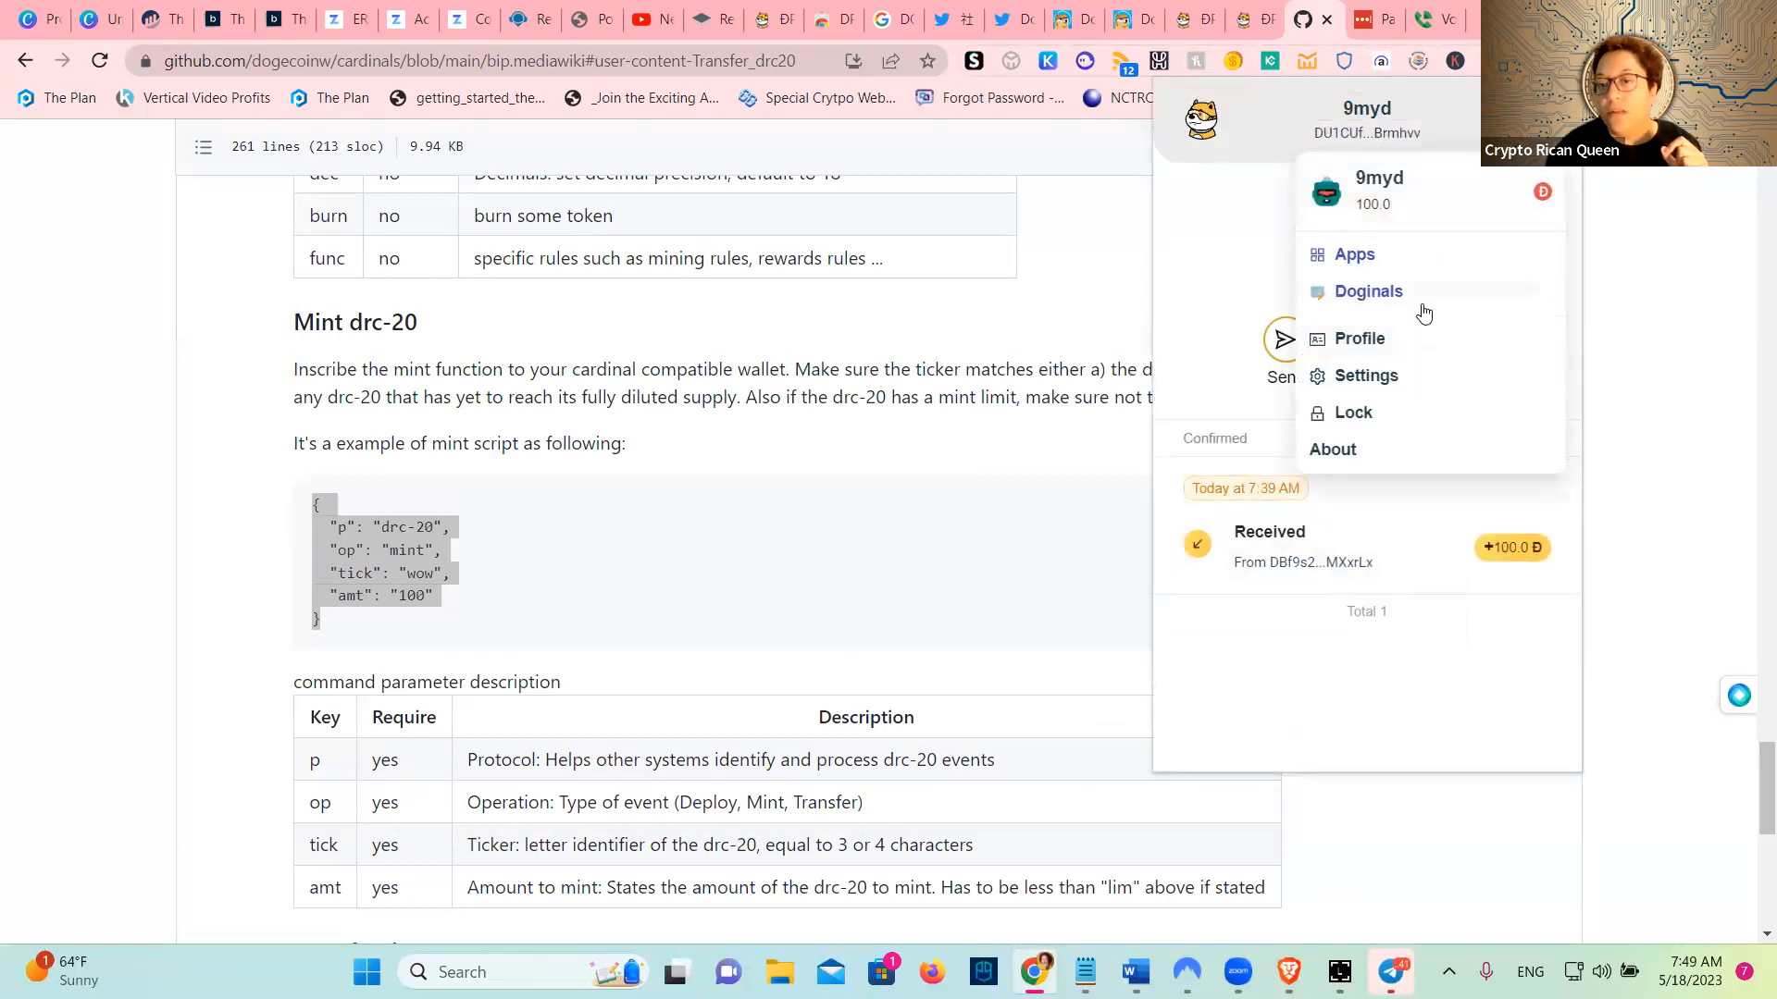
click(1368, 291)
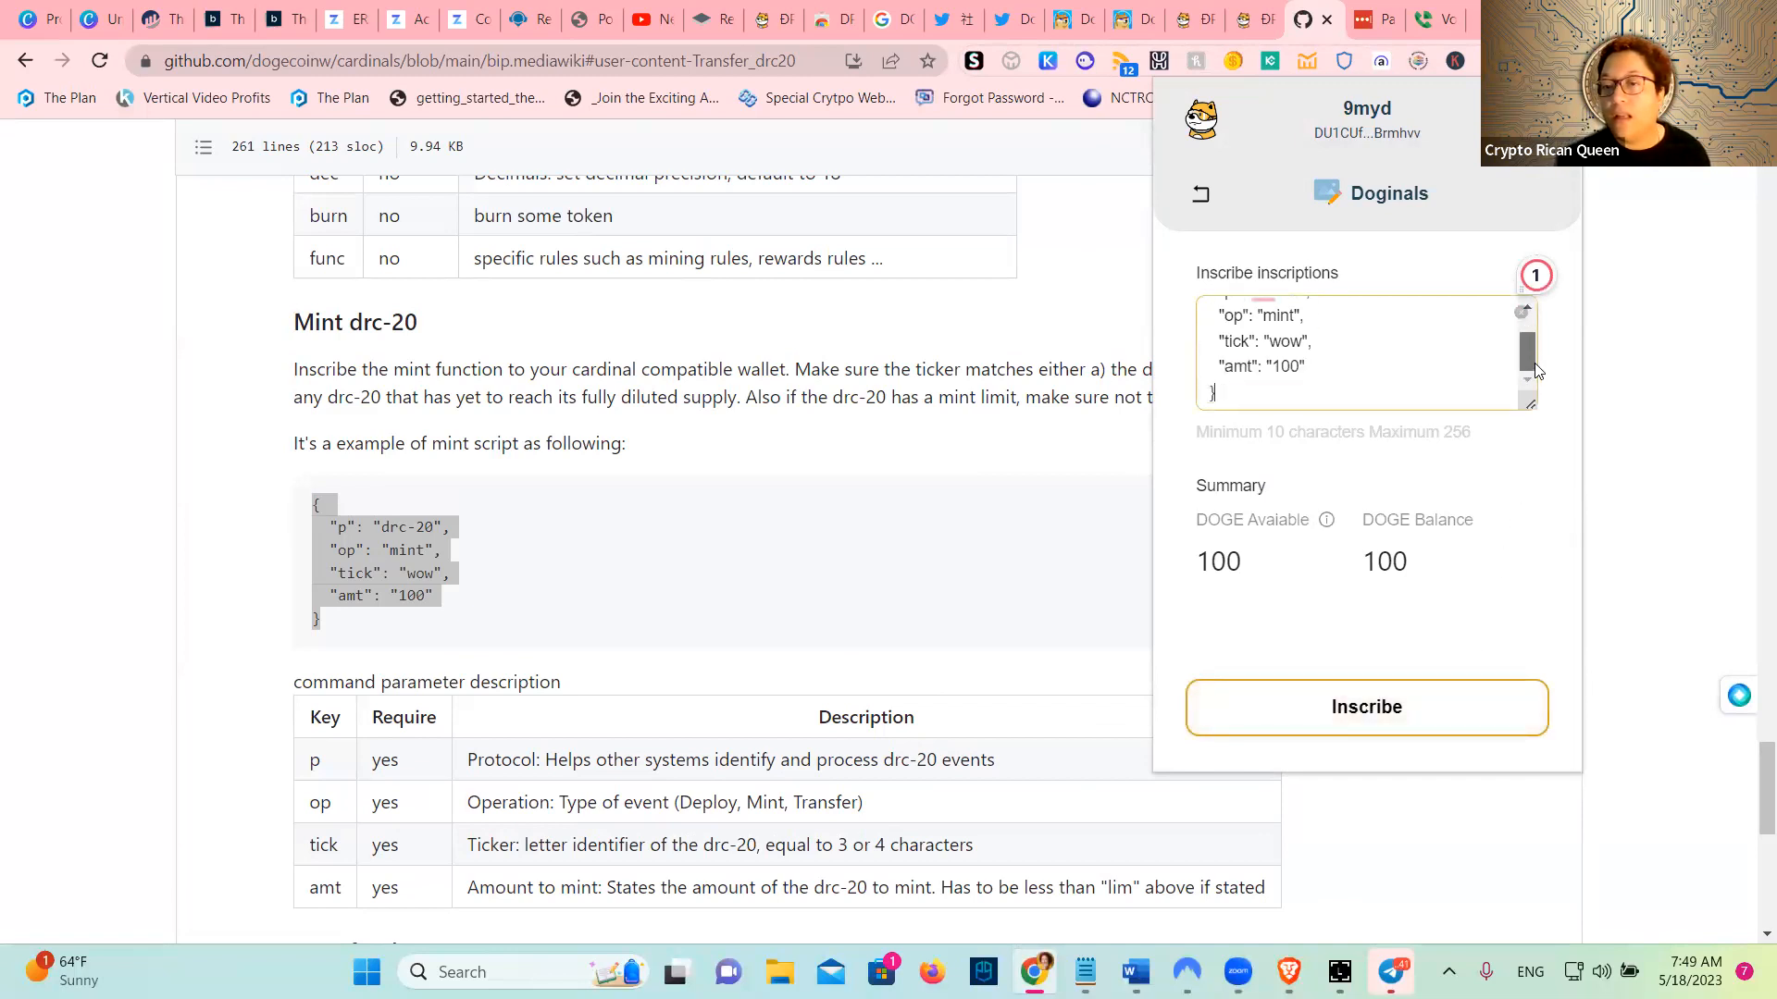
click(1184, 19)
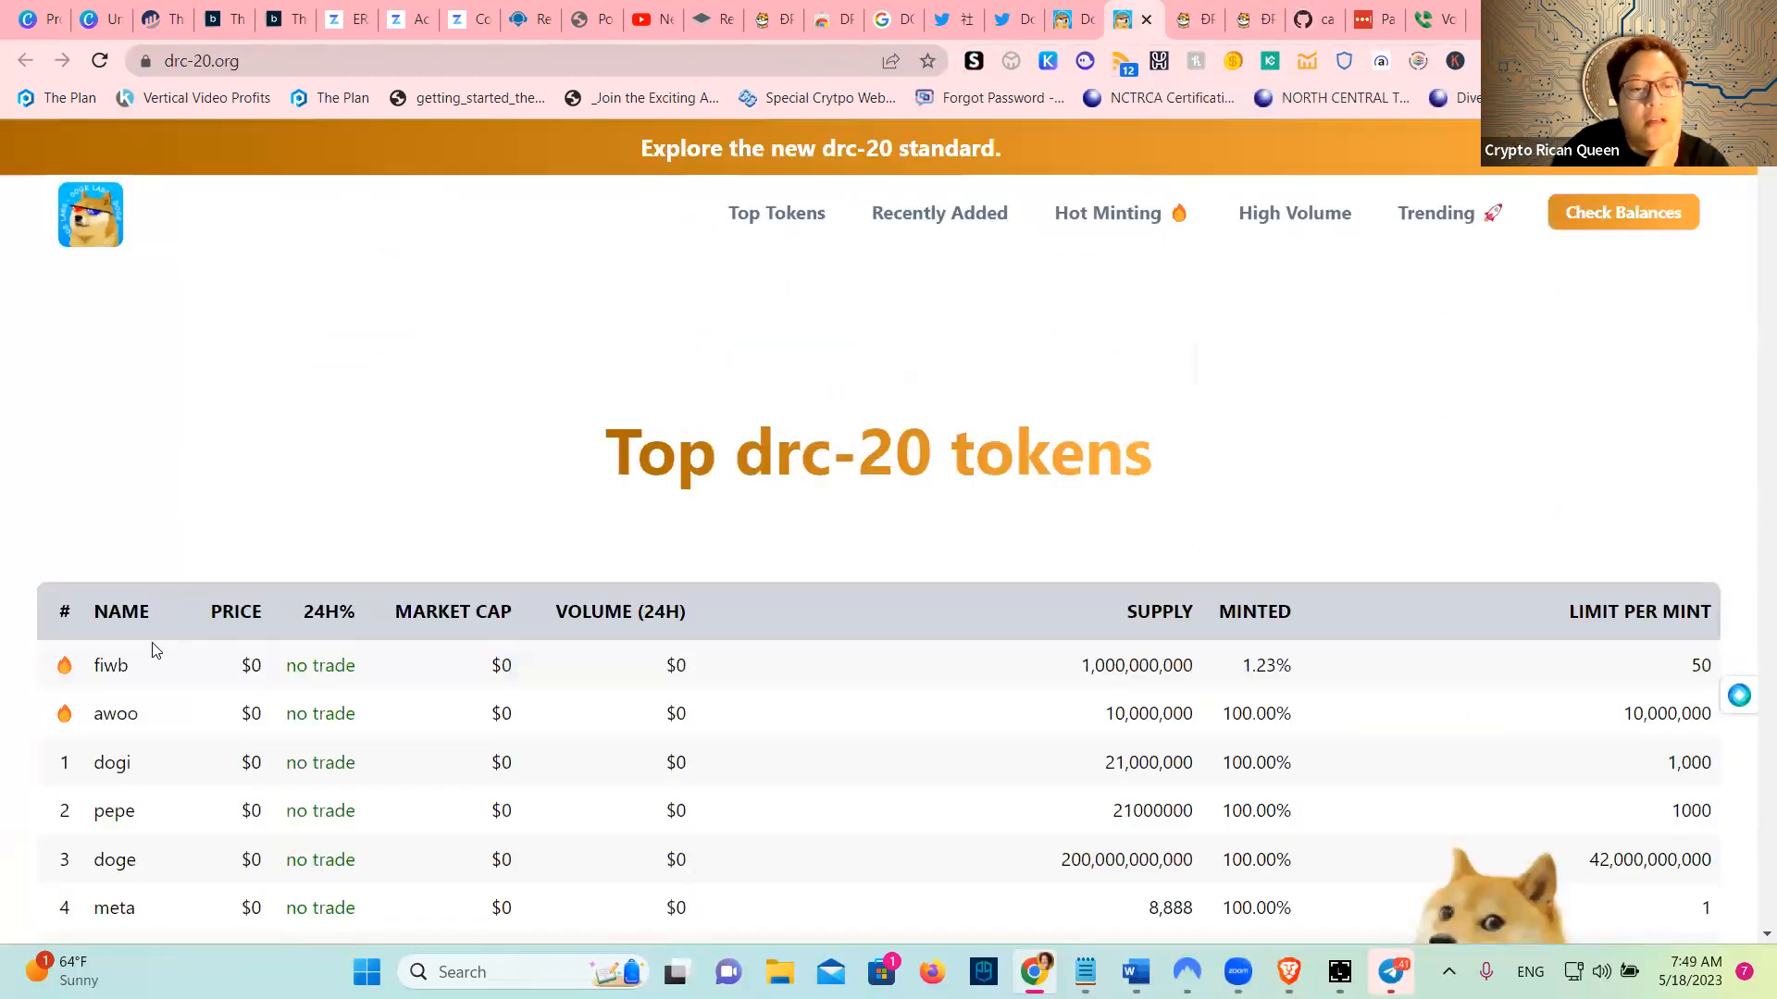
Select the top-ranked fiwb ticker on drc-20.org and reopen the DPal wallet
double_click(110, 665)
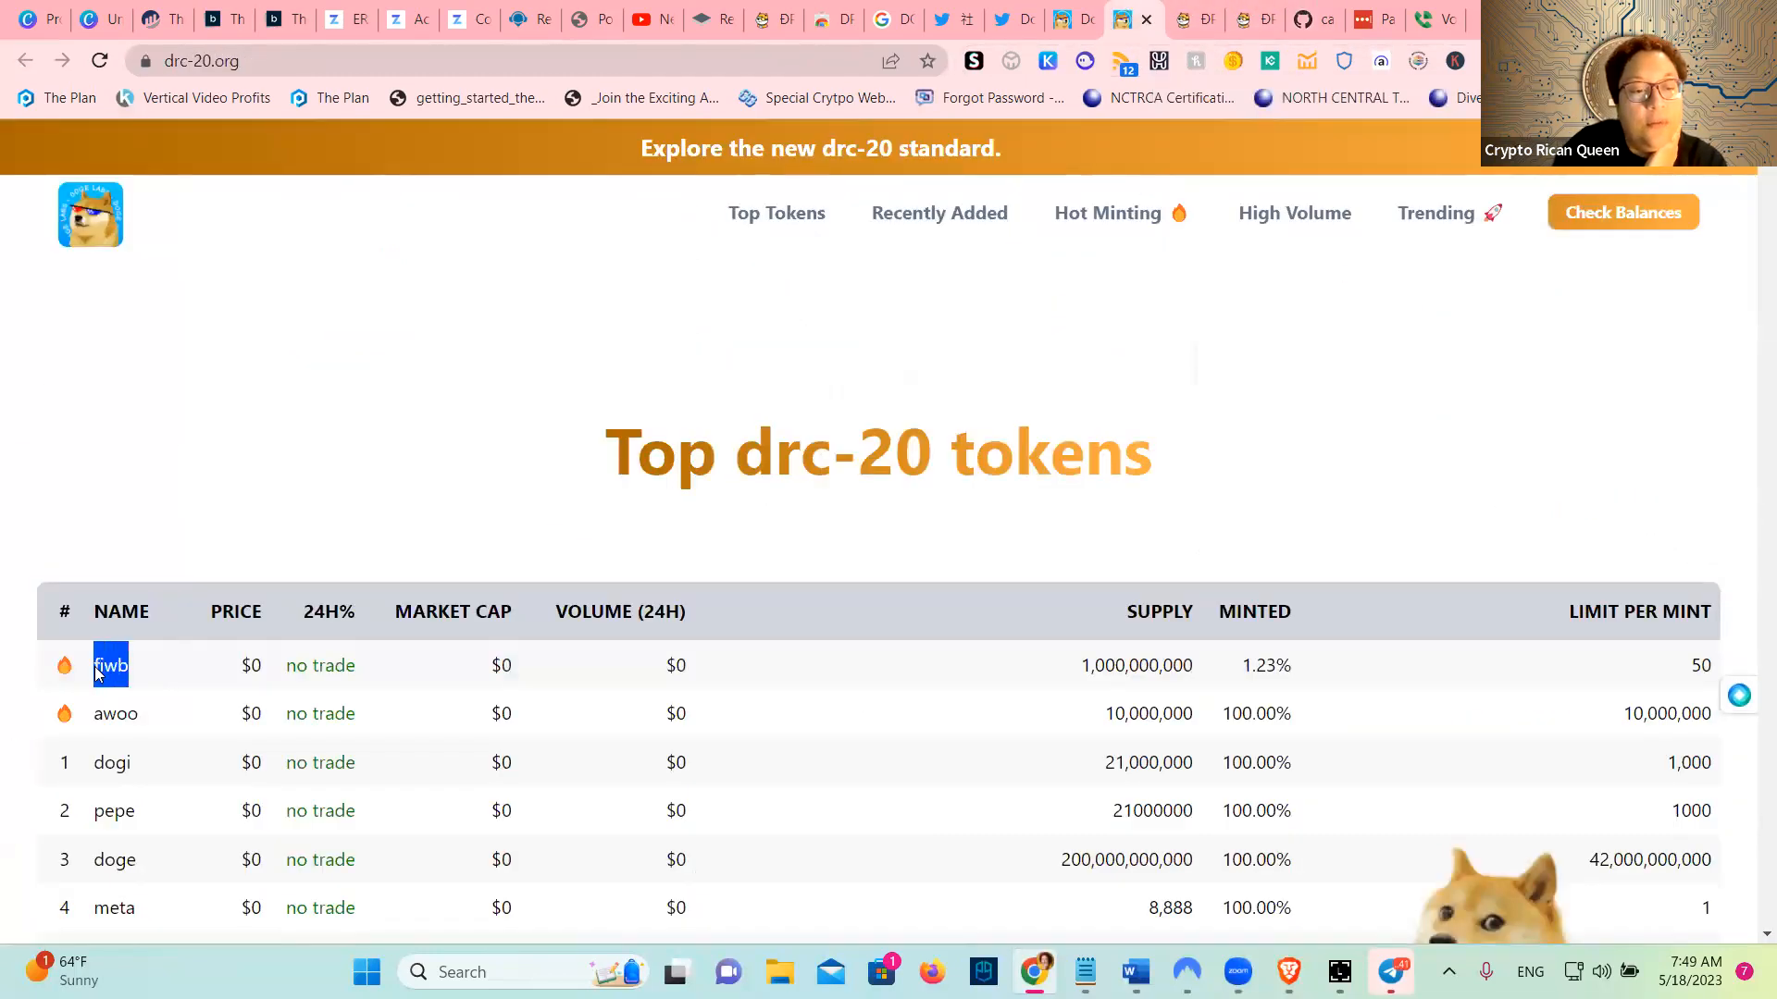
mouse_move(155, 432)
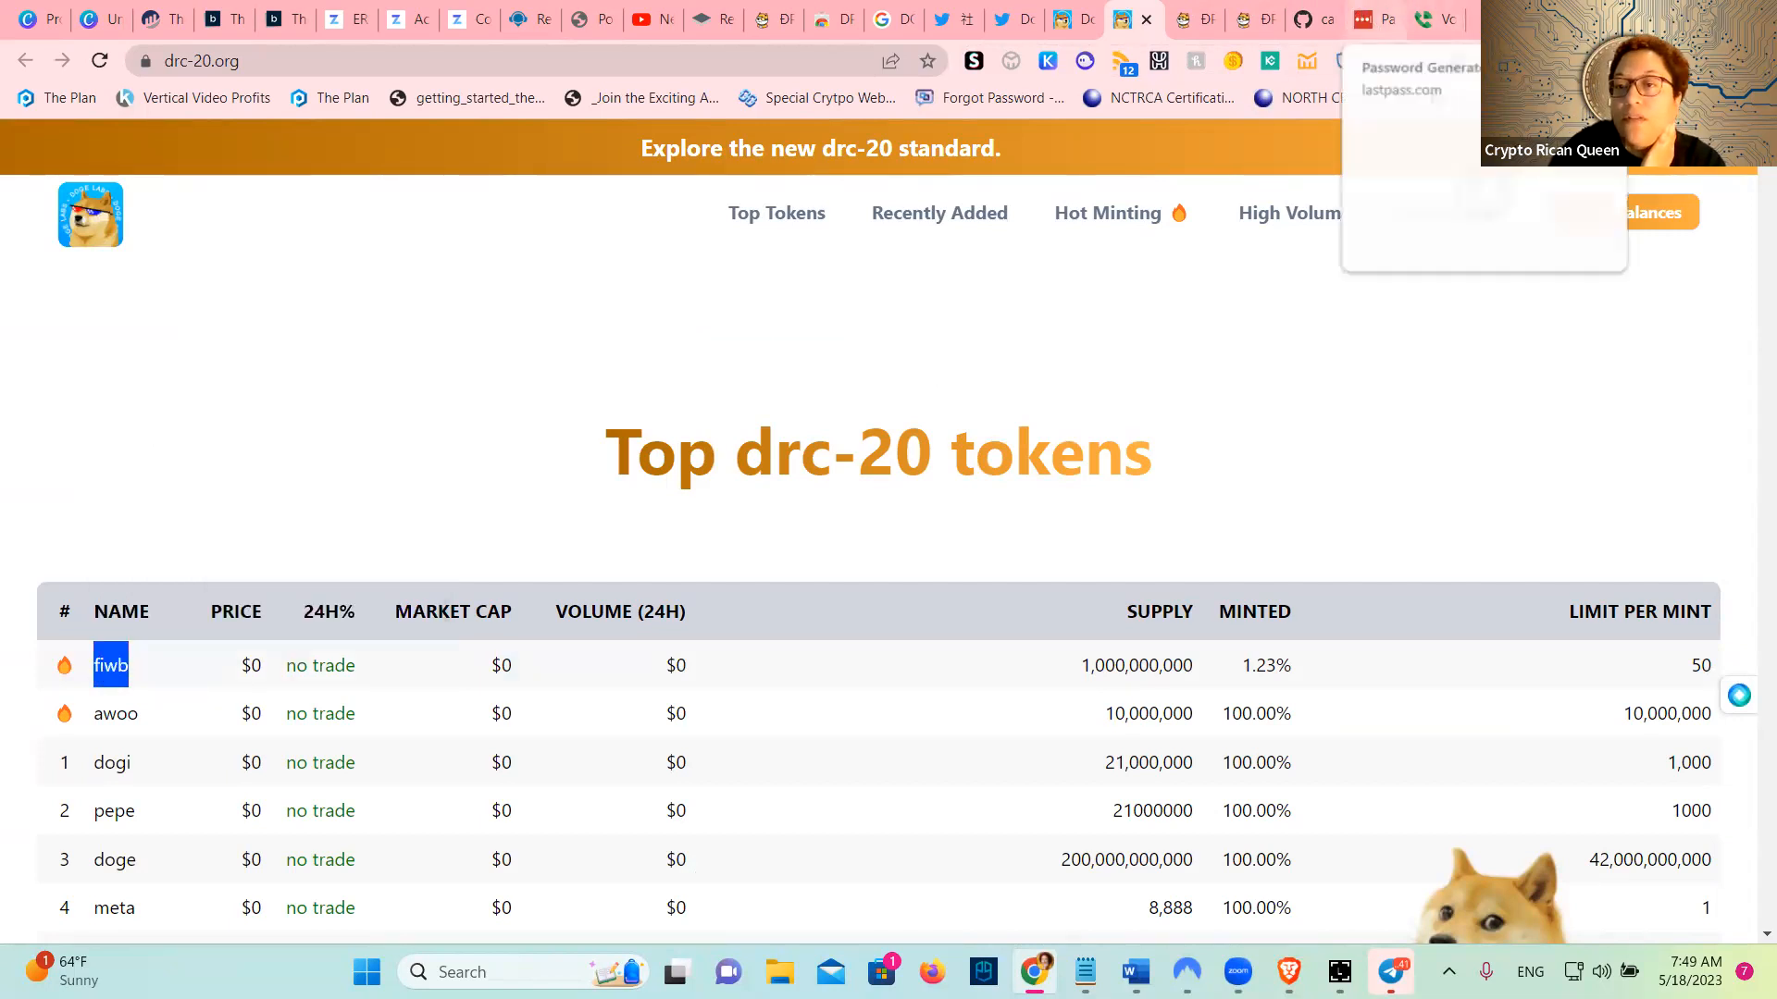
click(1379, 61)
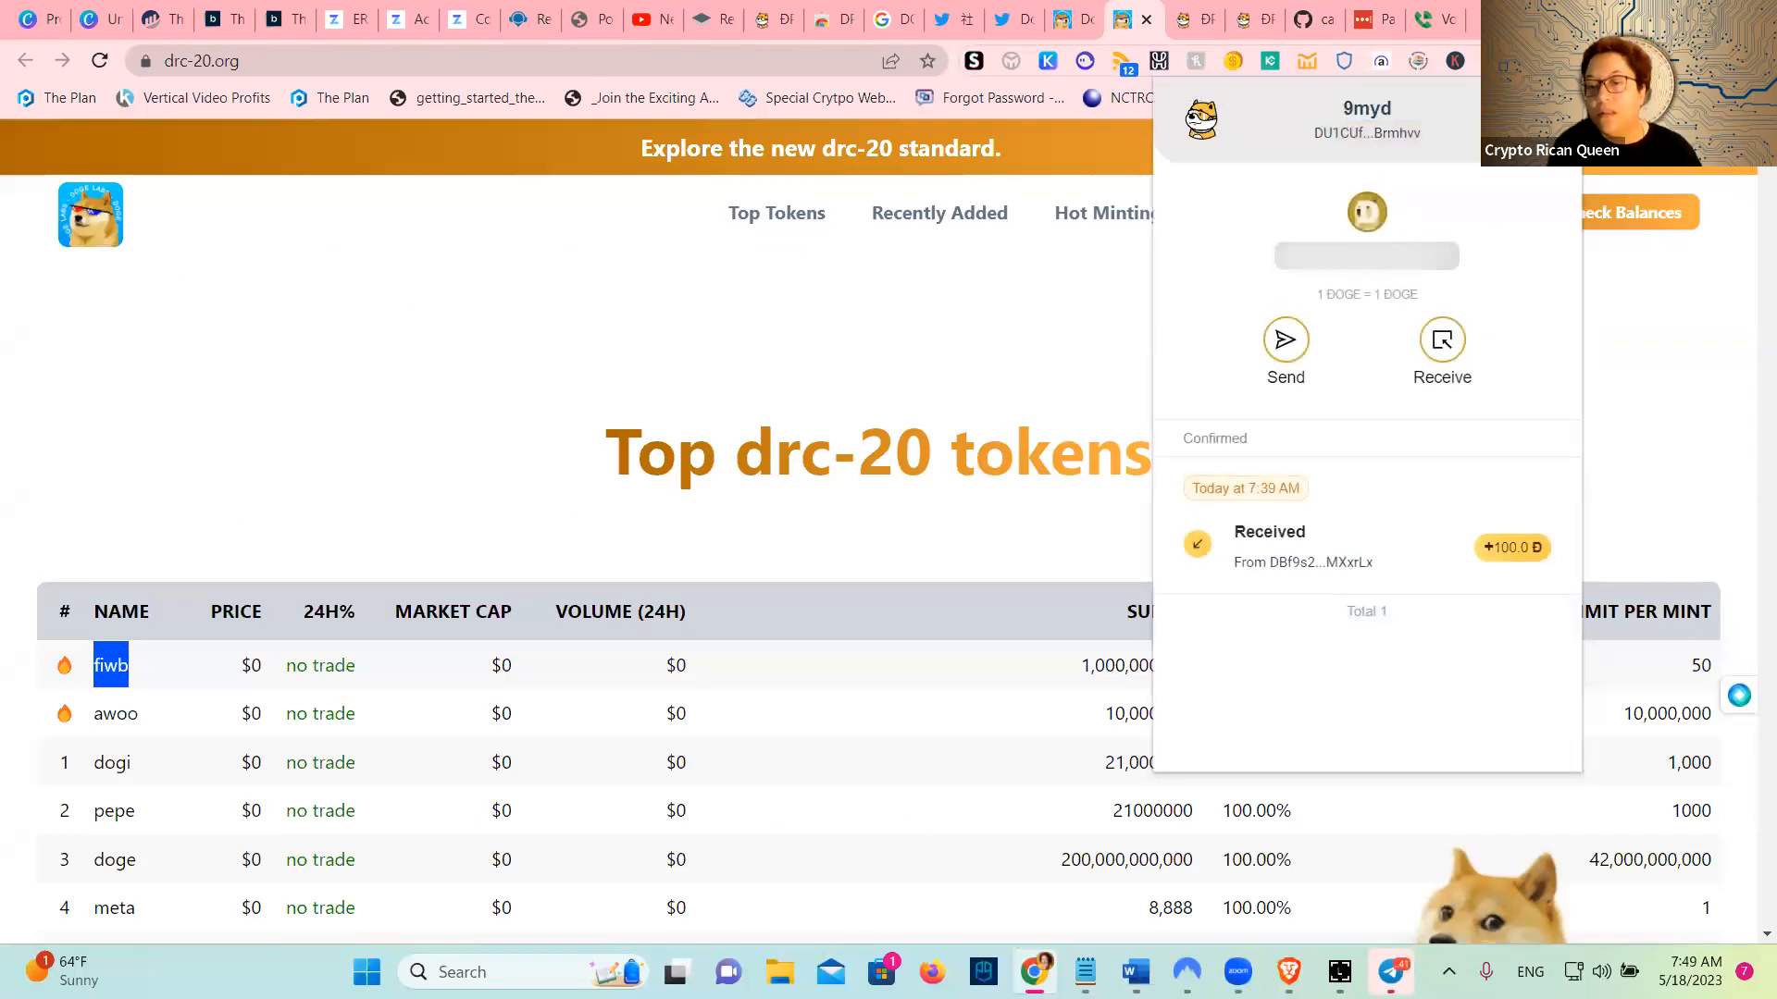
Change the mint script's tick to fiwb in DPal Indexer and copy it
click(1366, 120)
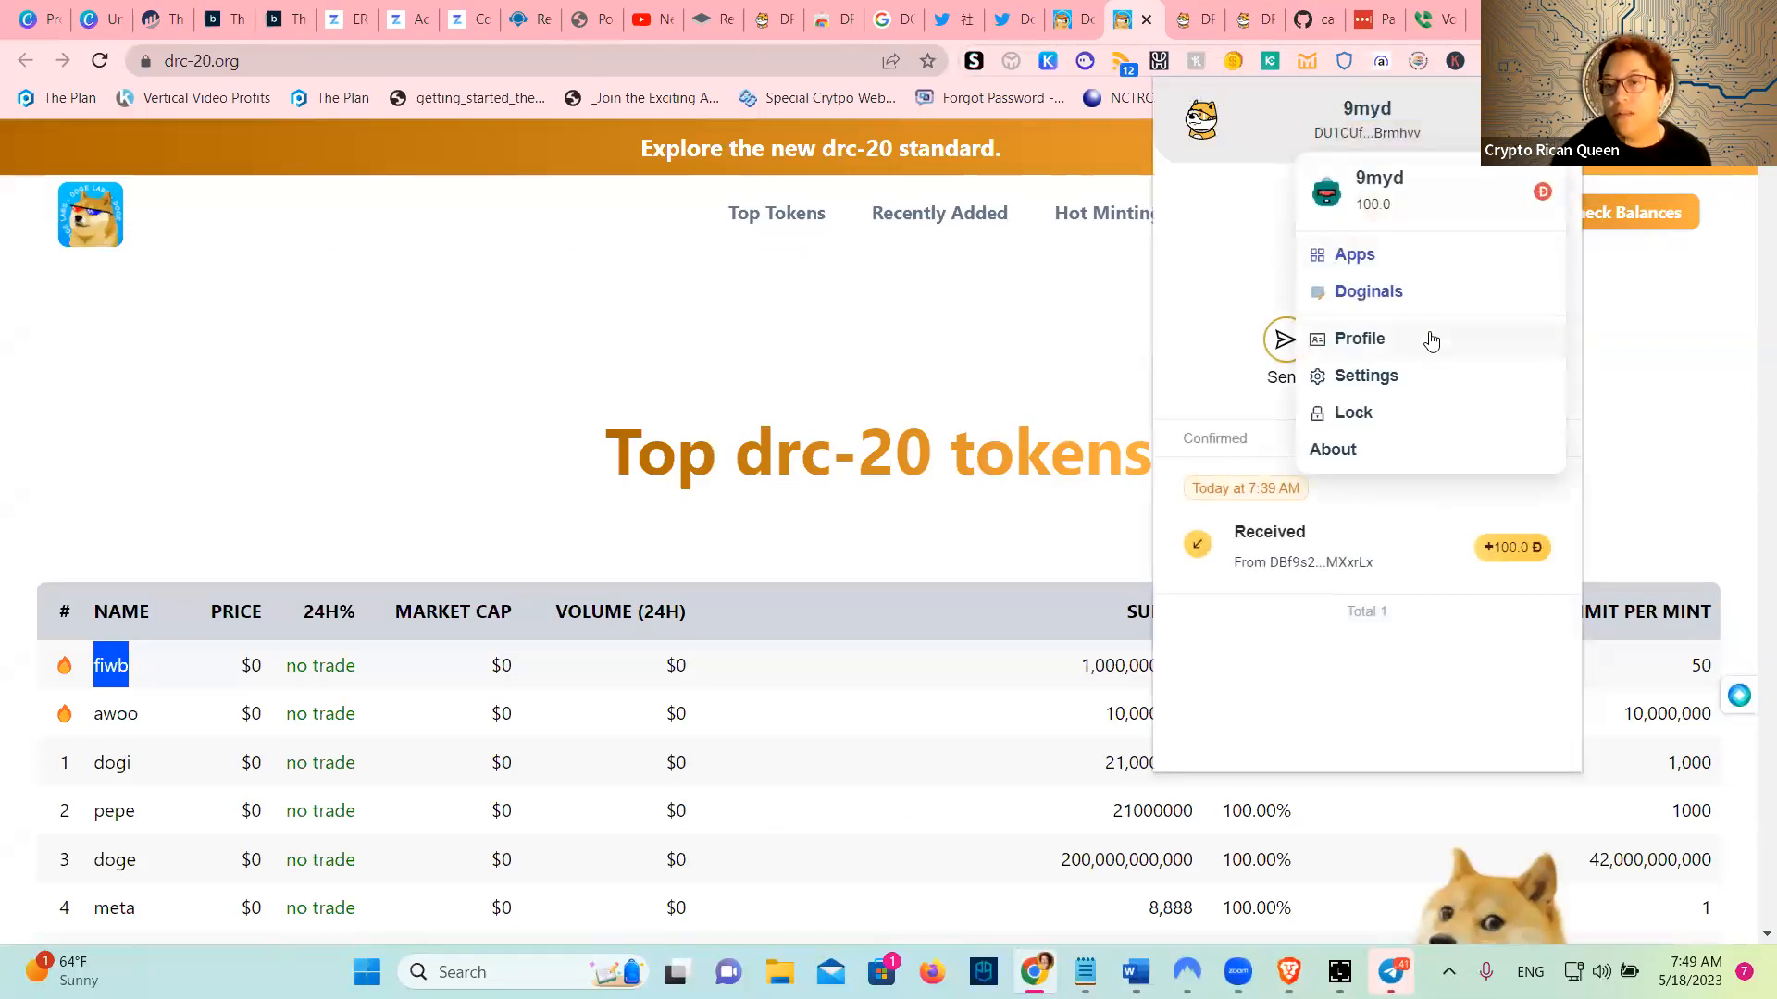
click(1368, 291)
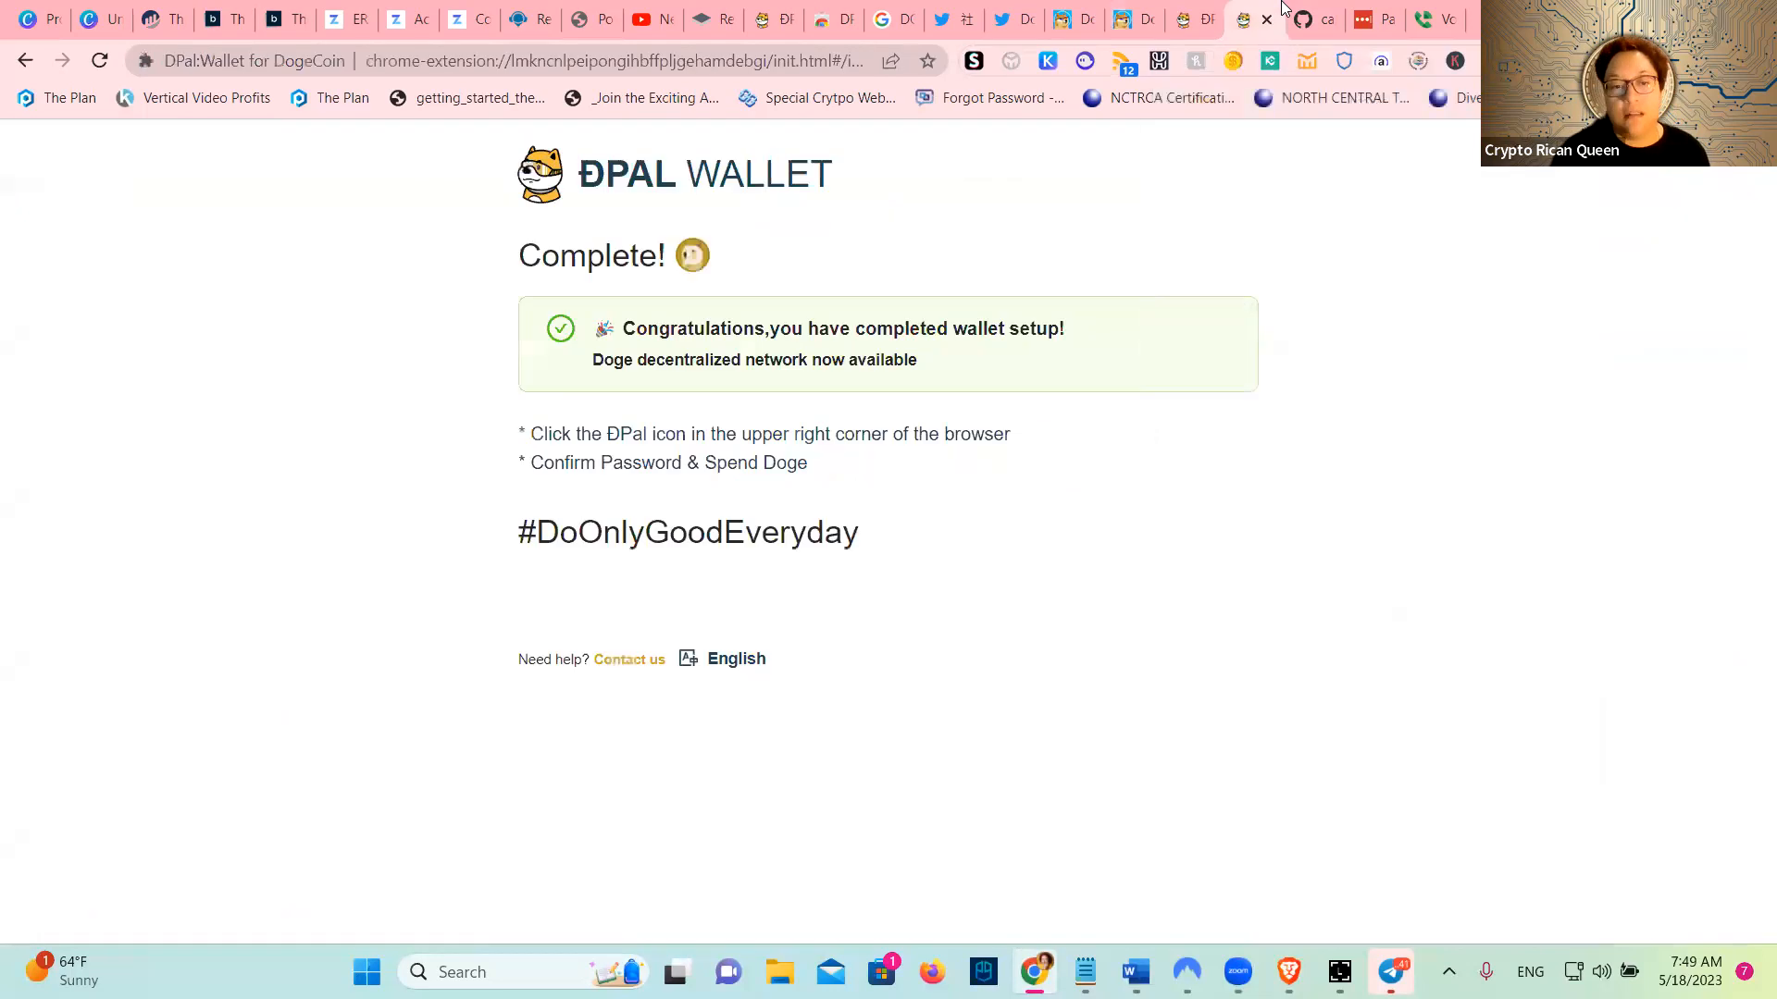
click(1133, 19)
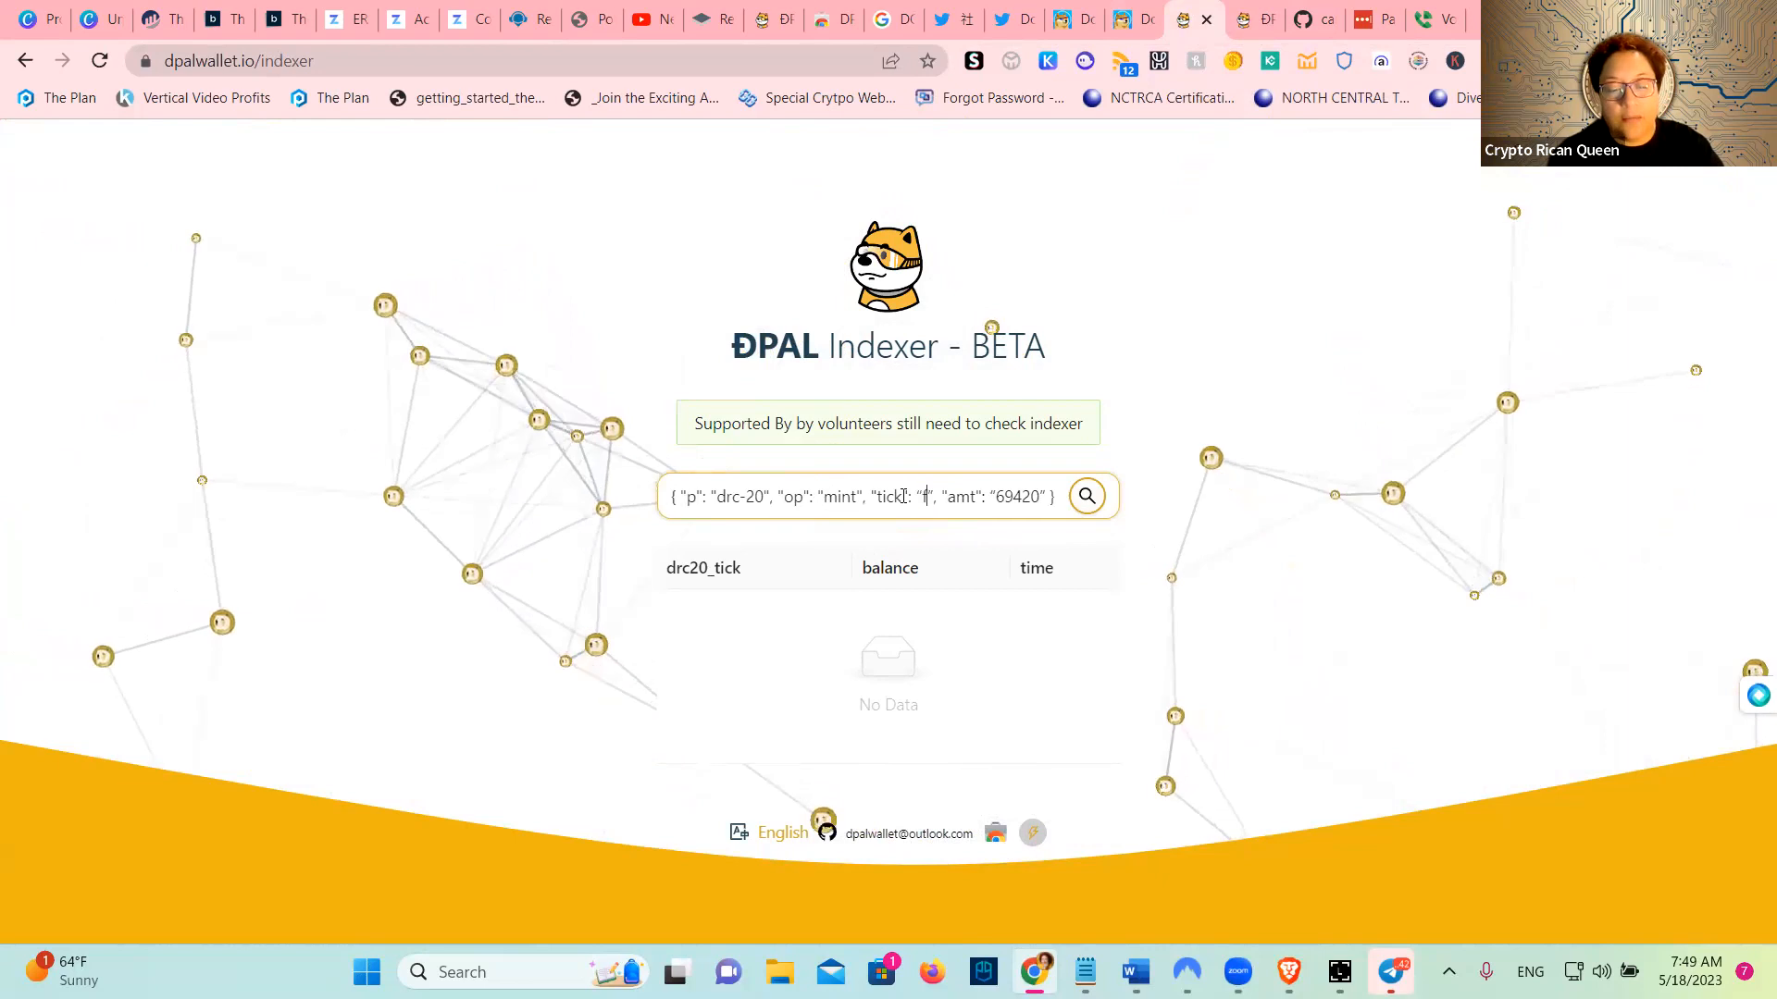
text(fyw)
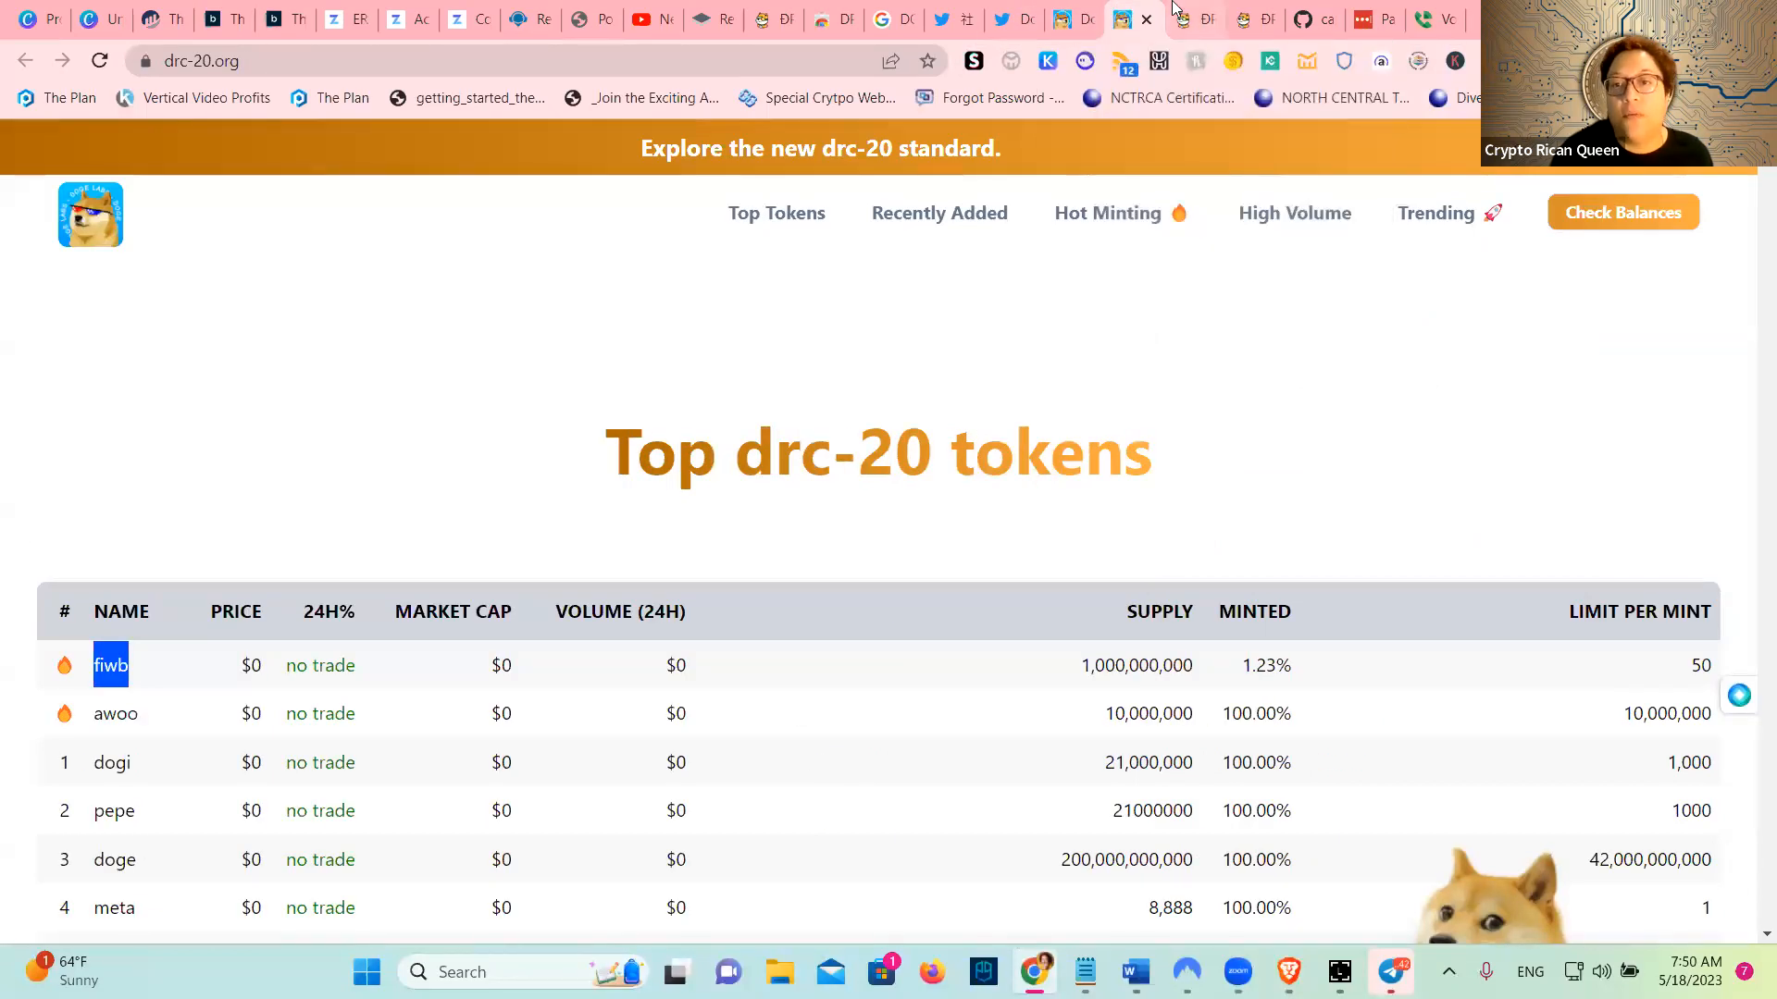
click(1191, 19)
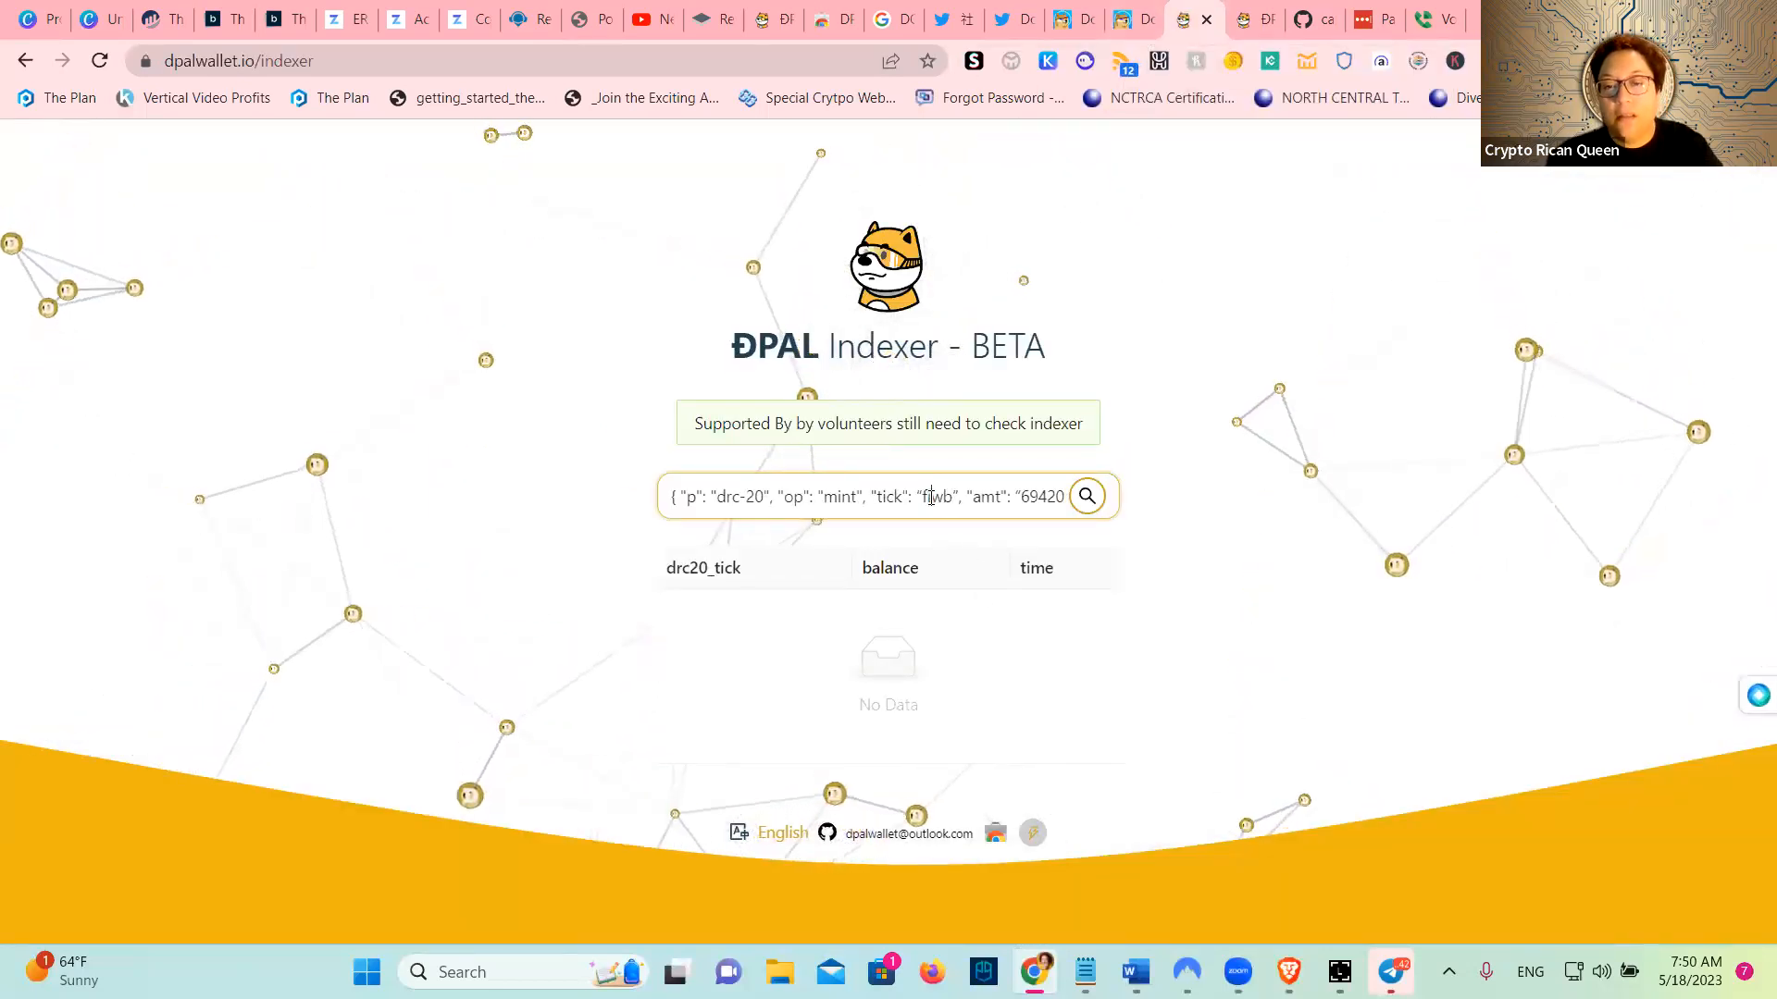
right_click(873, 496)
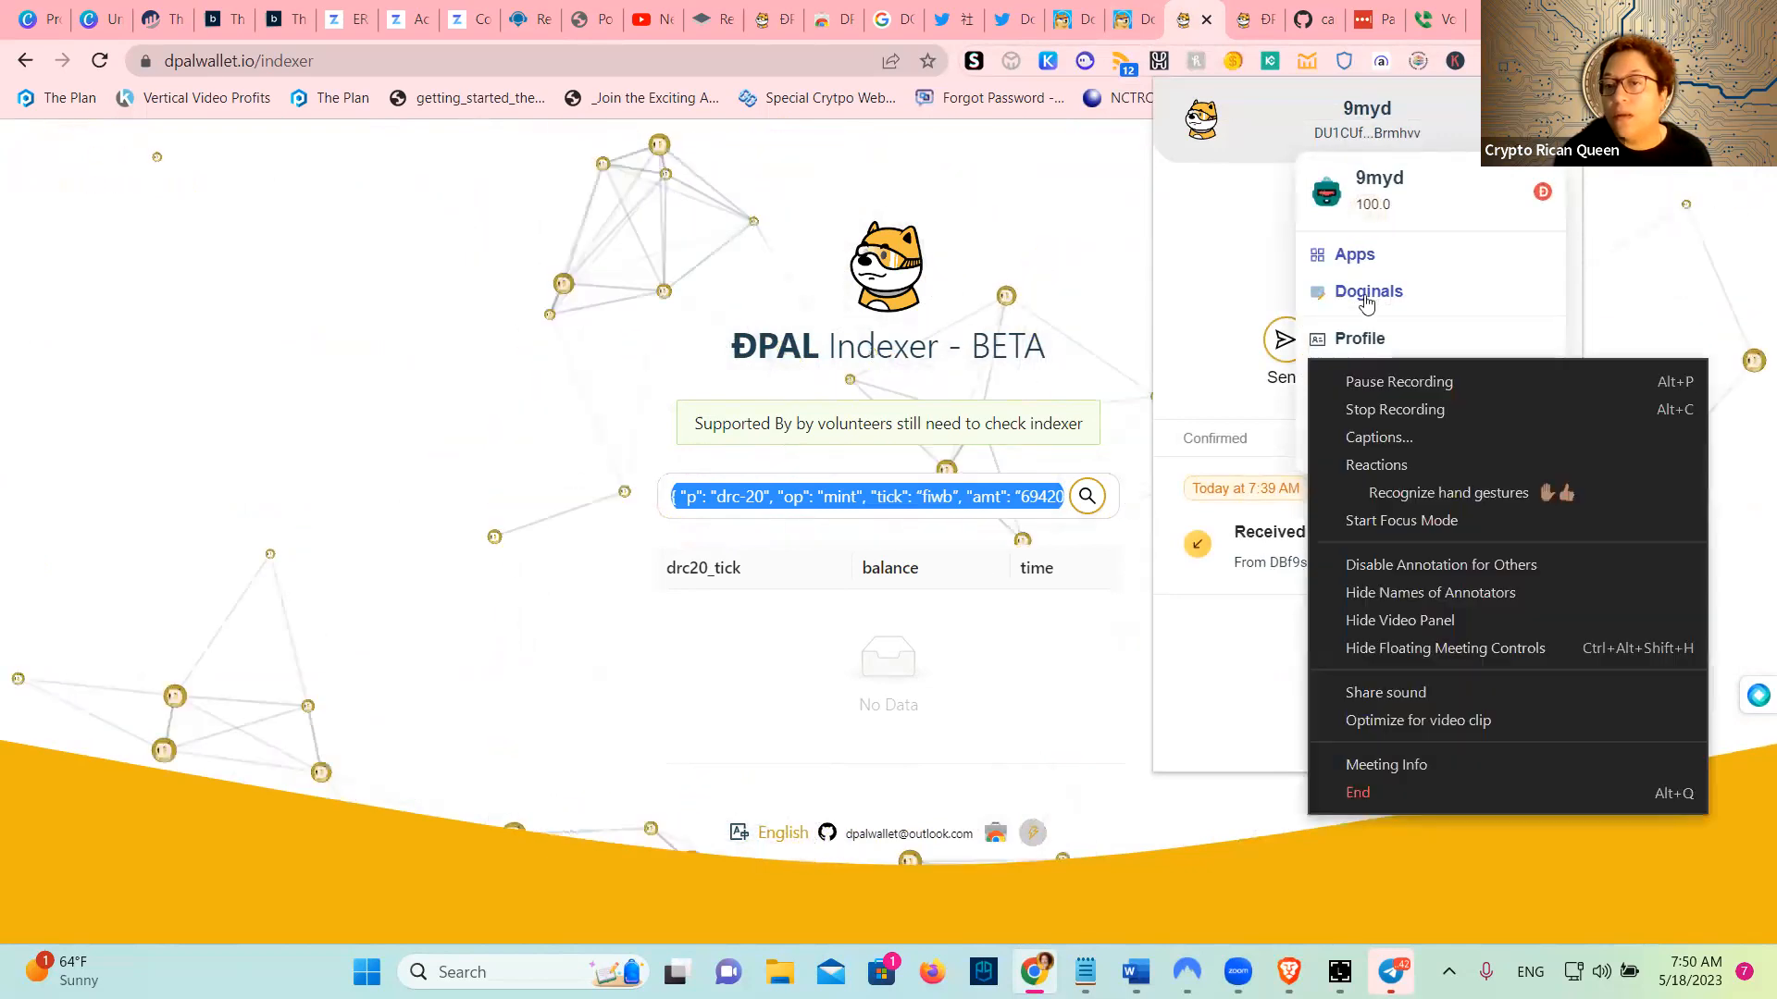
Paste the fiwb mint script in Doginals and confirm inscribing with the password
click(1368, 291)
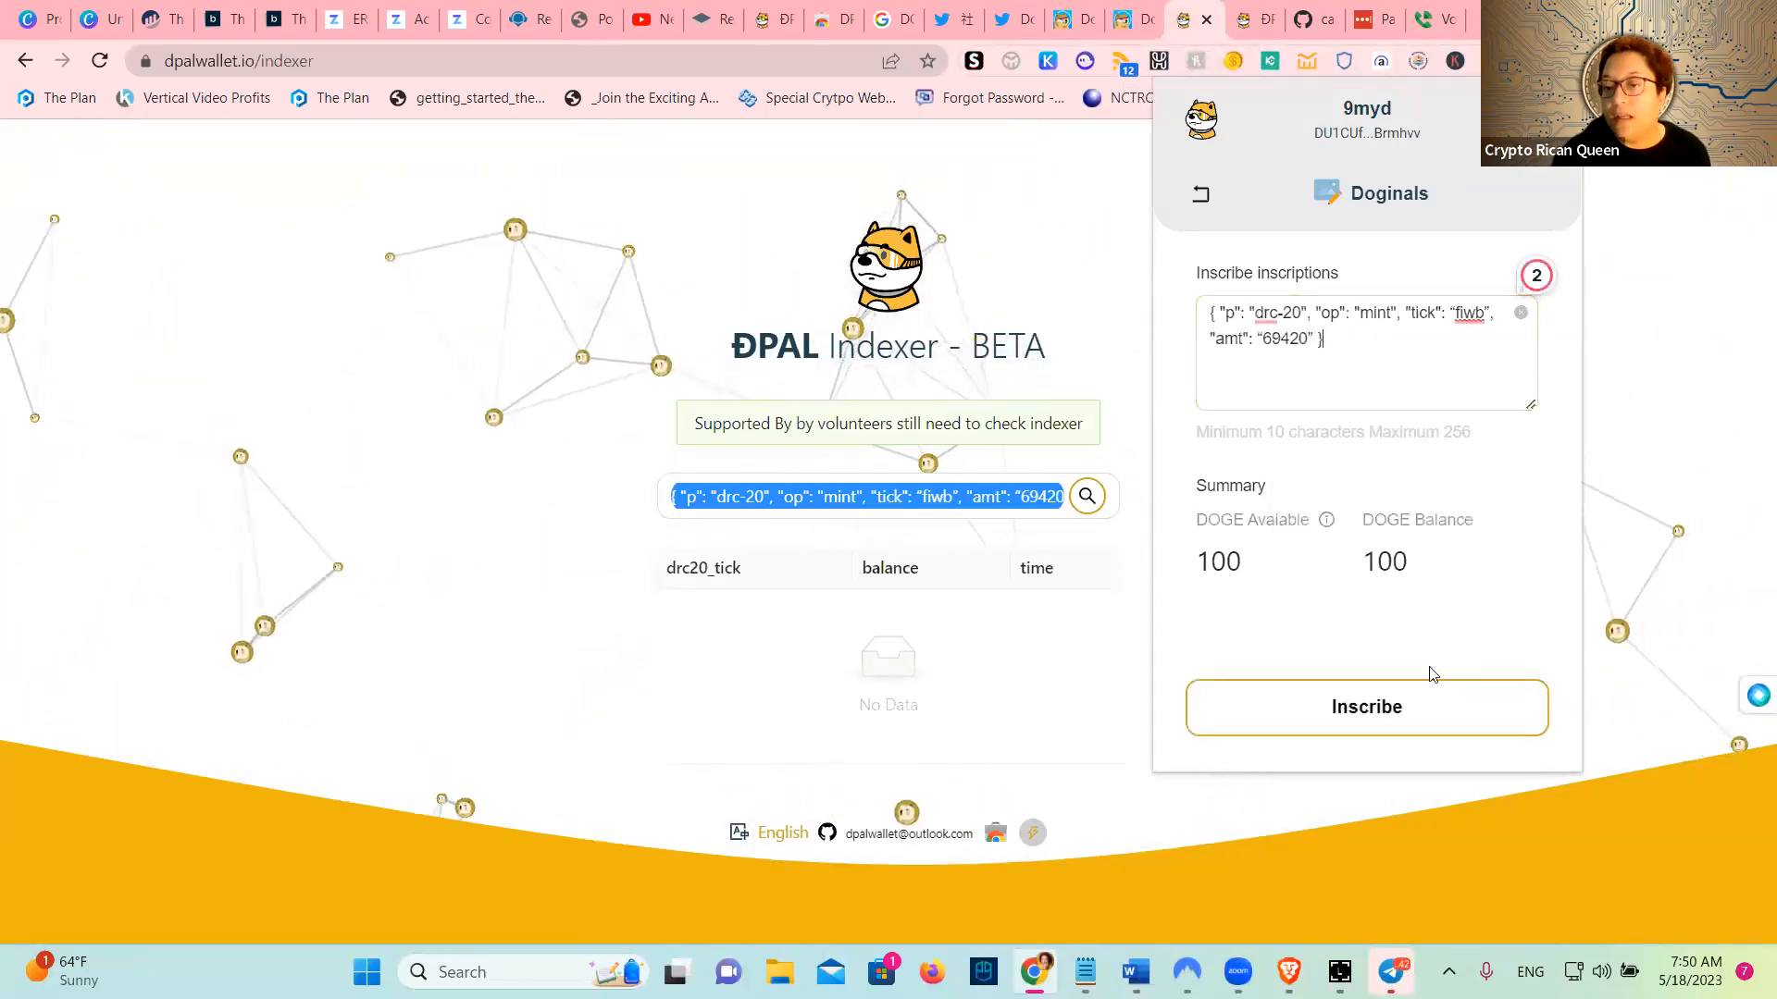
click(1366, 706)
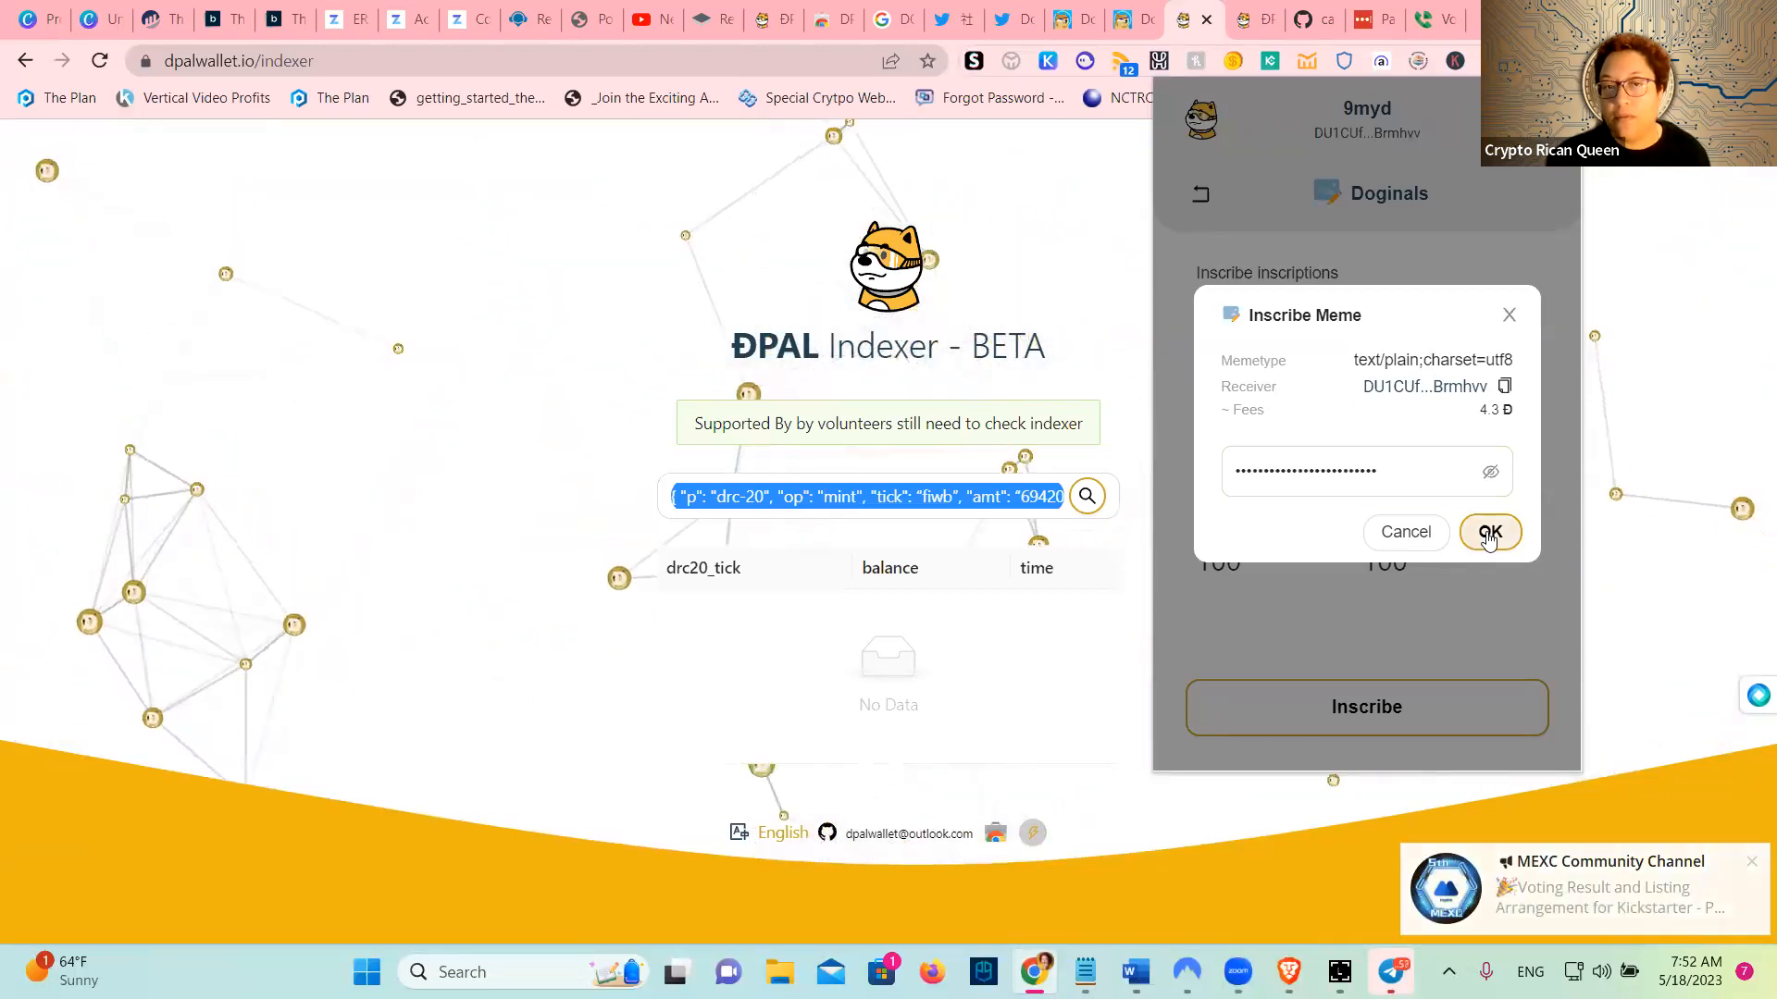
Send the fiwb inscription and review its unconfirmed transaction details on SoChain
click(1490, 533)
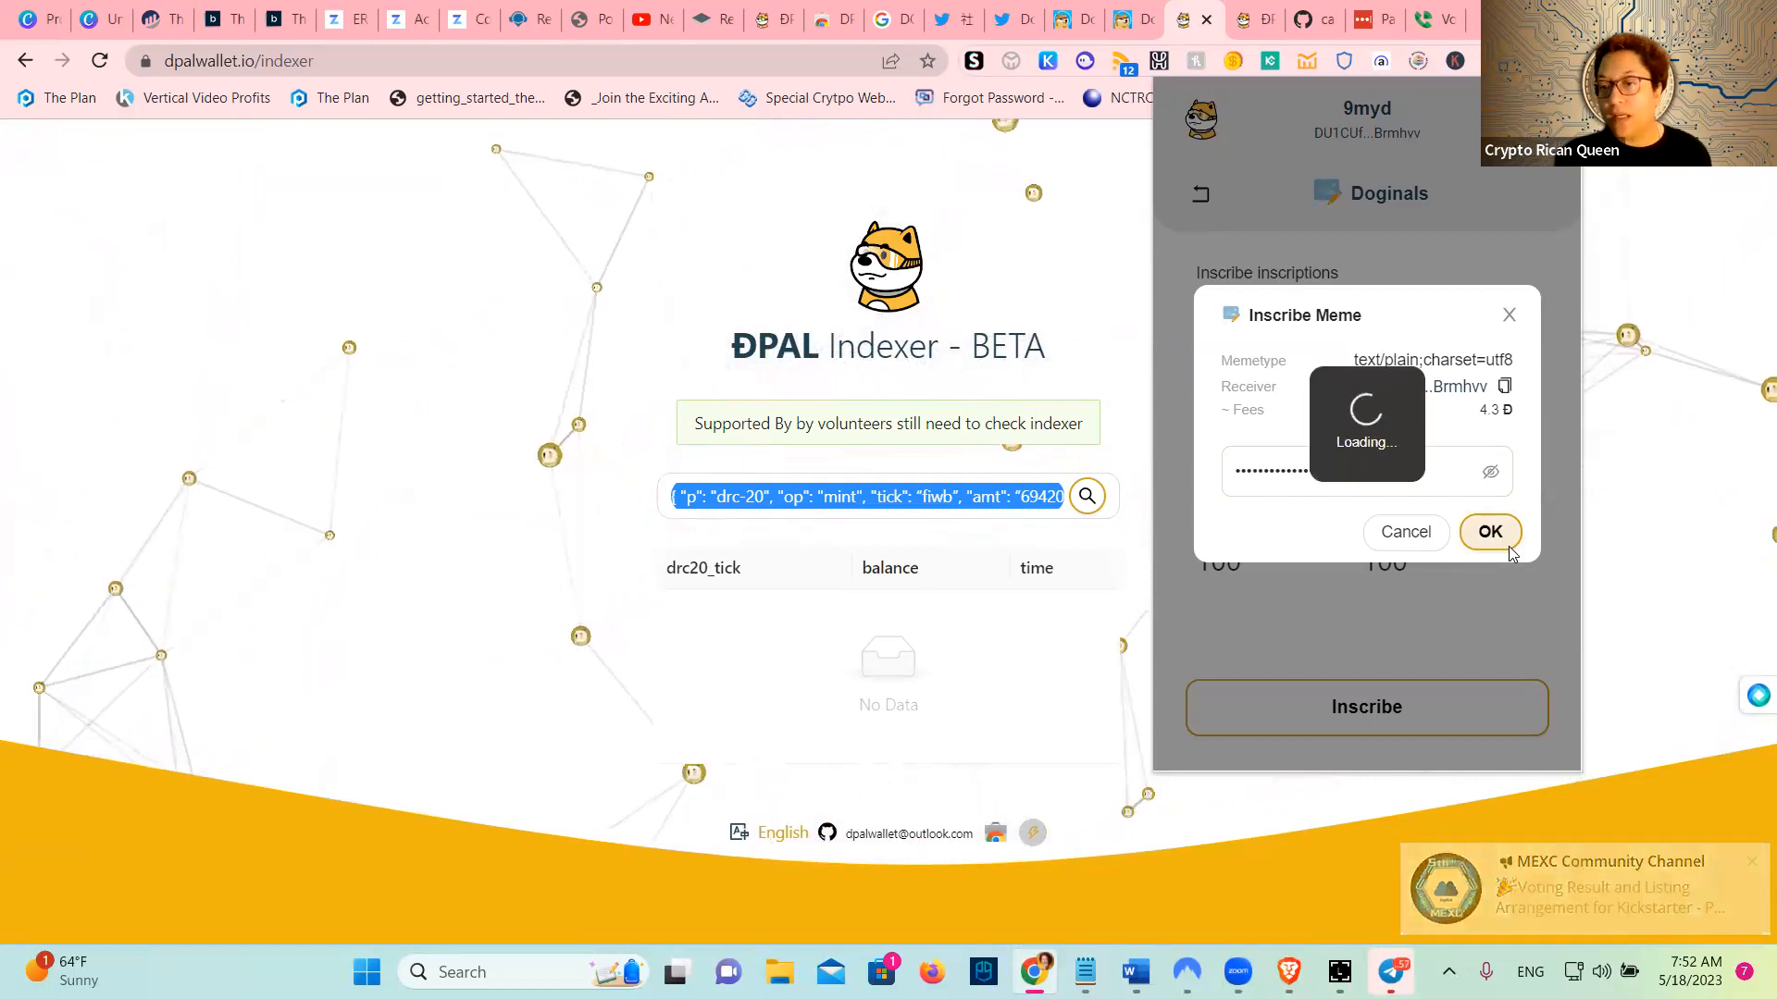
click(1489, 531)
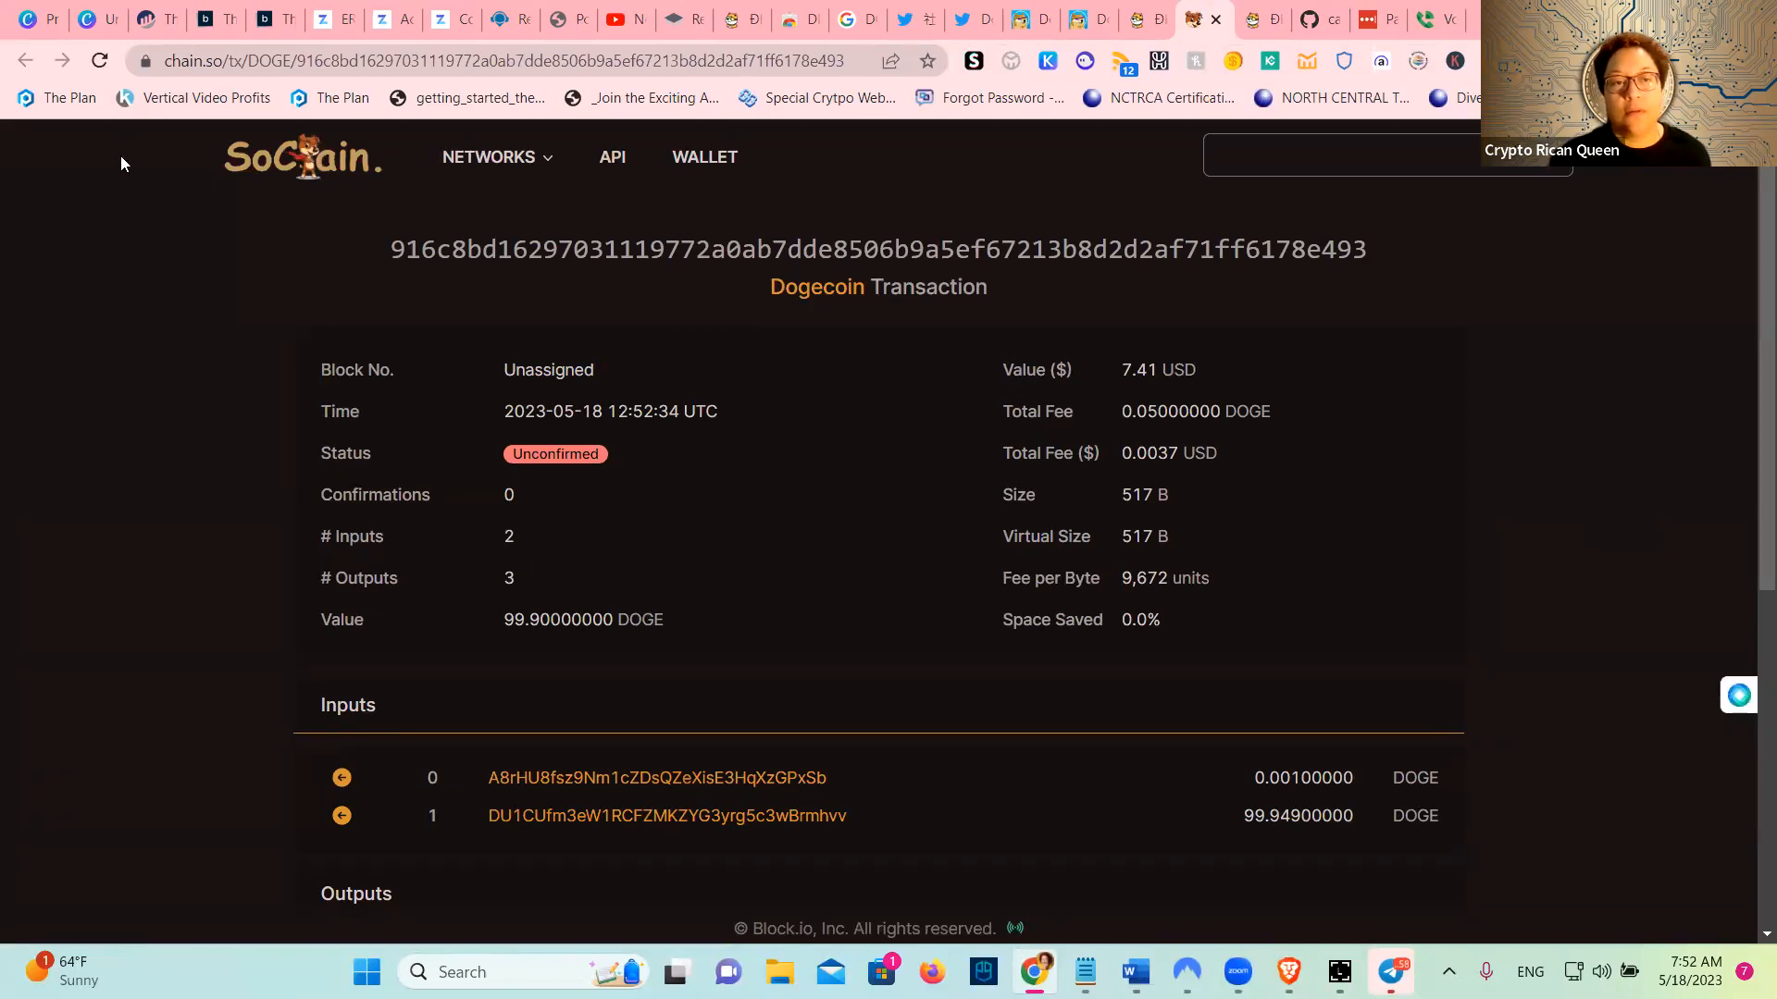
mouse_move(1610, 494)
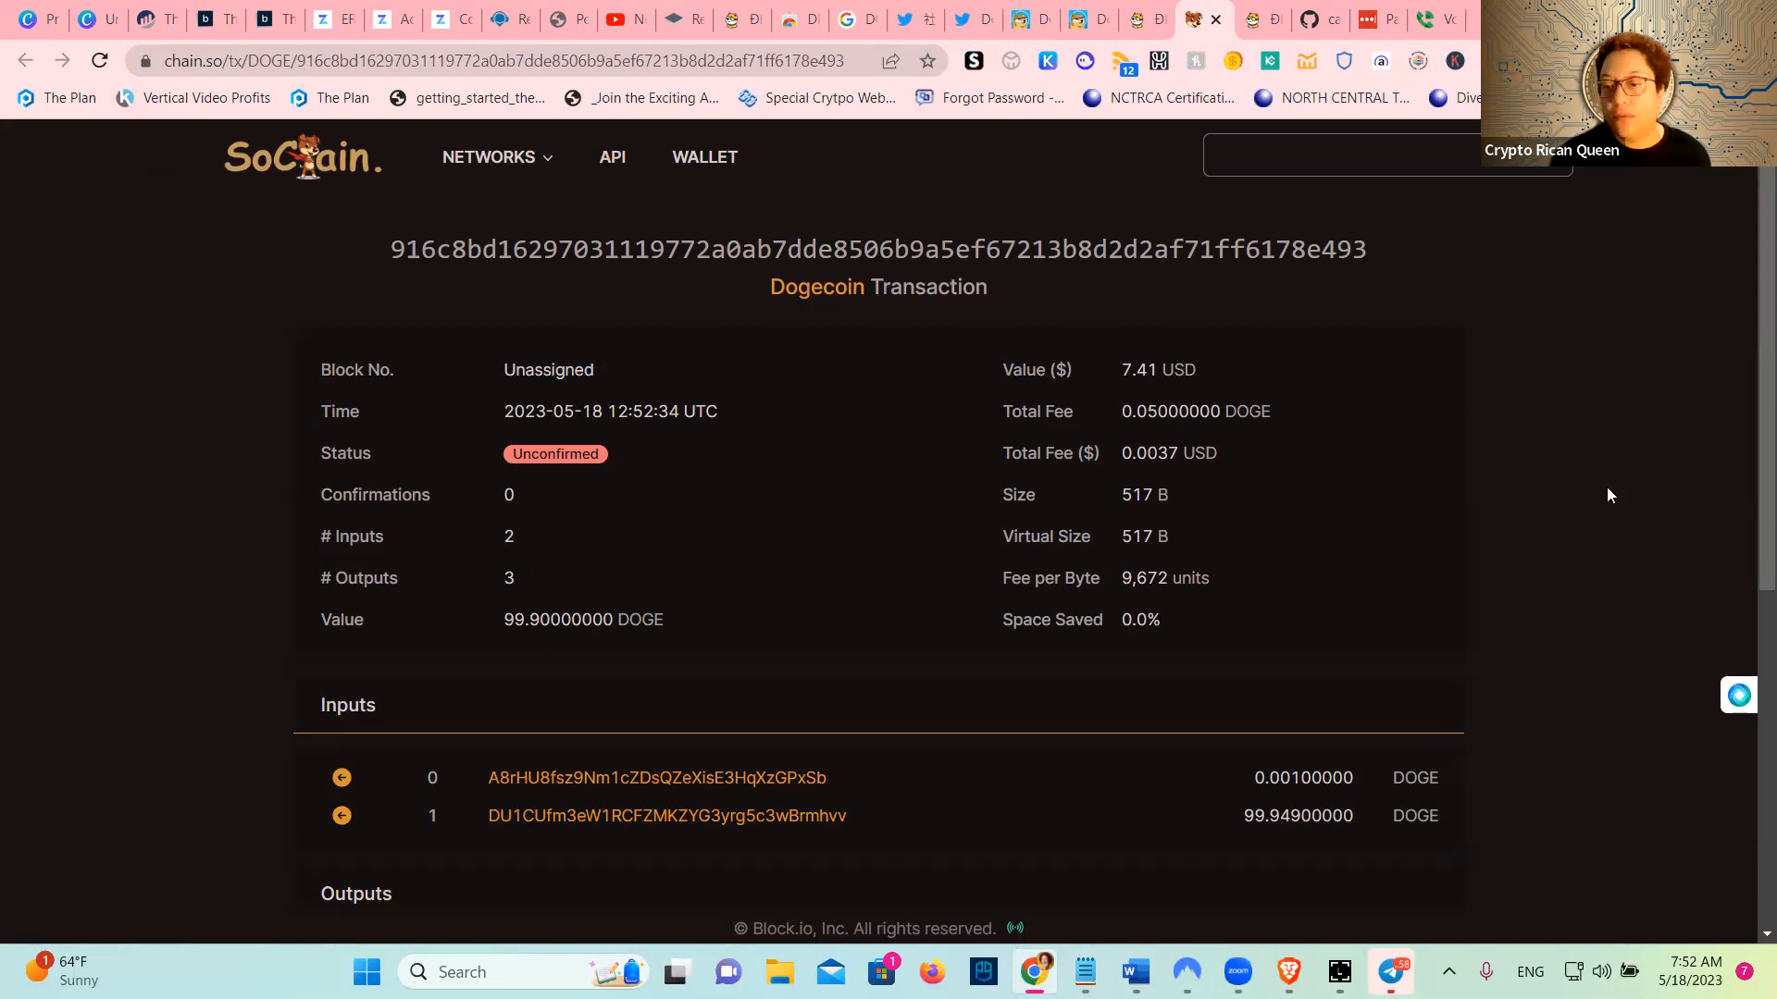
scroll(down, 3)
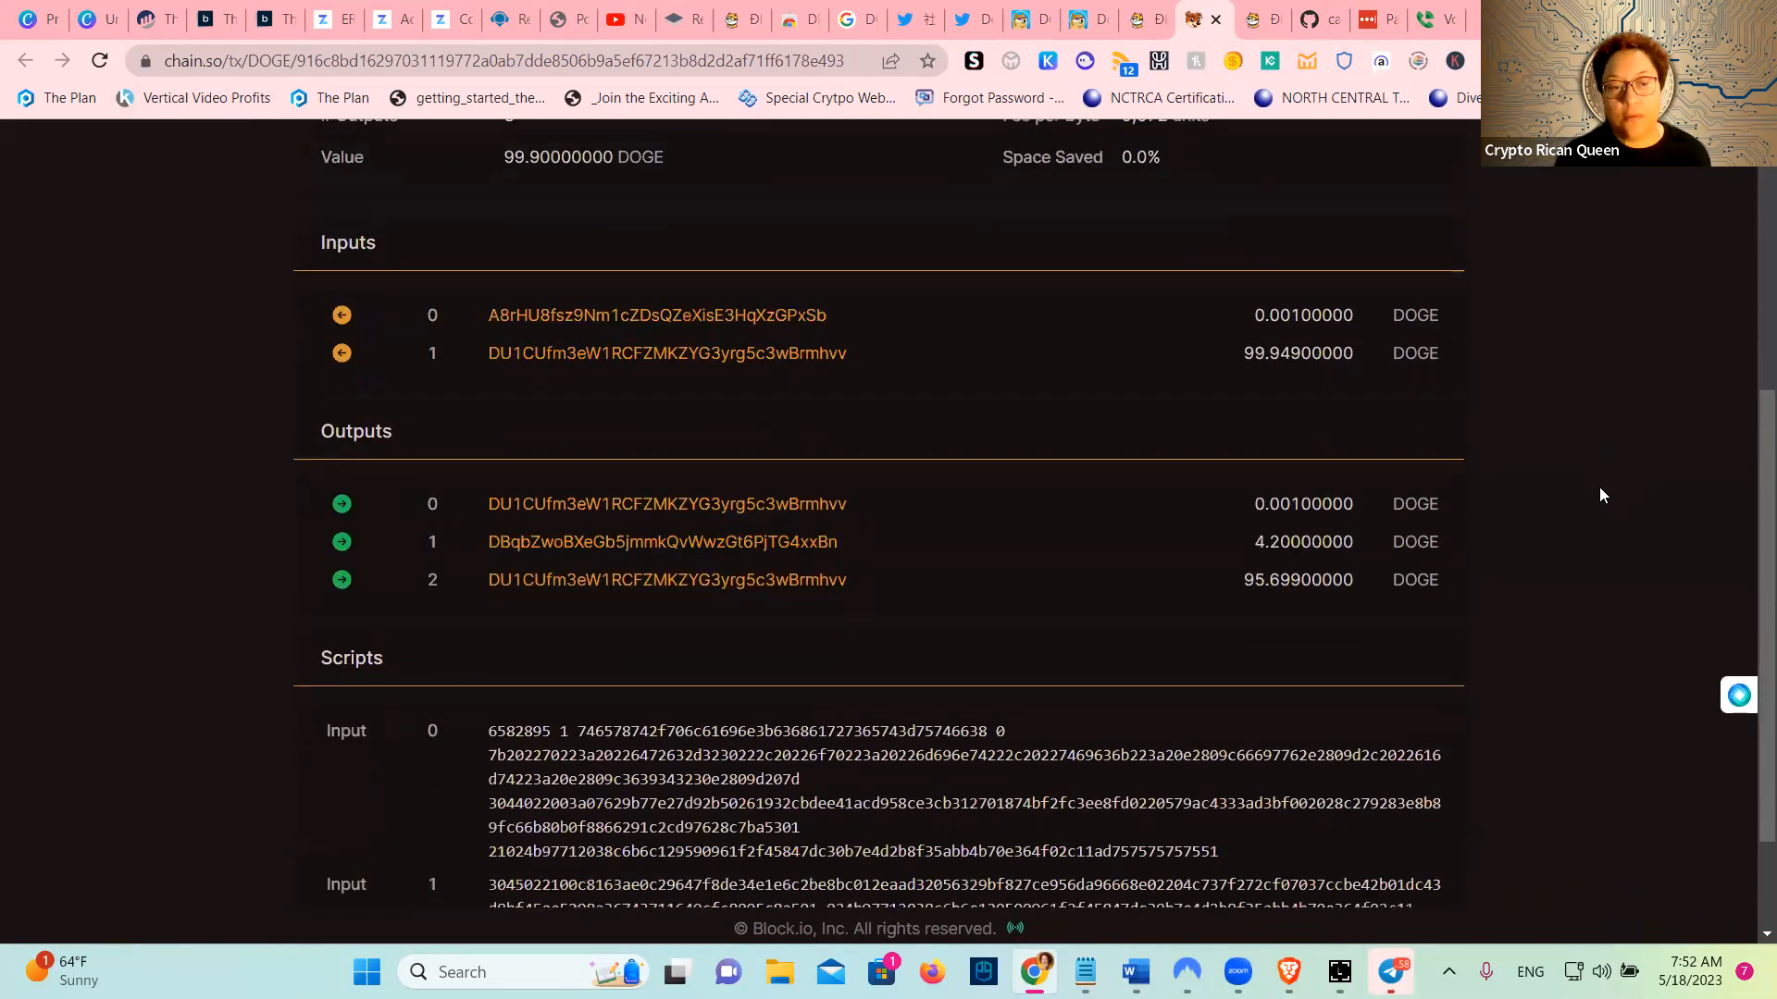
scroll(up, 3)
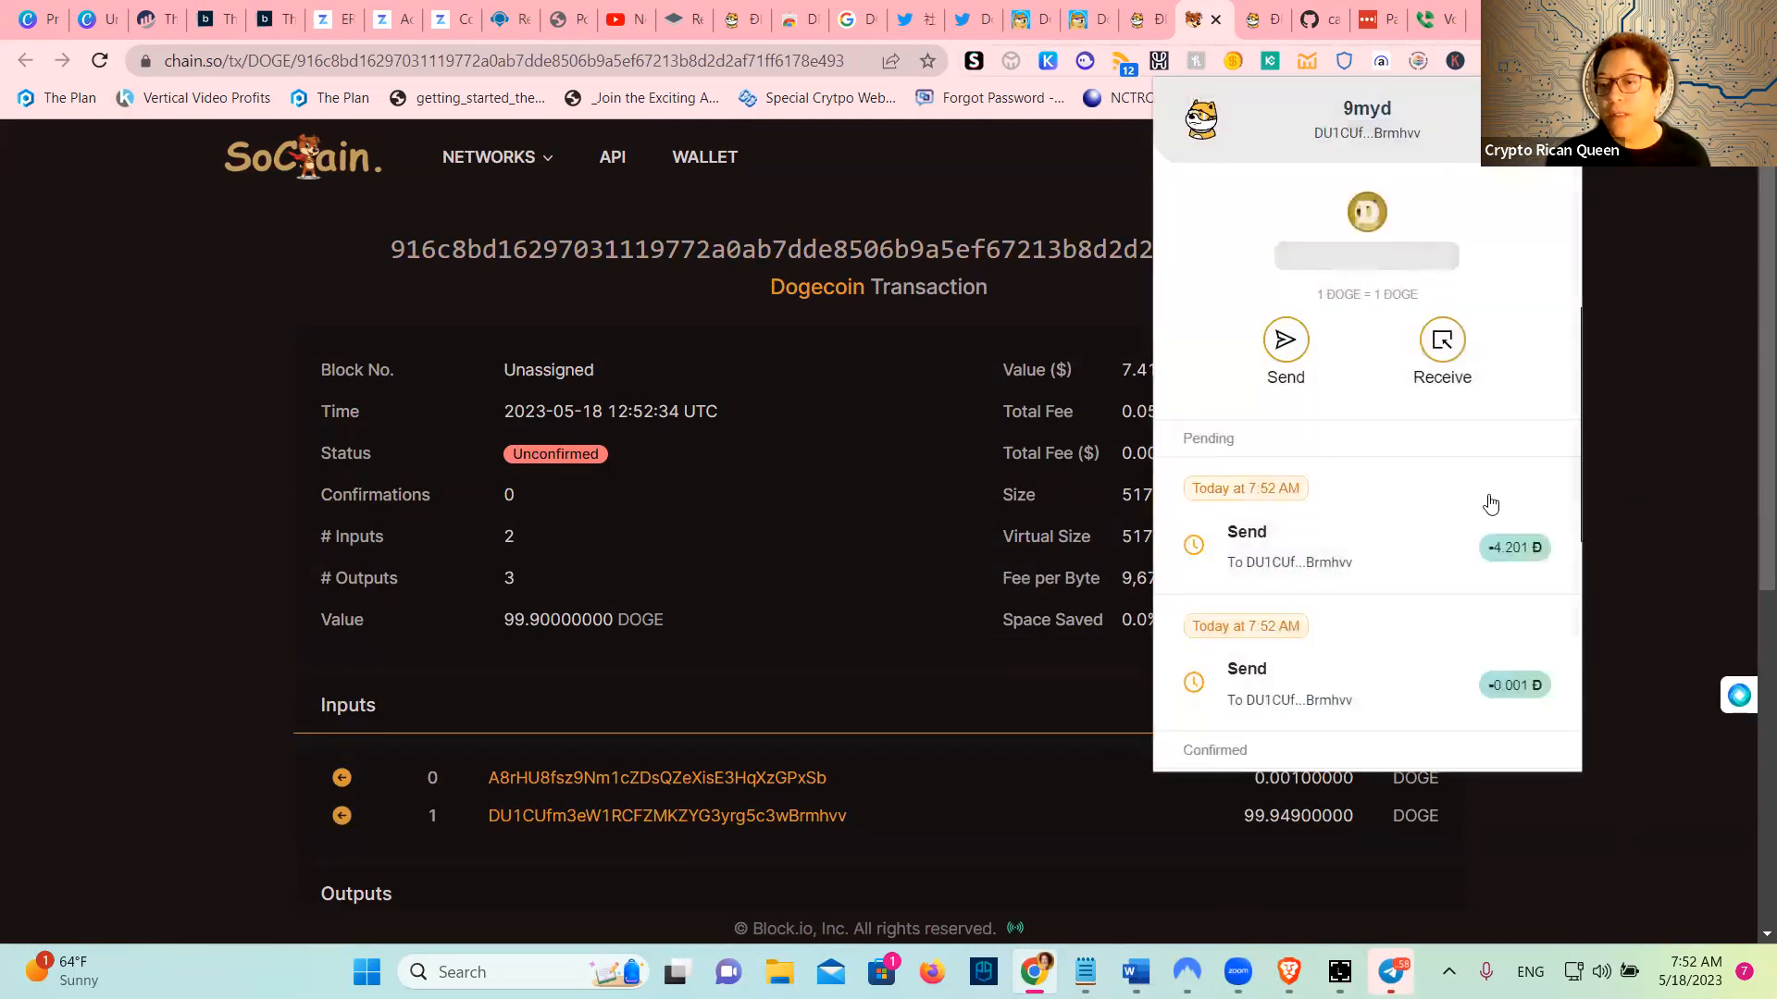
mouse_move(1349, 556)
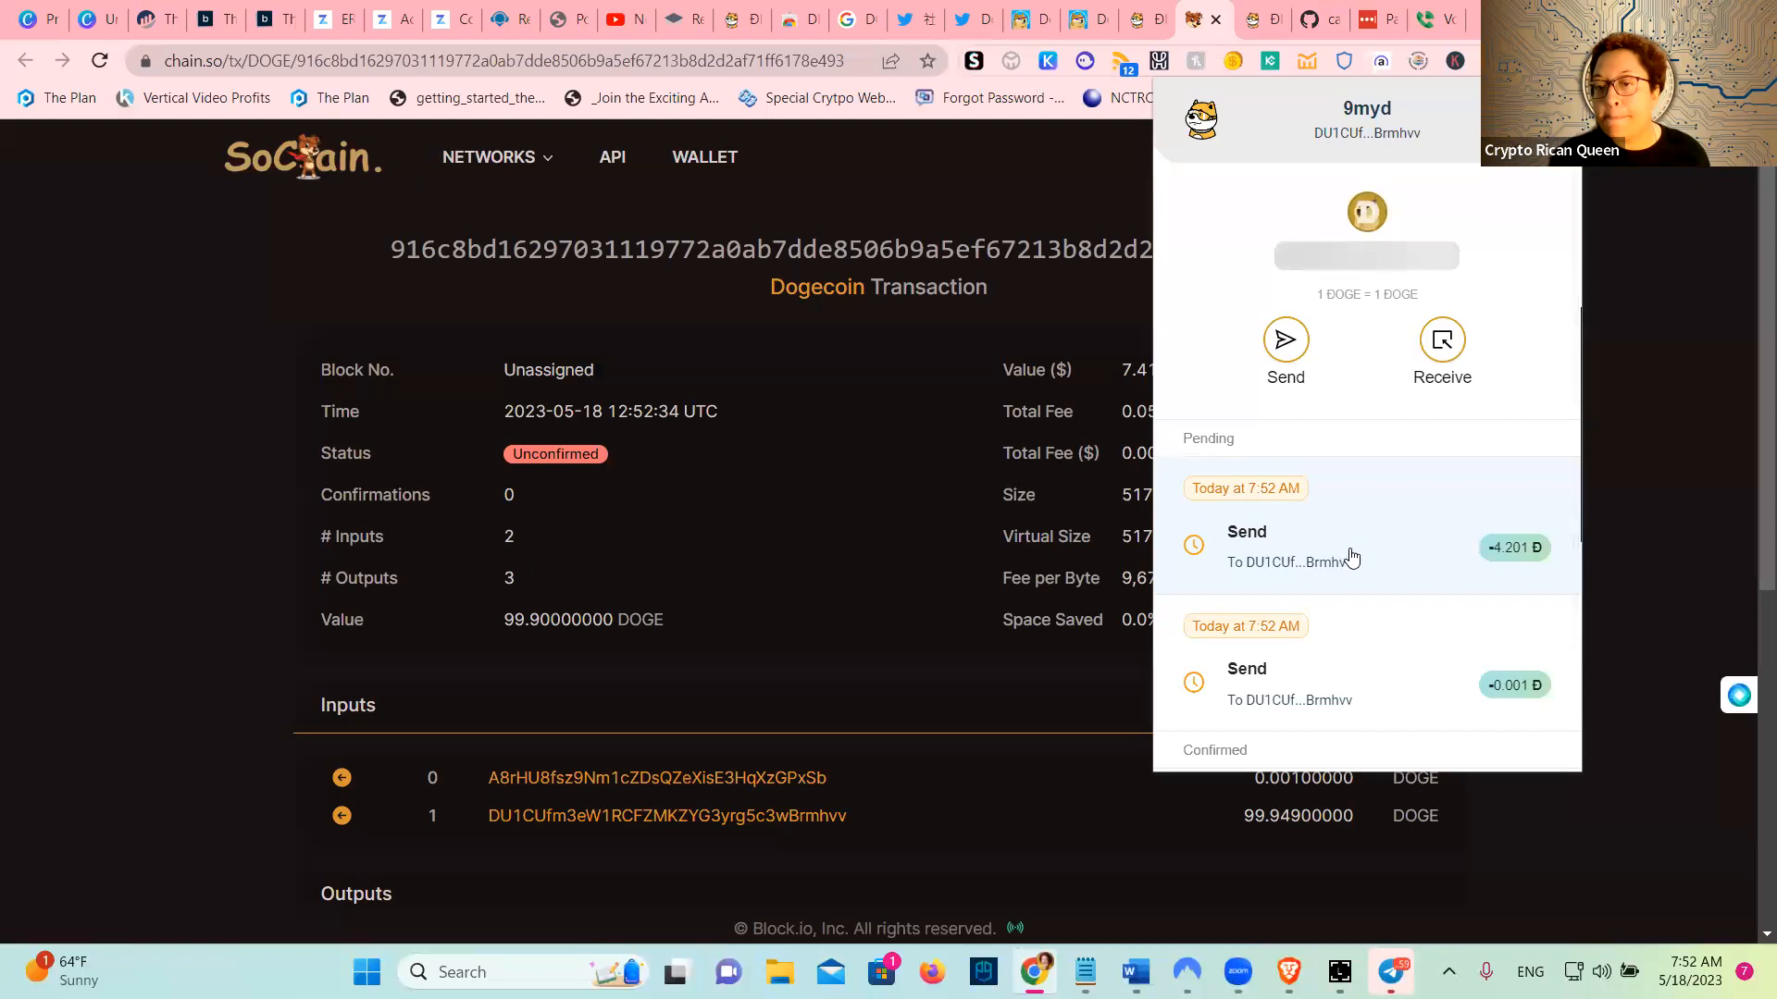
mouse_move(1359, 550)
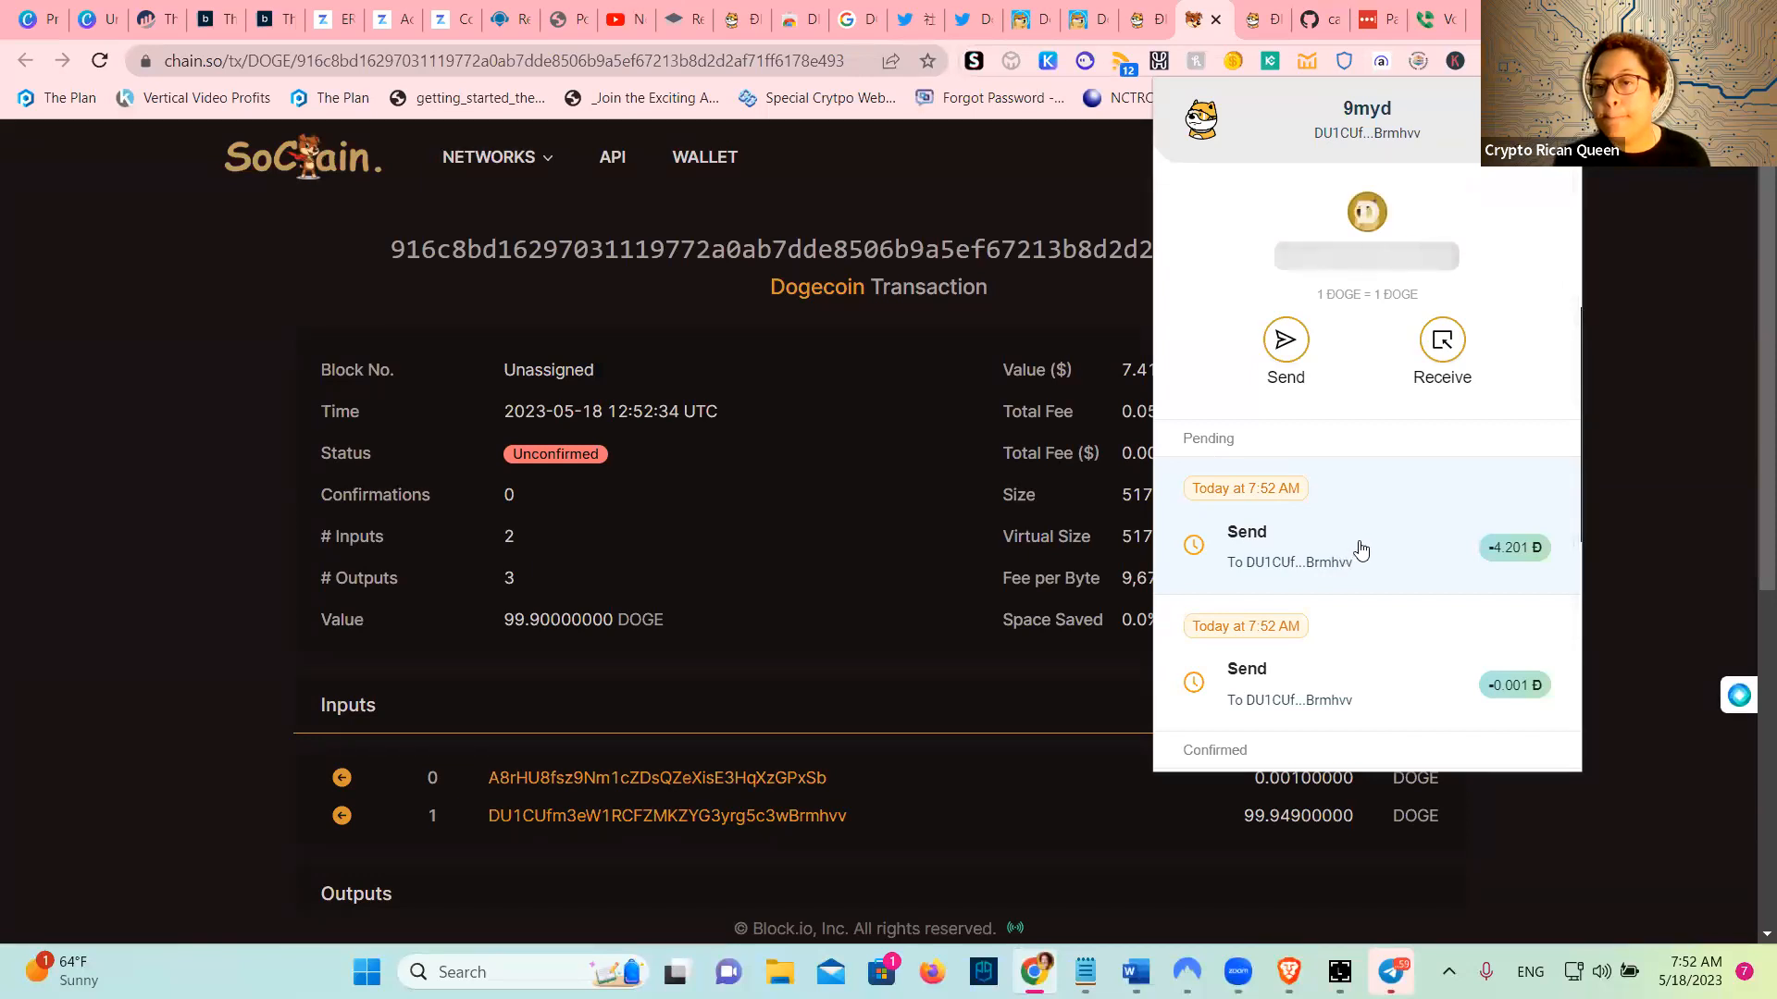
Browse the Doginals inscriptions list and the wallet settings
click(1366, 119)
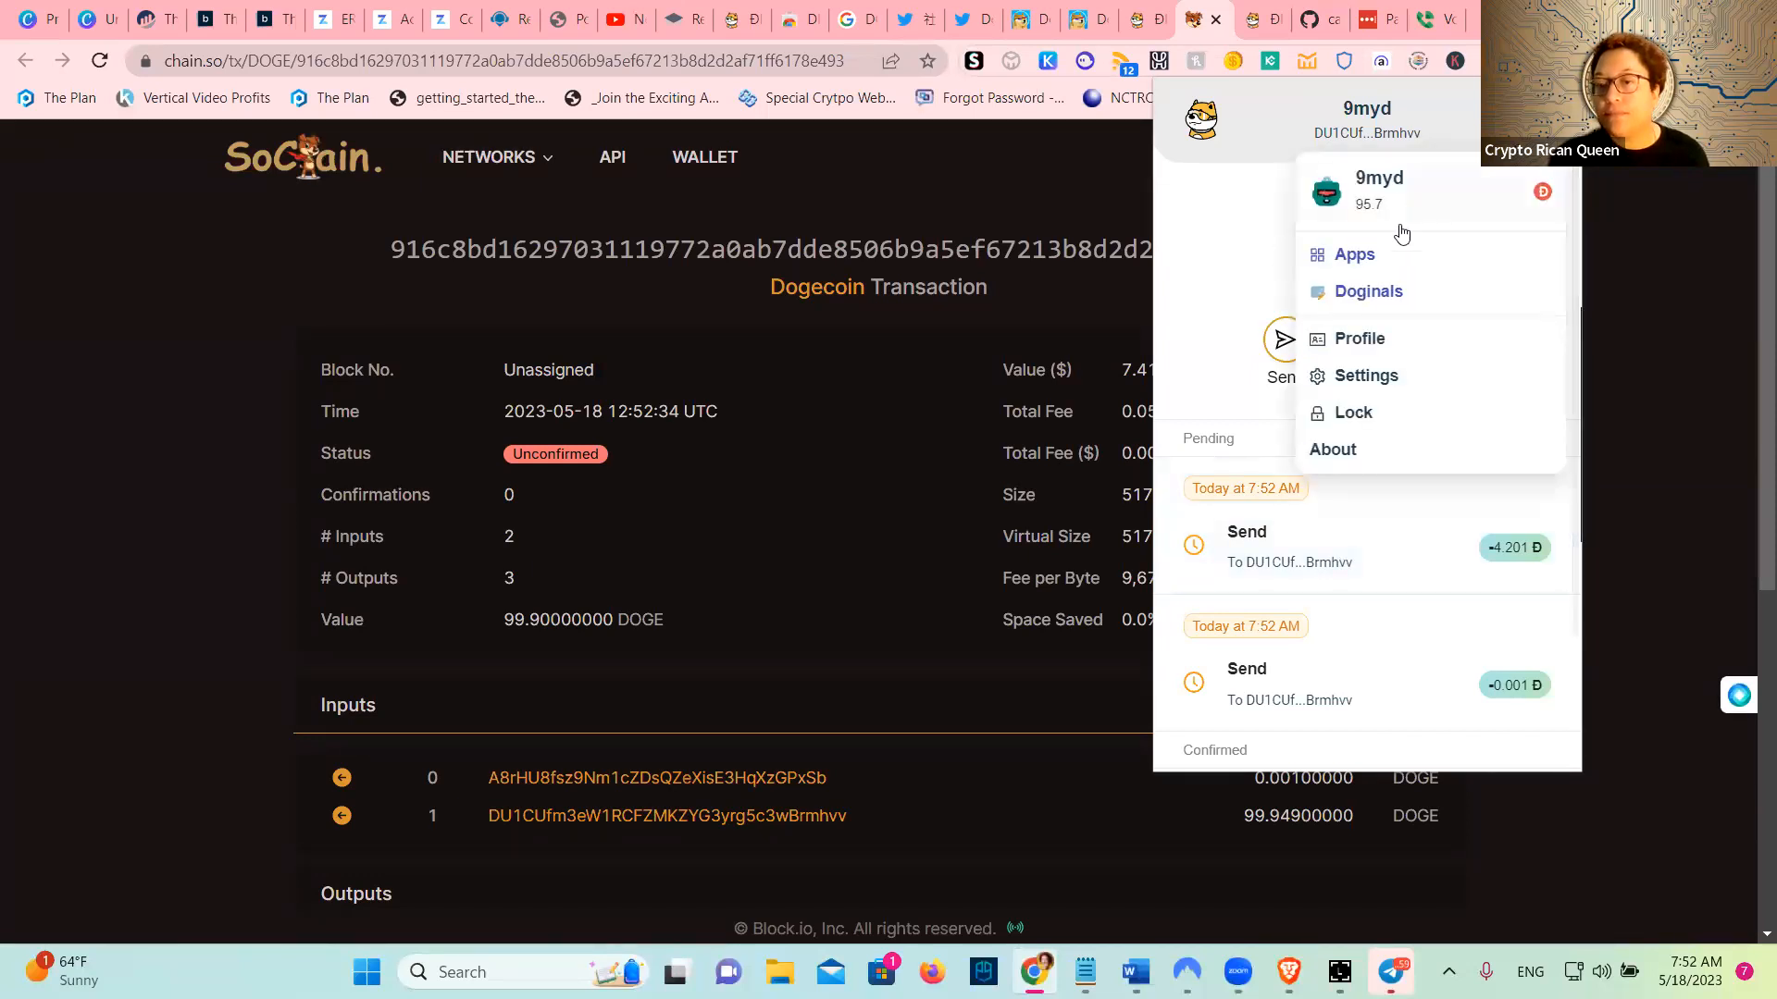
click(1368, 292)
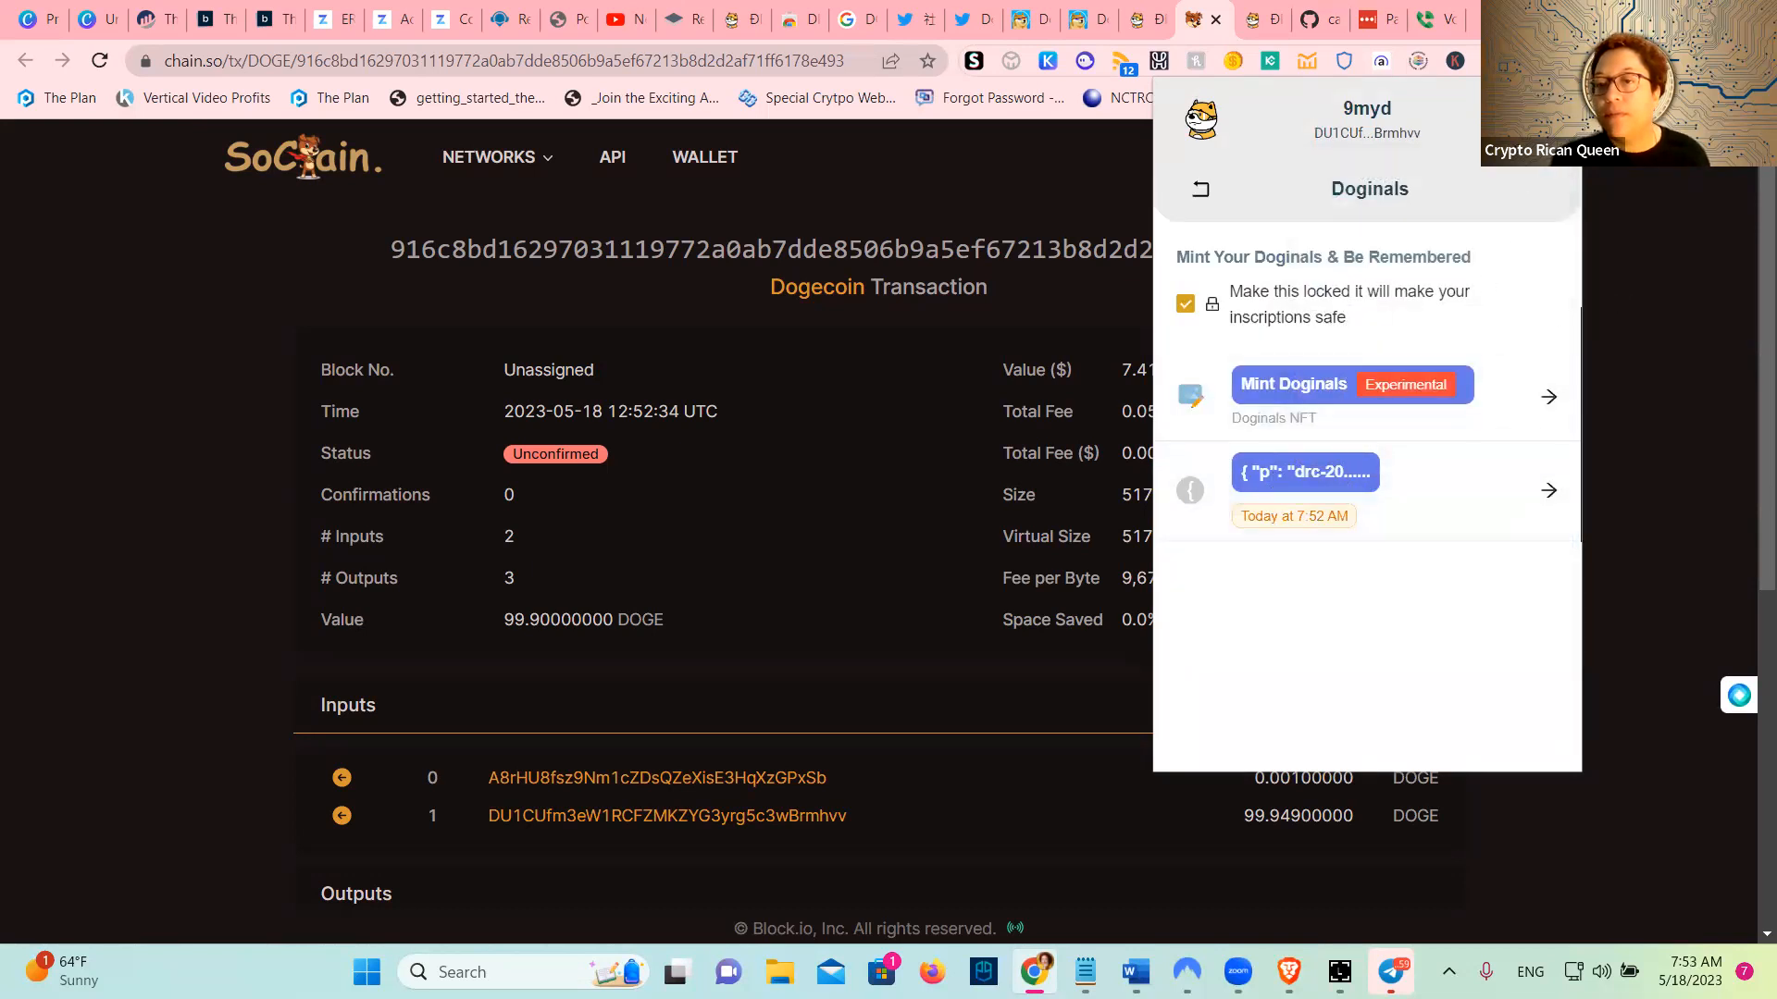
click(1366, 119)
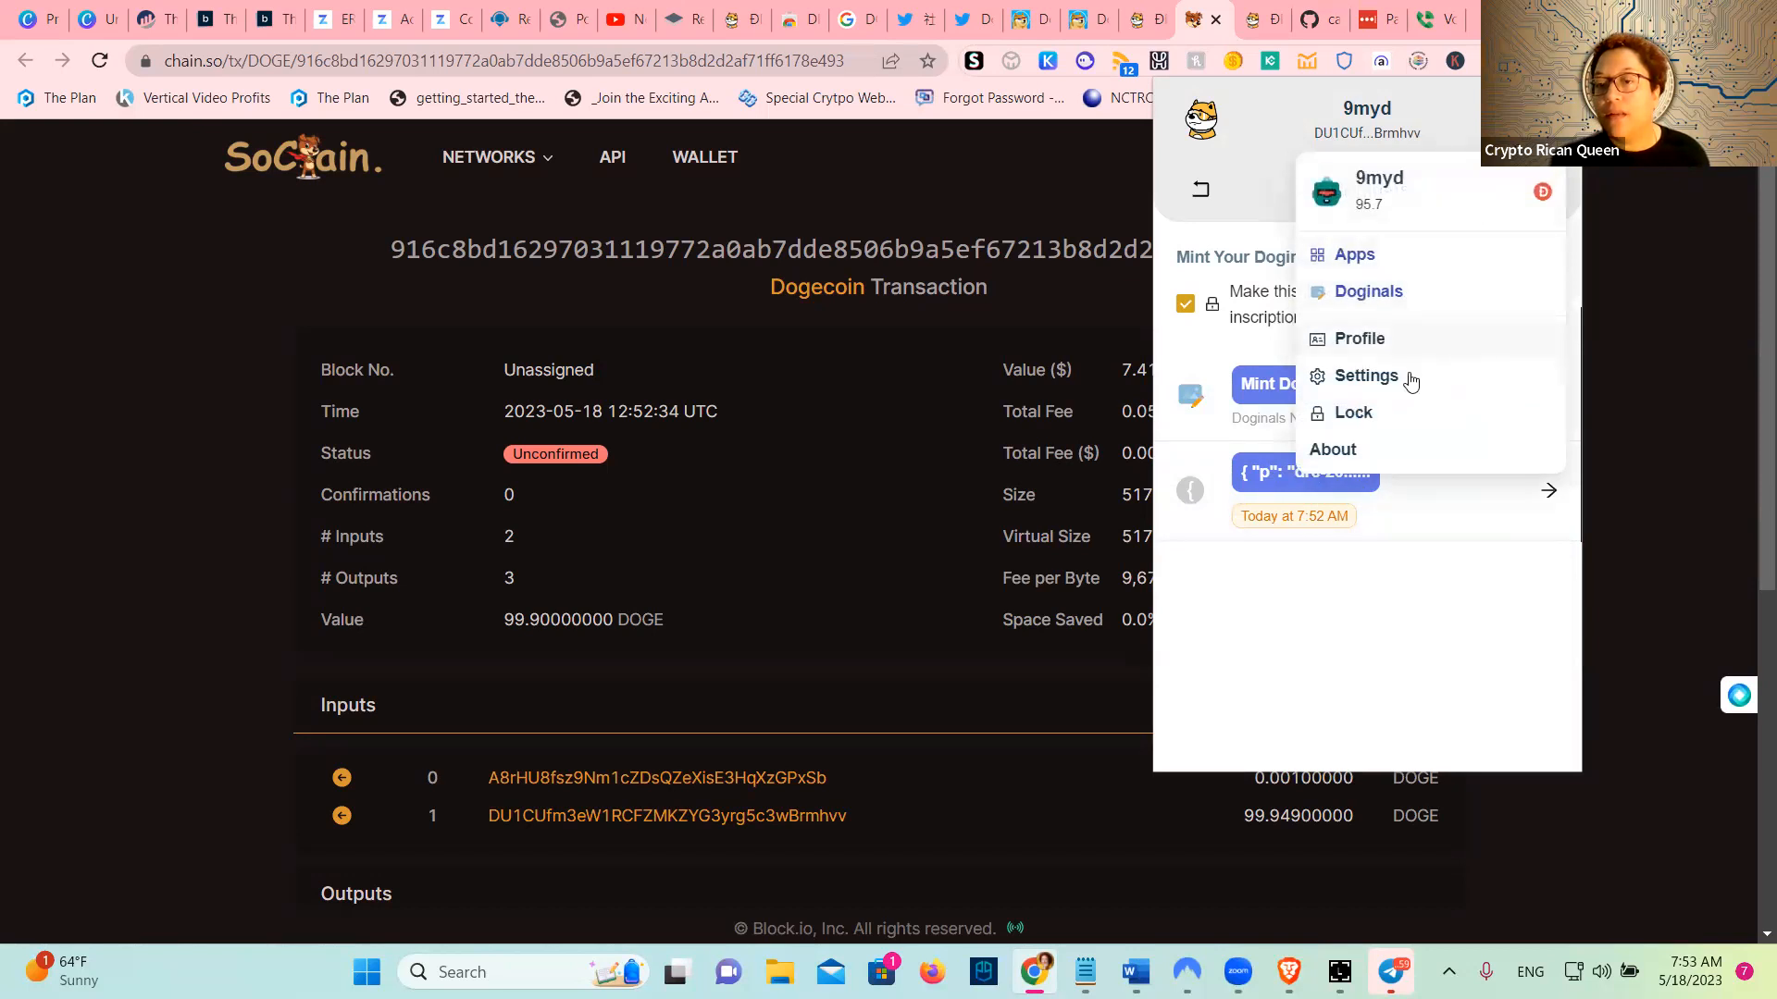
mouse_move(1417, 885)
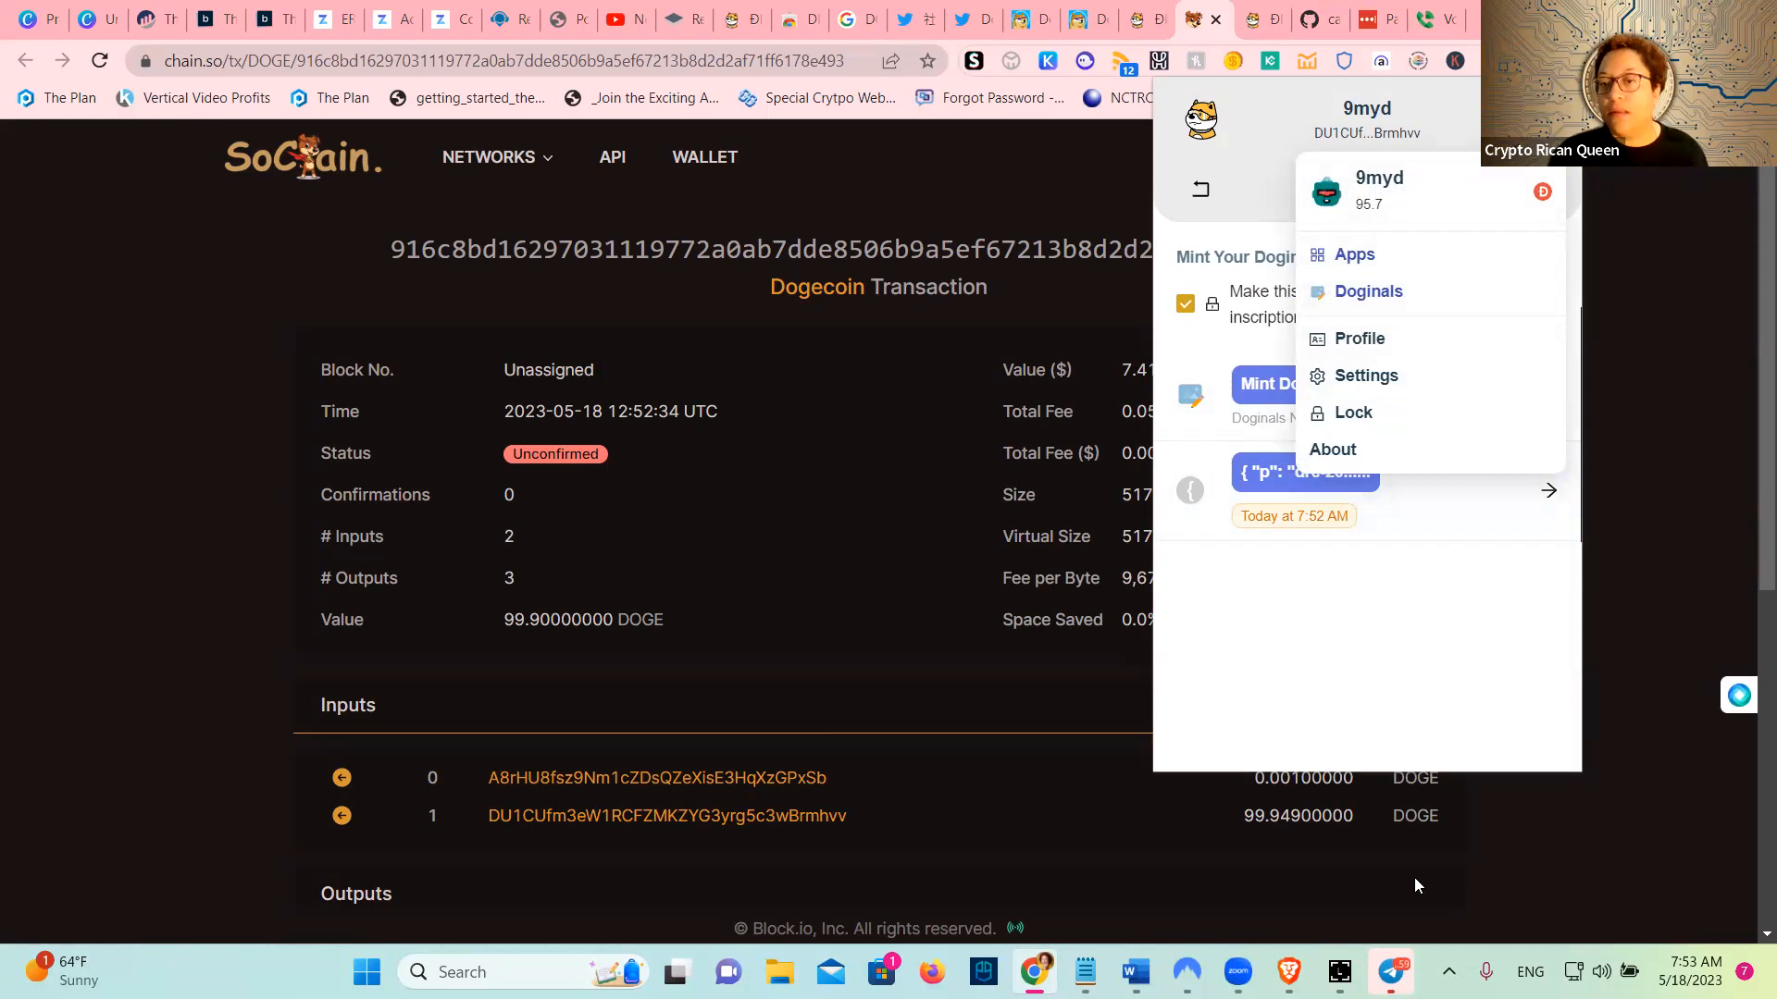
mouse_move(1420, 375)
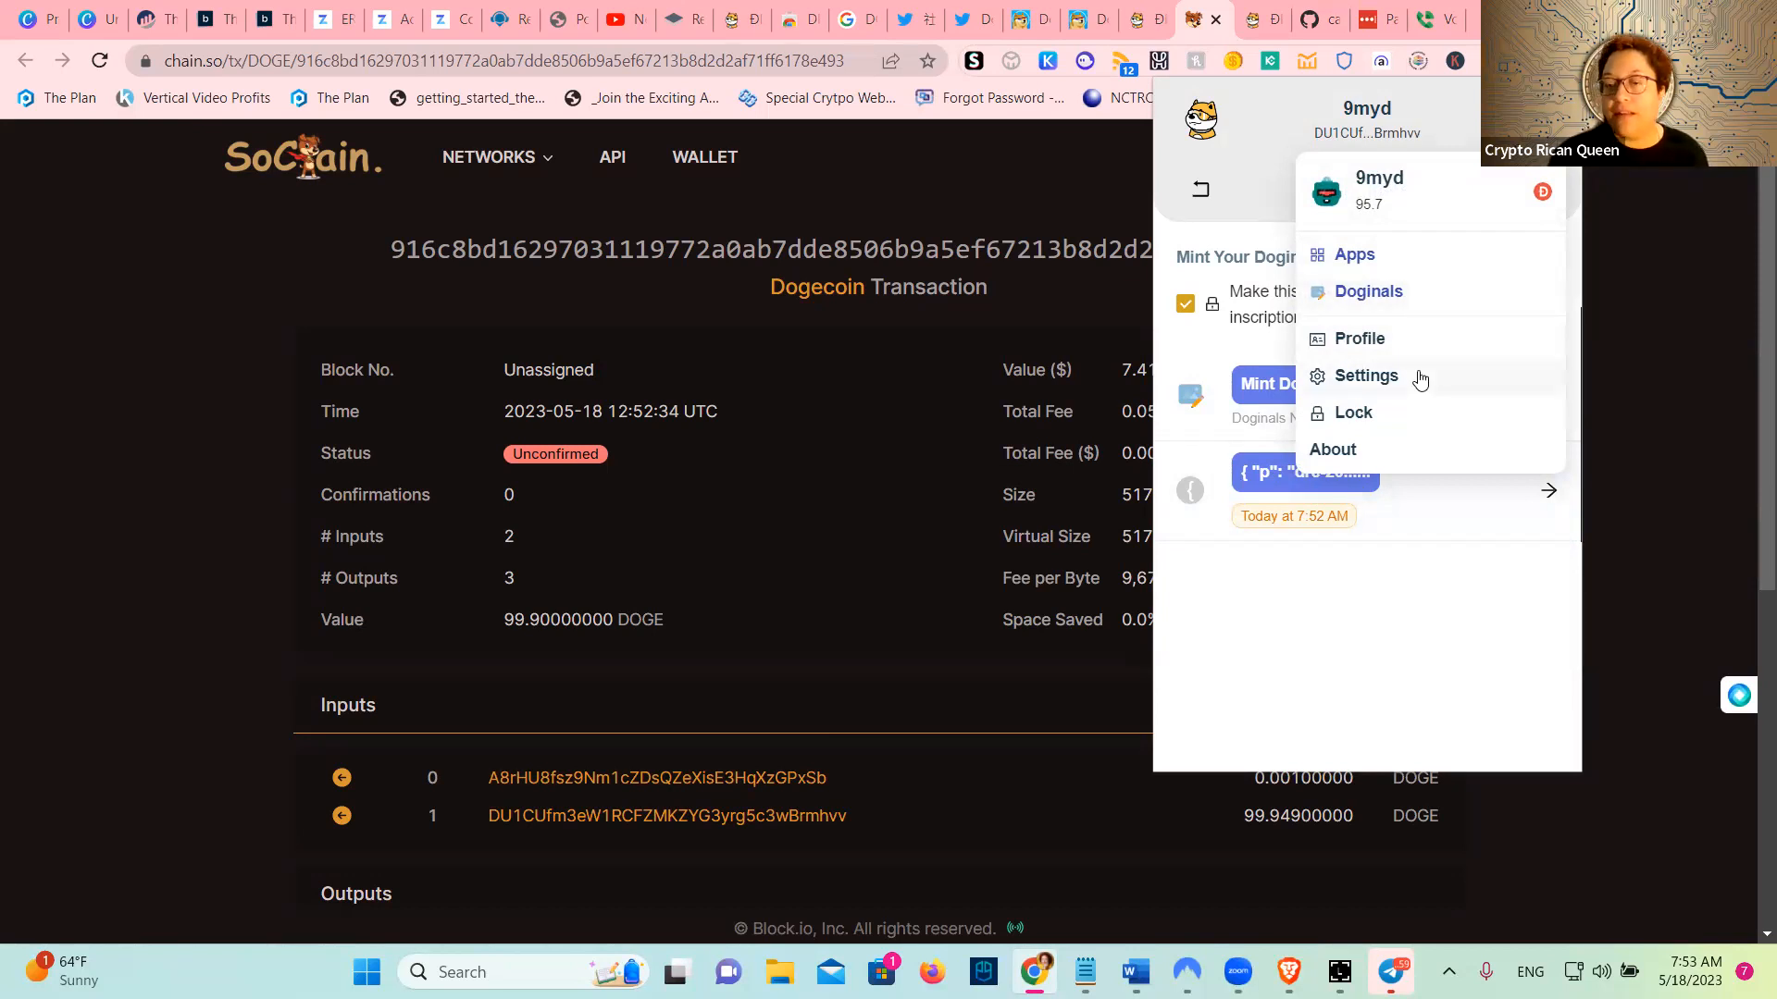
click(1366, 375)
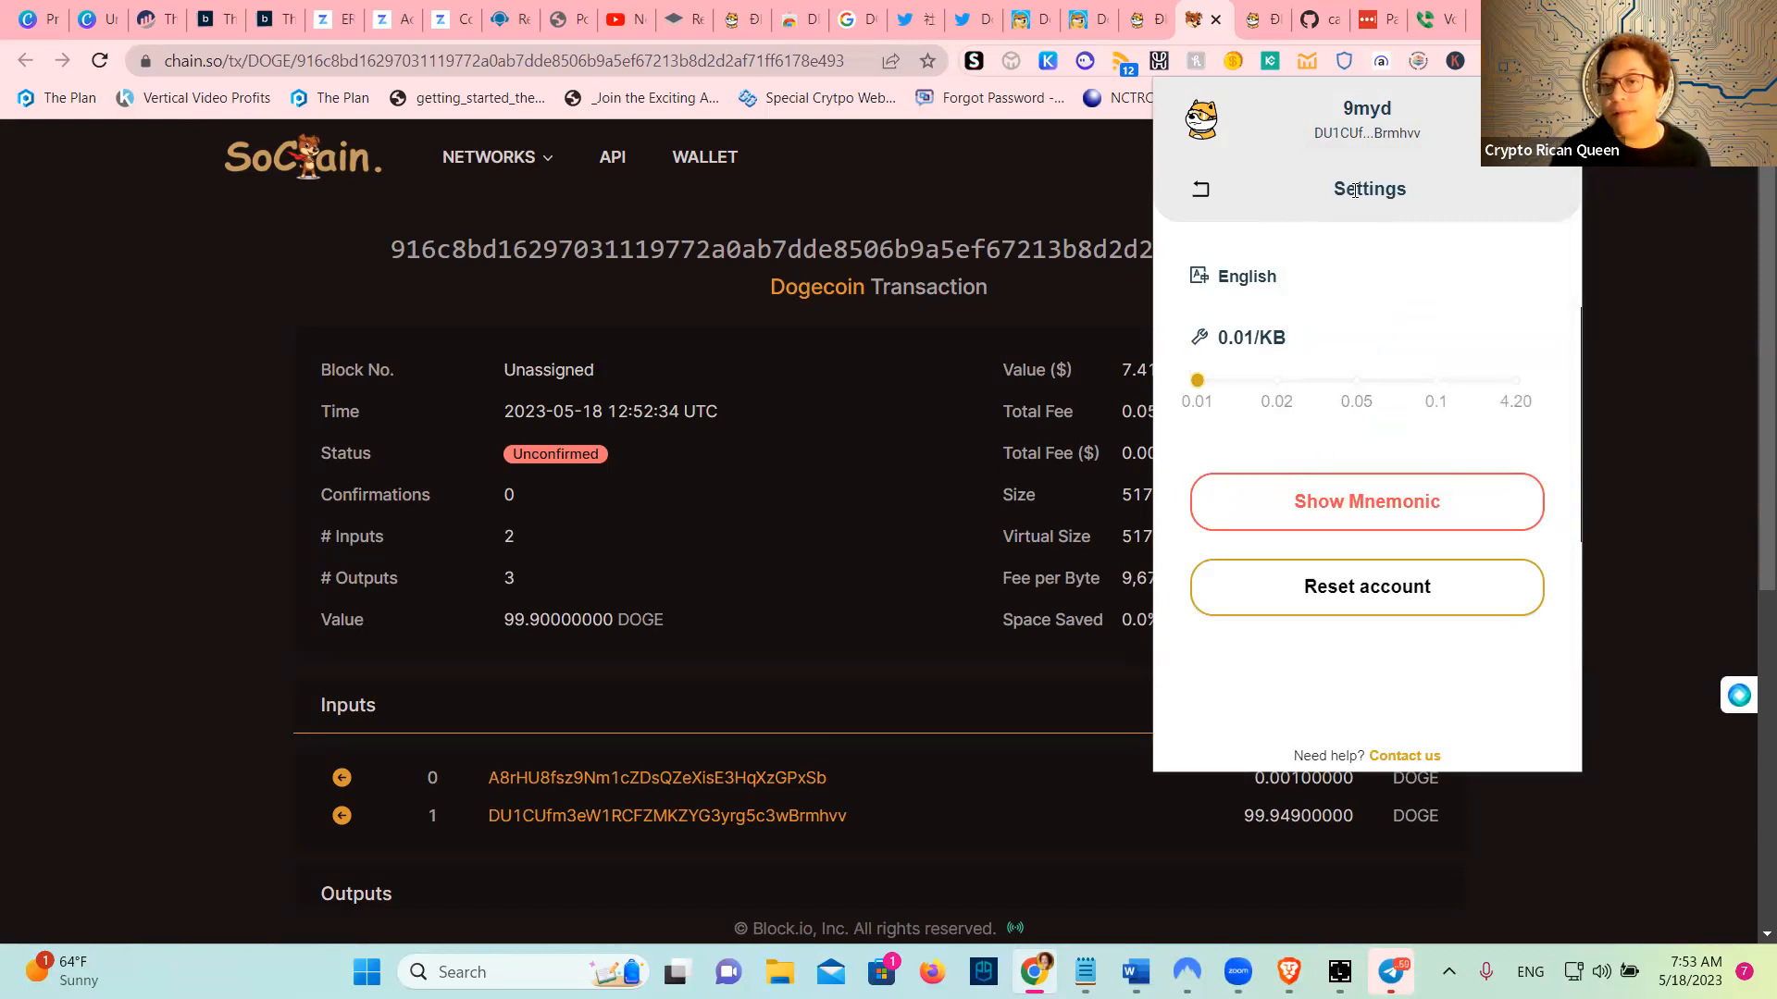
click(1197, 189)
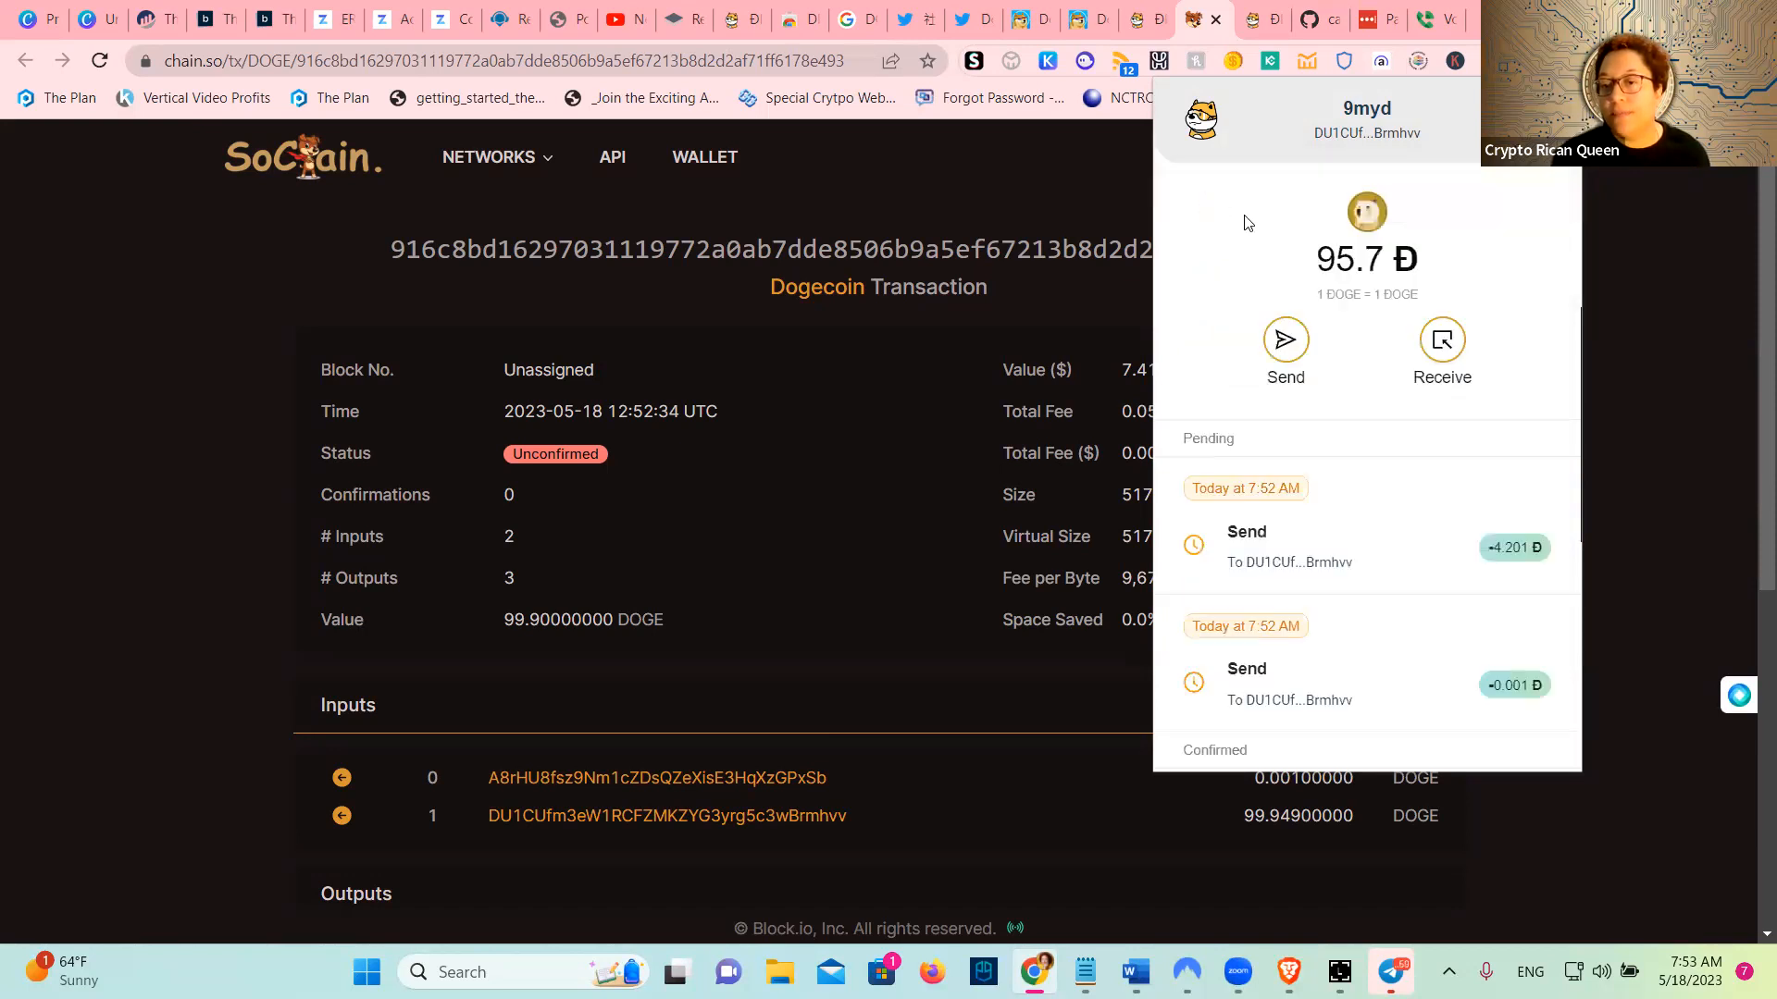
Revisit settings, view the DOGE apps, and move to the drc-20.org page
click(1366, 120)
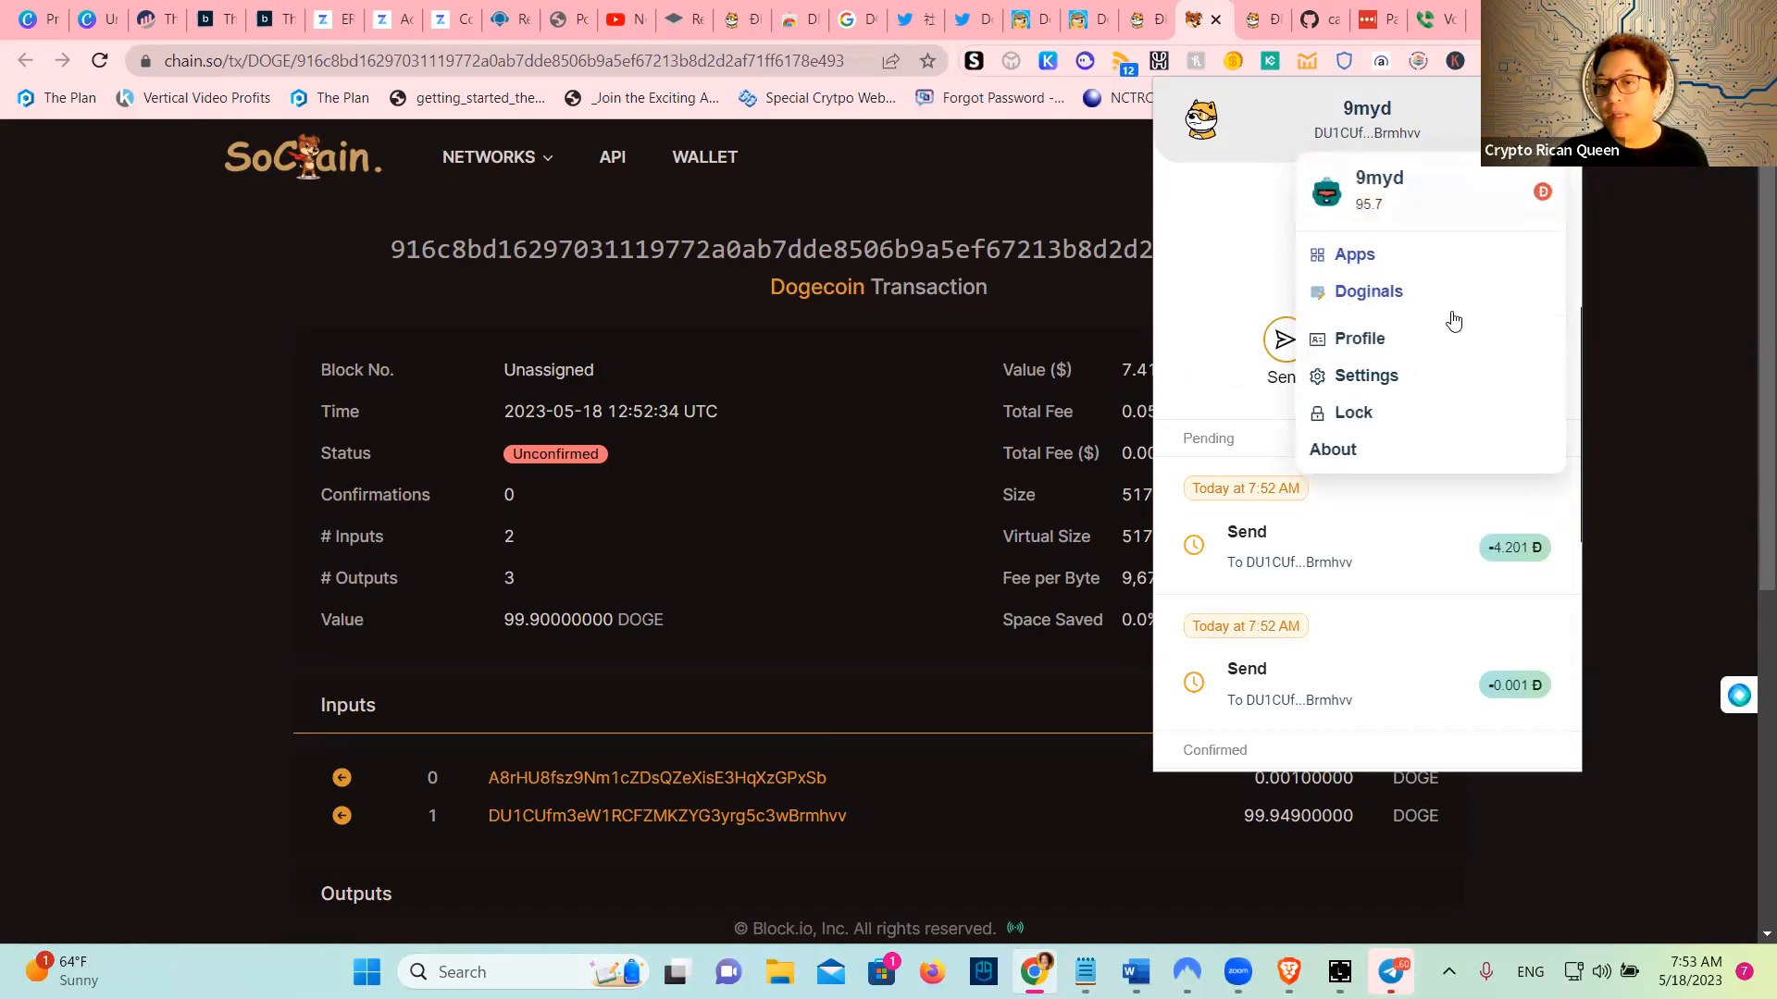
click(1366, 375)
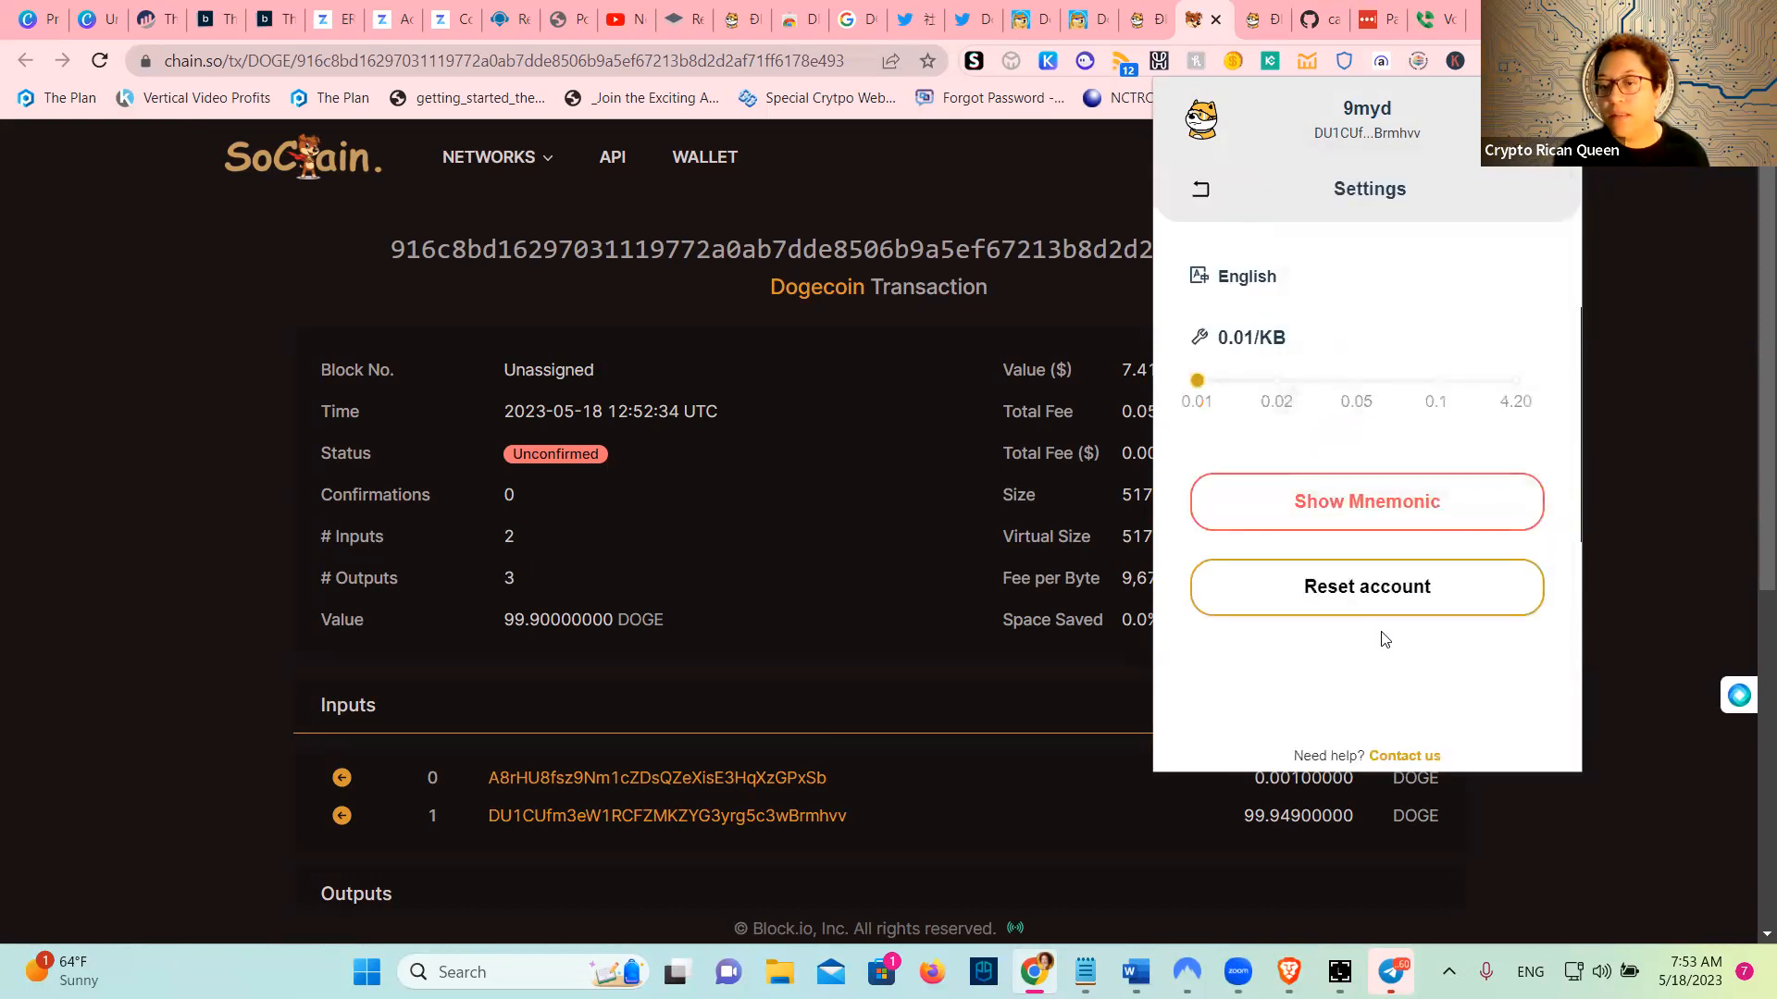
mouse_move(1198, 177)
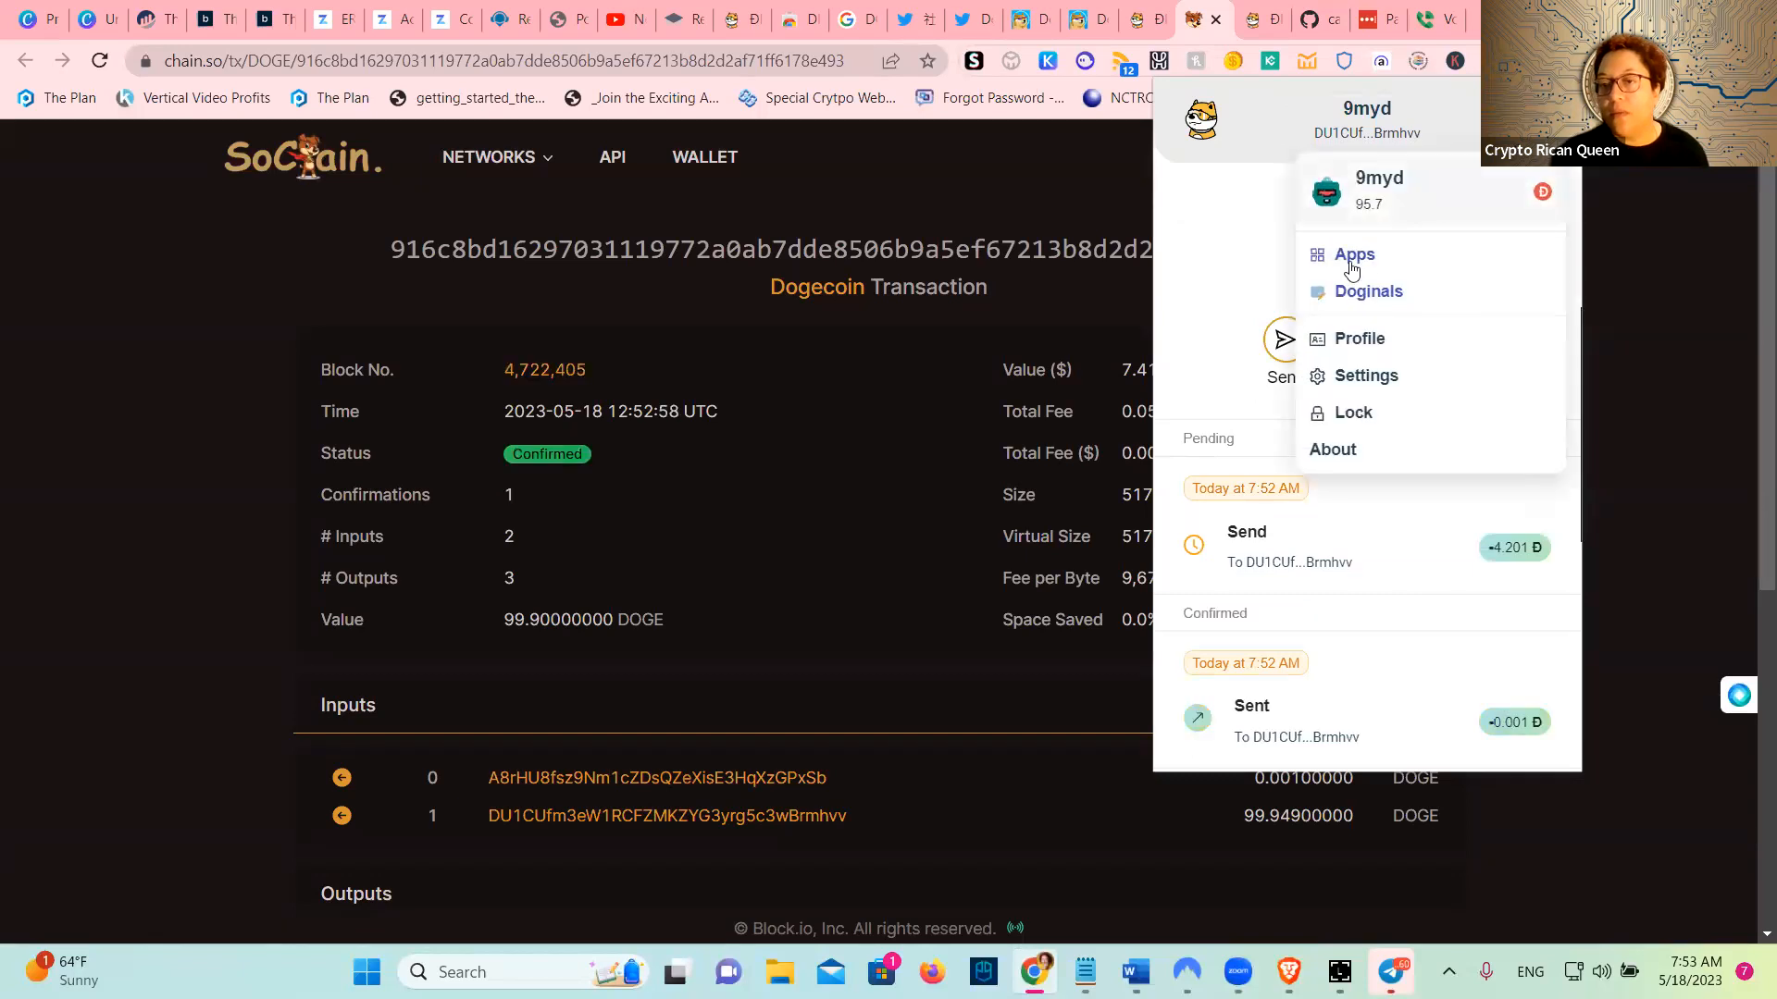
click(1354, 253)
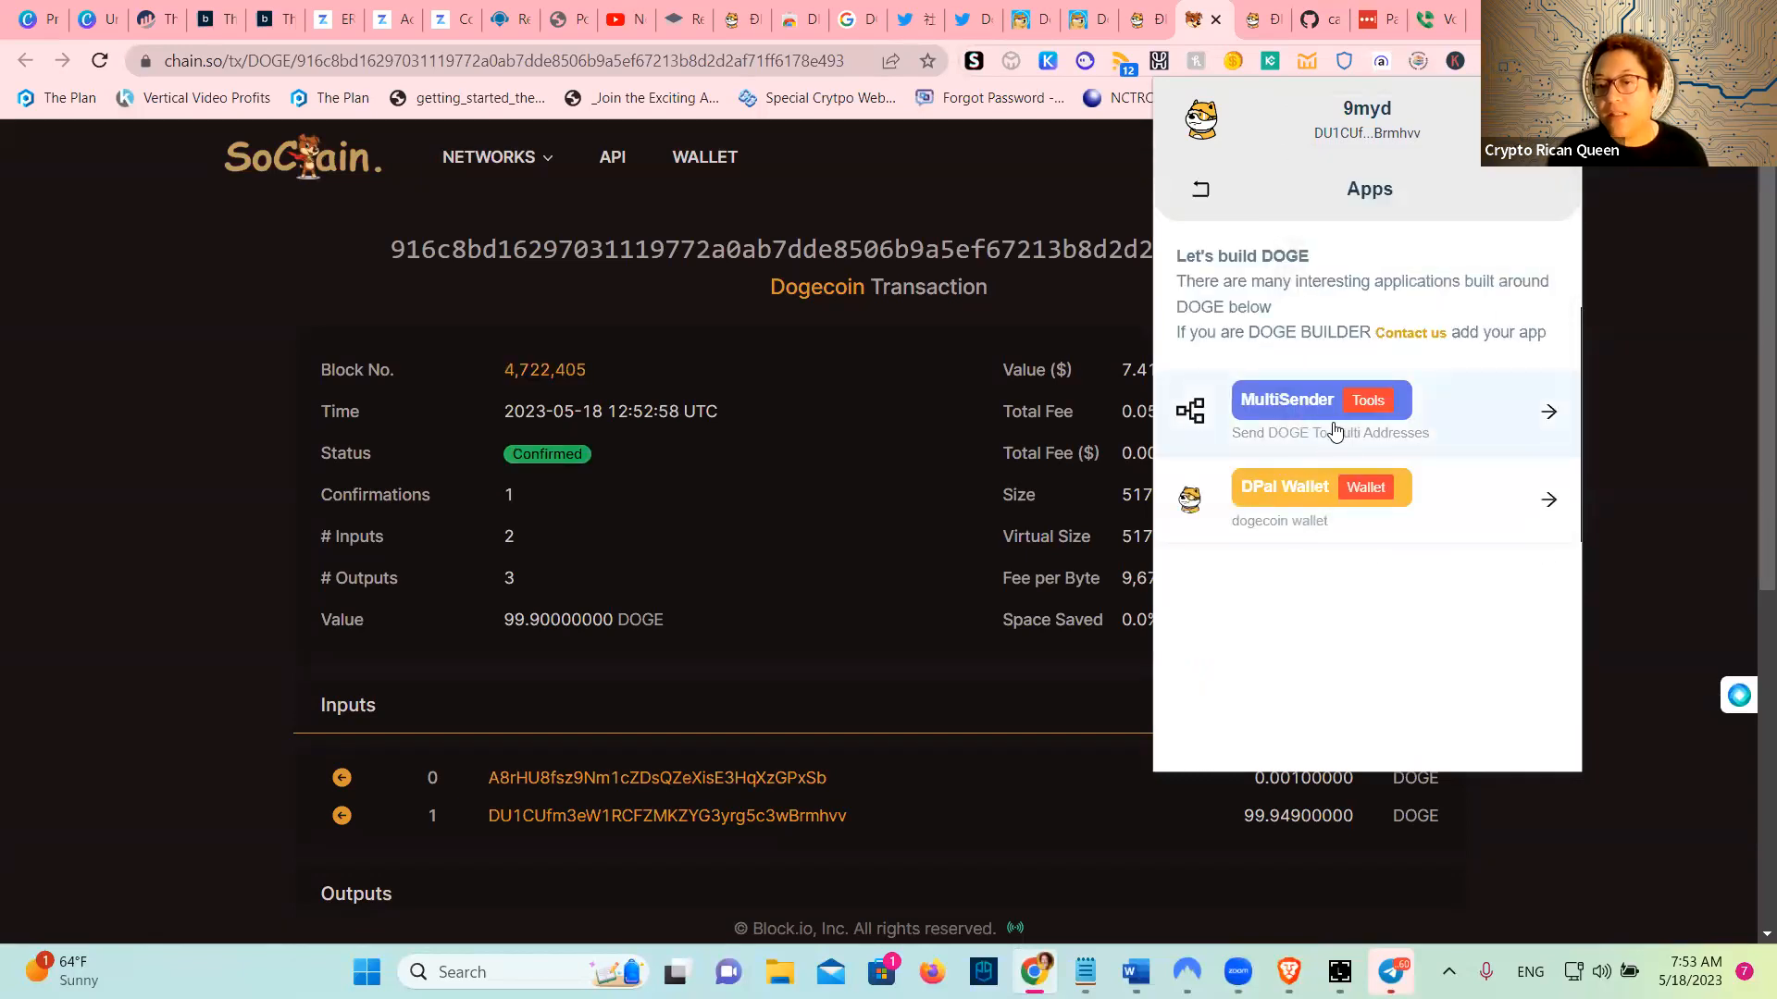
mouse_move(1405, 445)
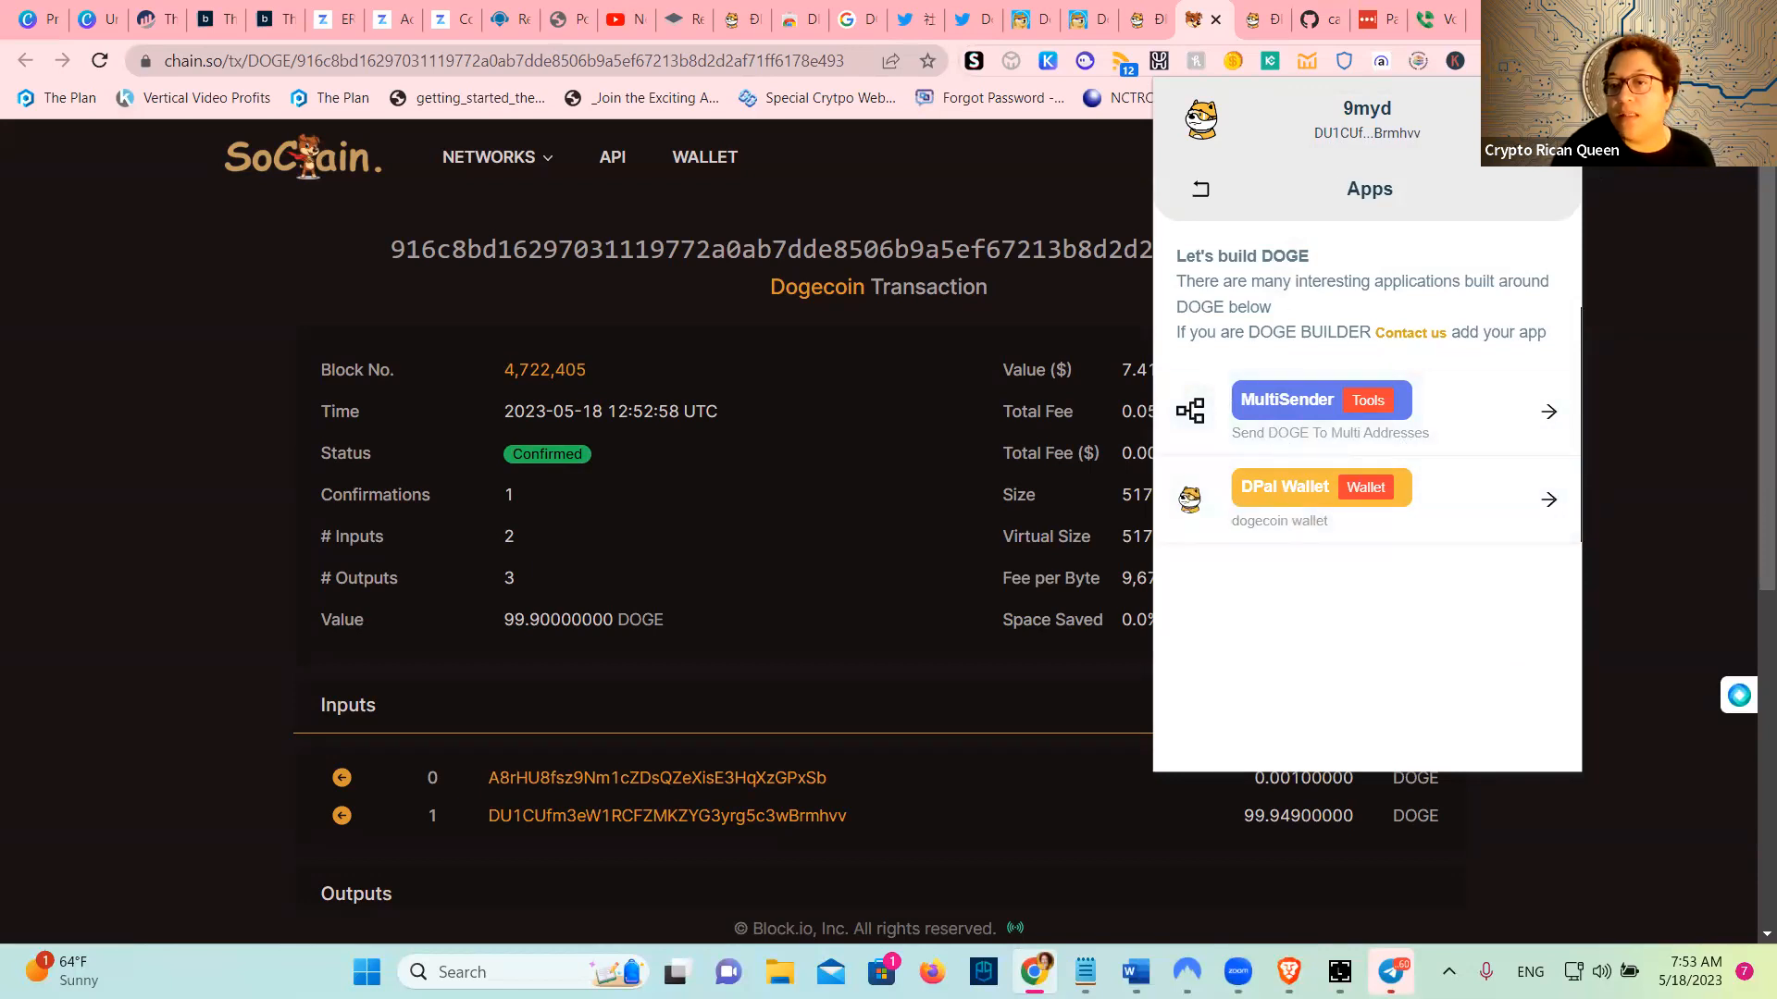
click(1198, 189)
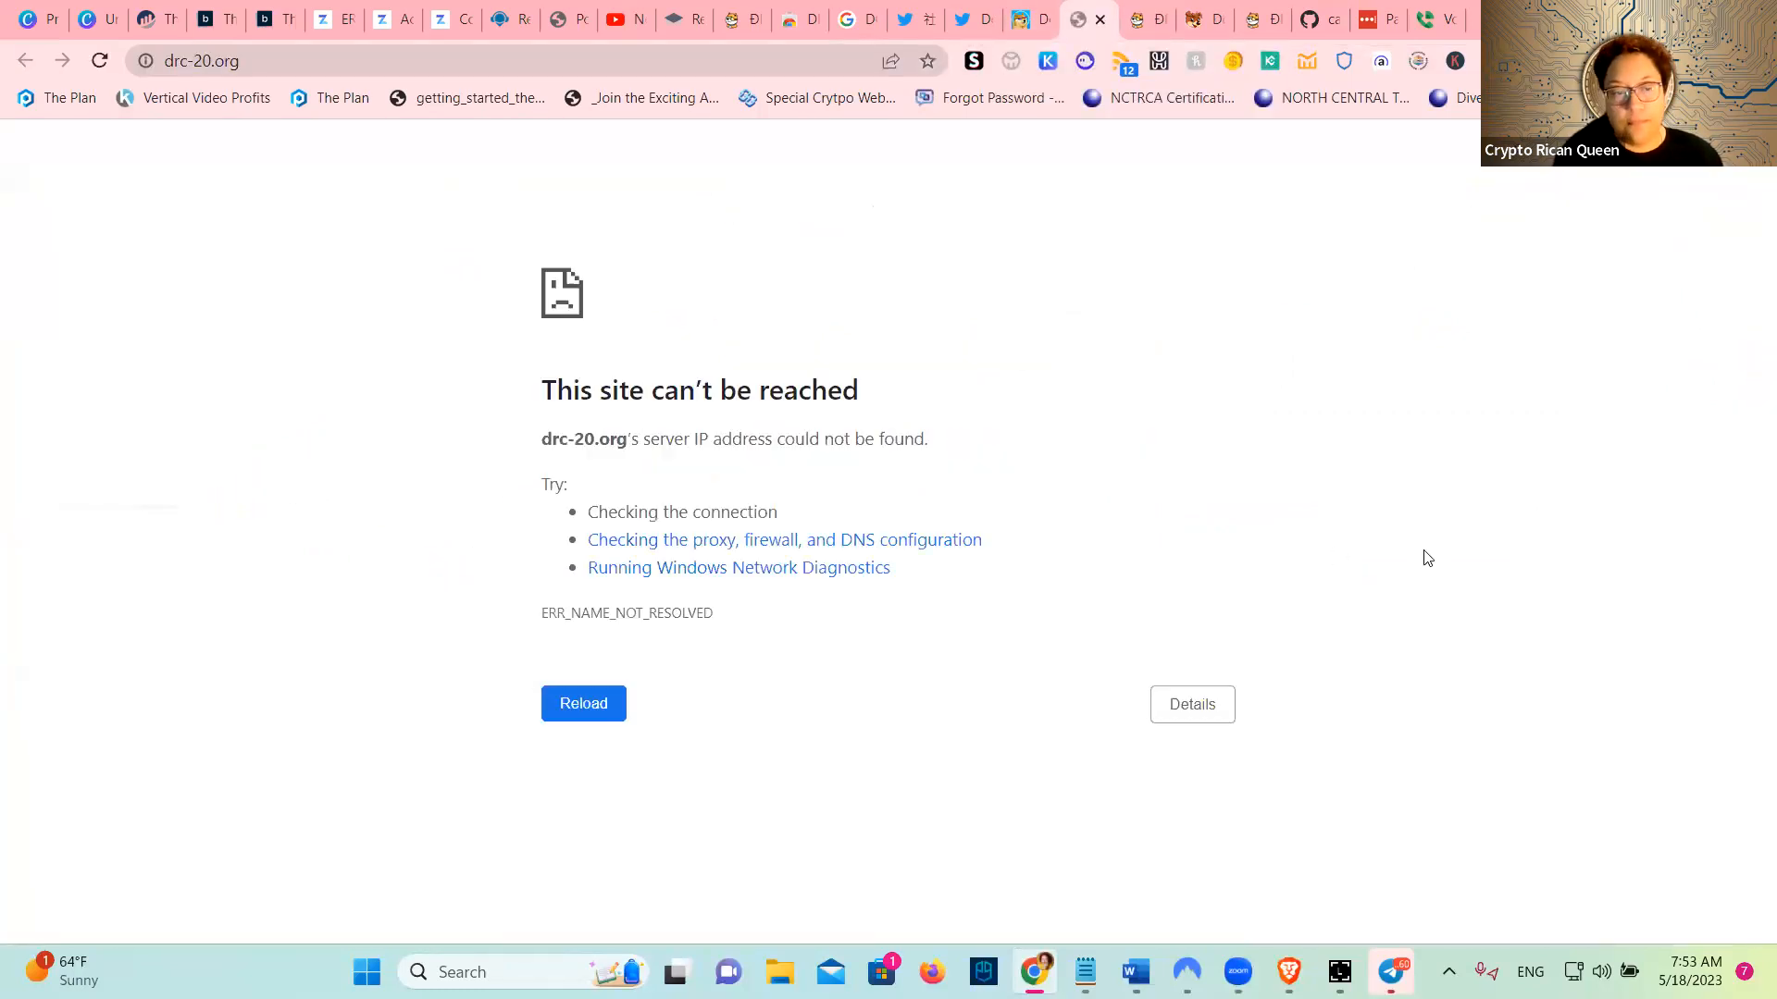
Reload drc-20.org and scroll the Top drc-20 tokens list showing fiwb at 1.23%
click(1186, 971)
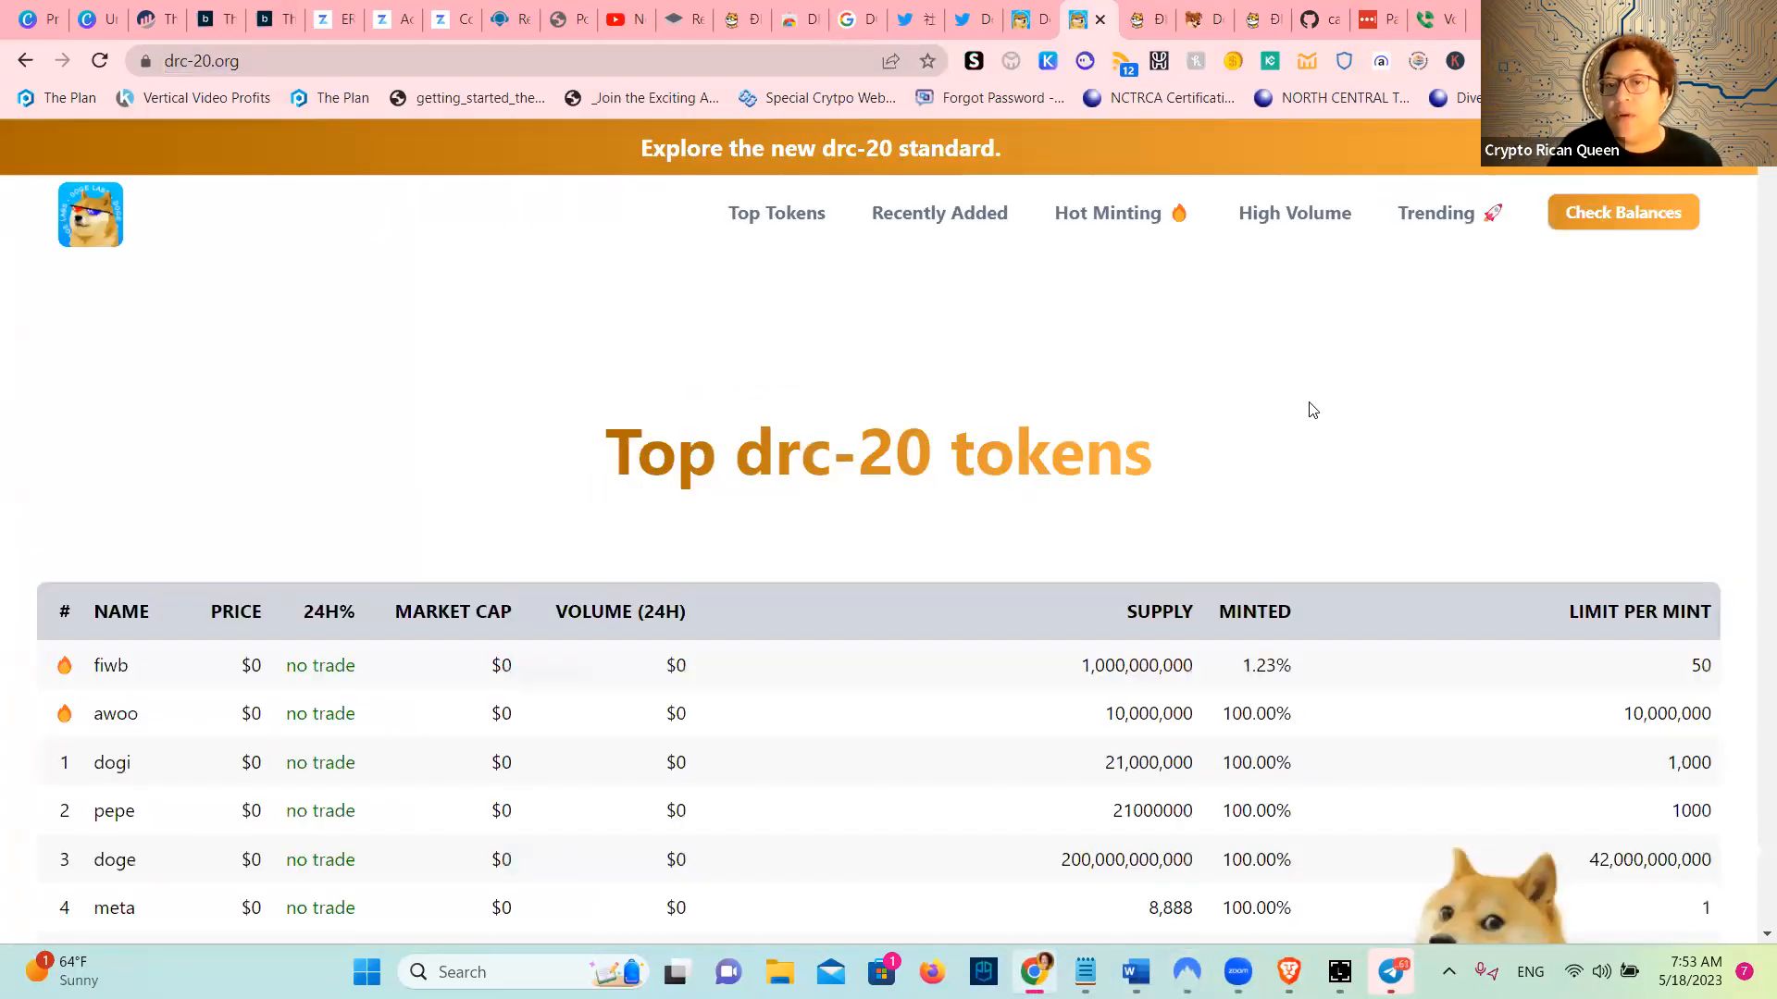
scroll(down, 3)
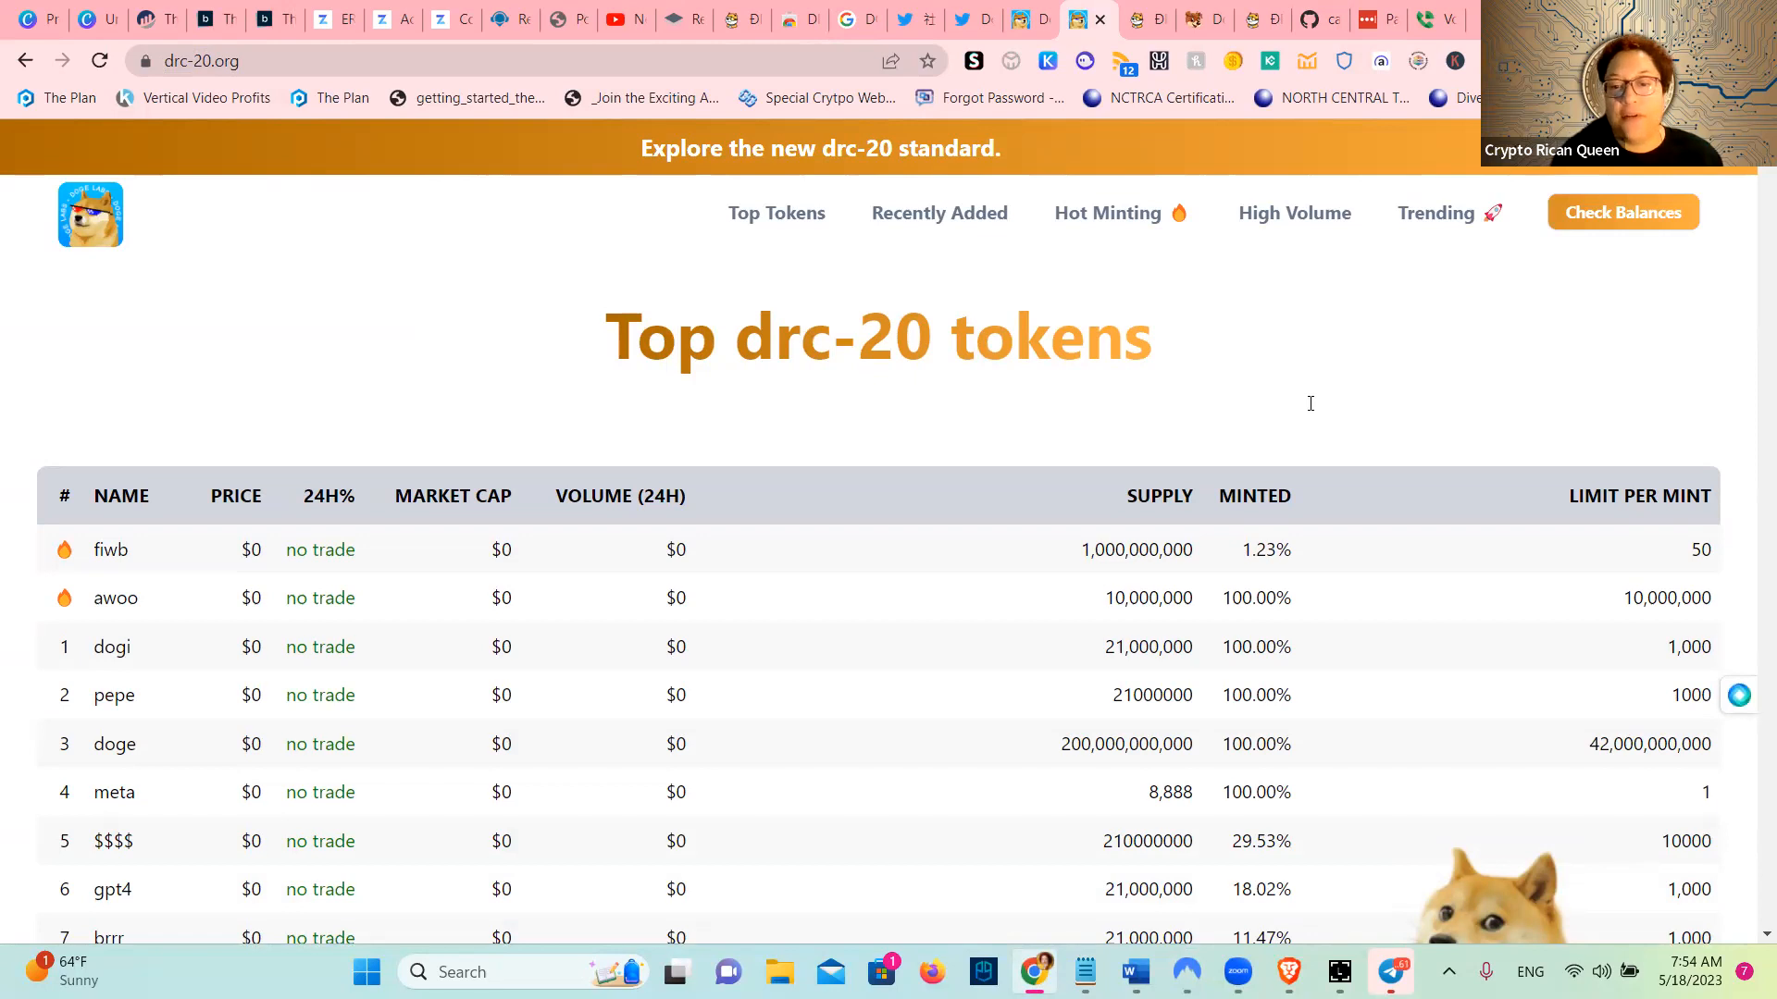
mouse_move(1221, 604)
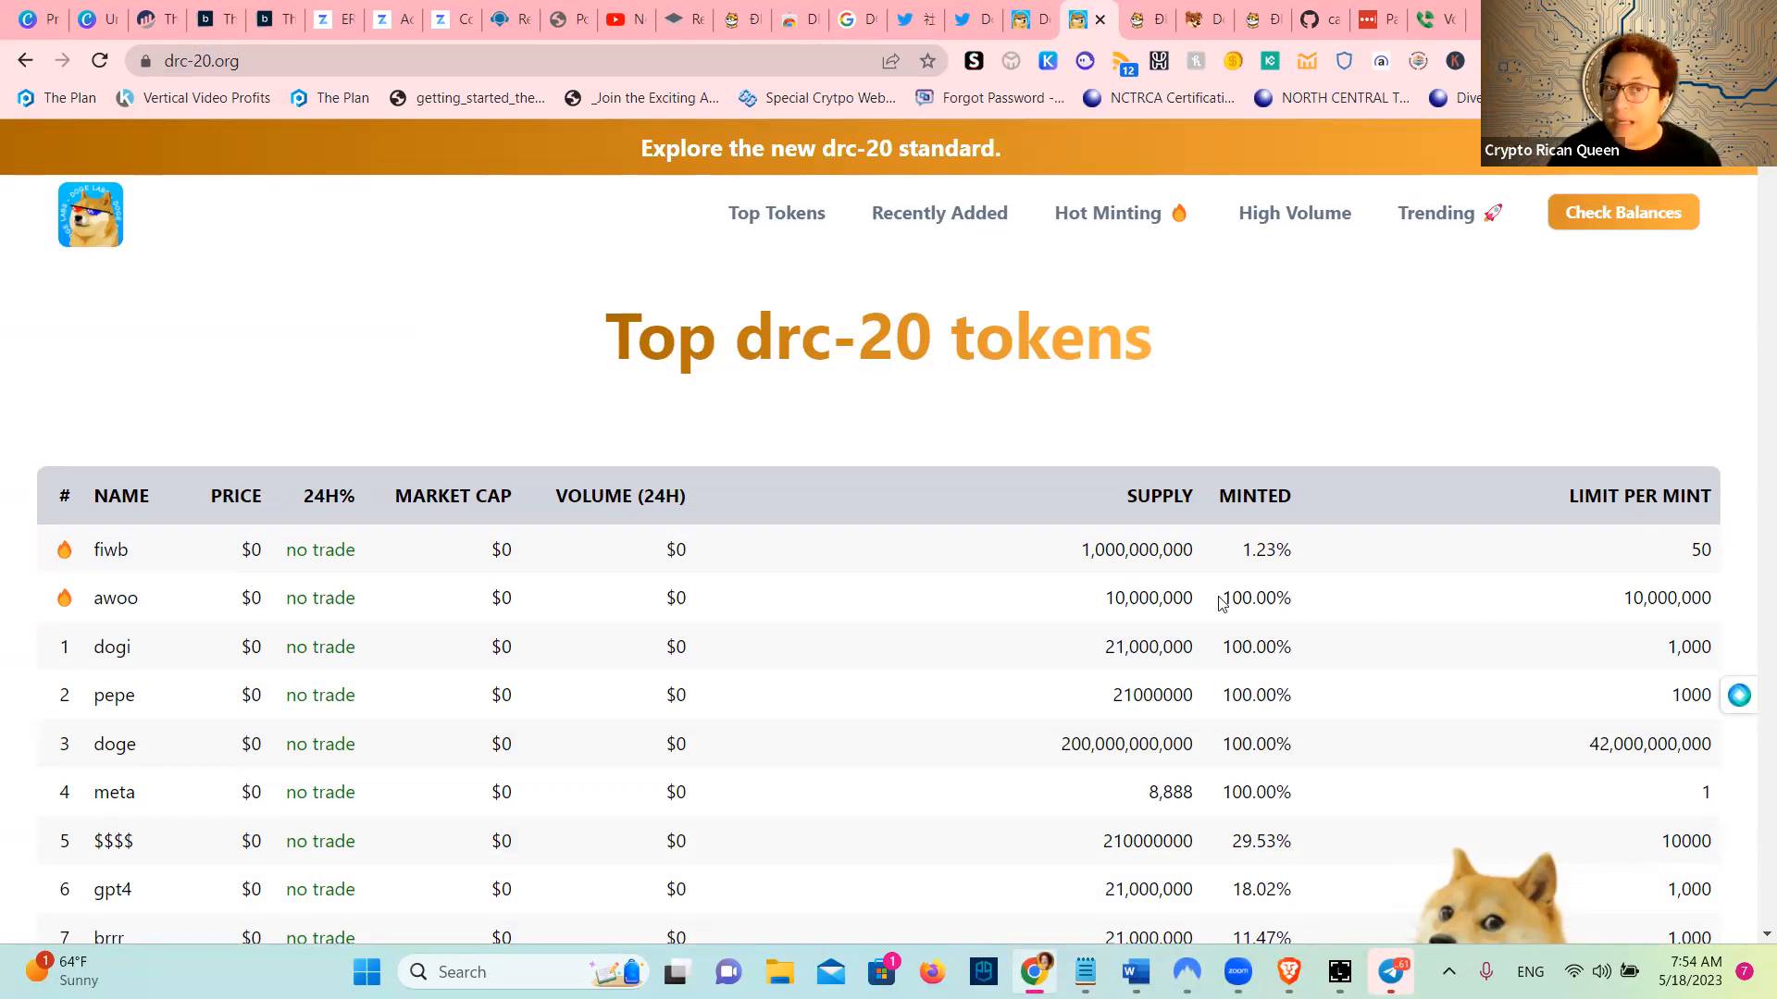
mouse_move(1008, 782)
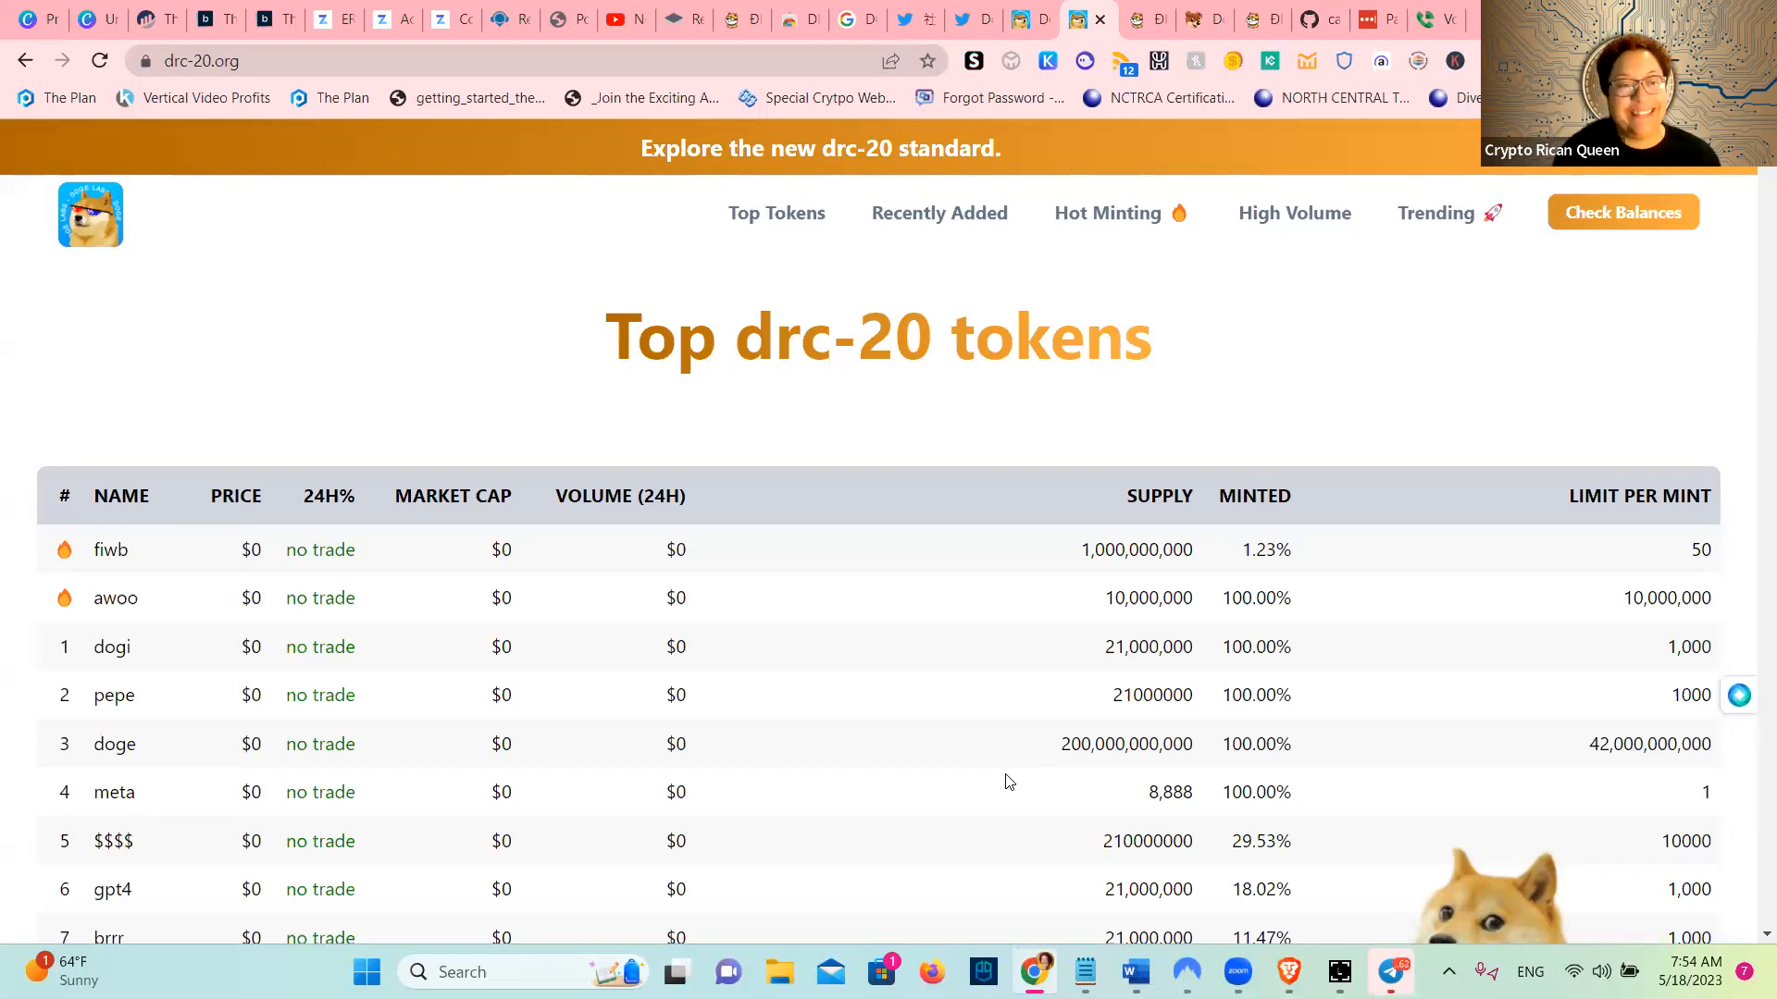
mouse_move(947, 534)
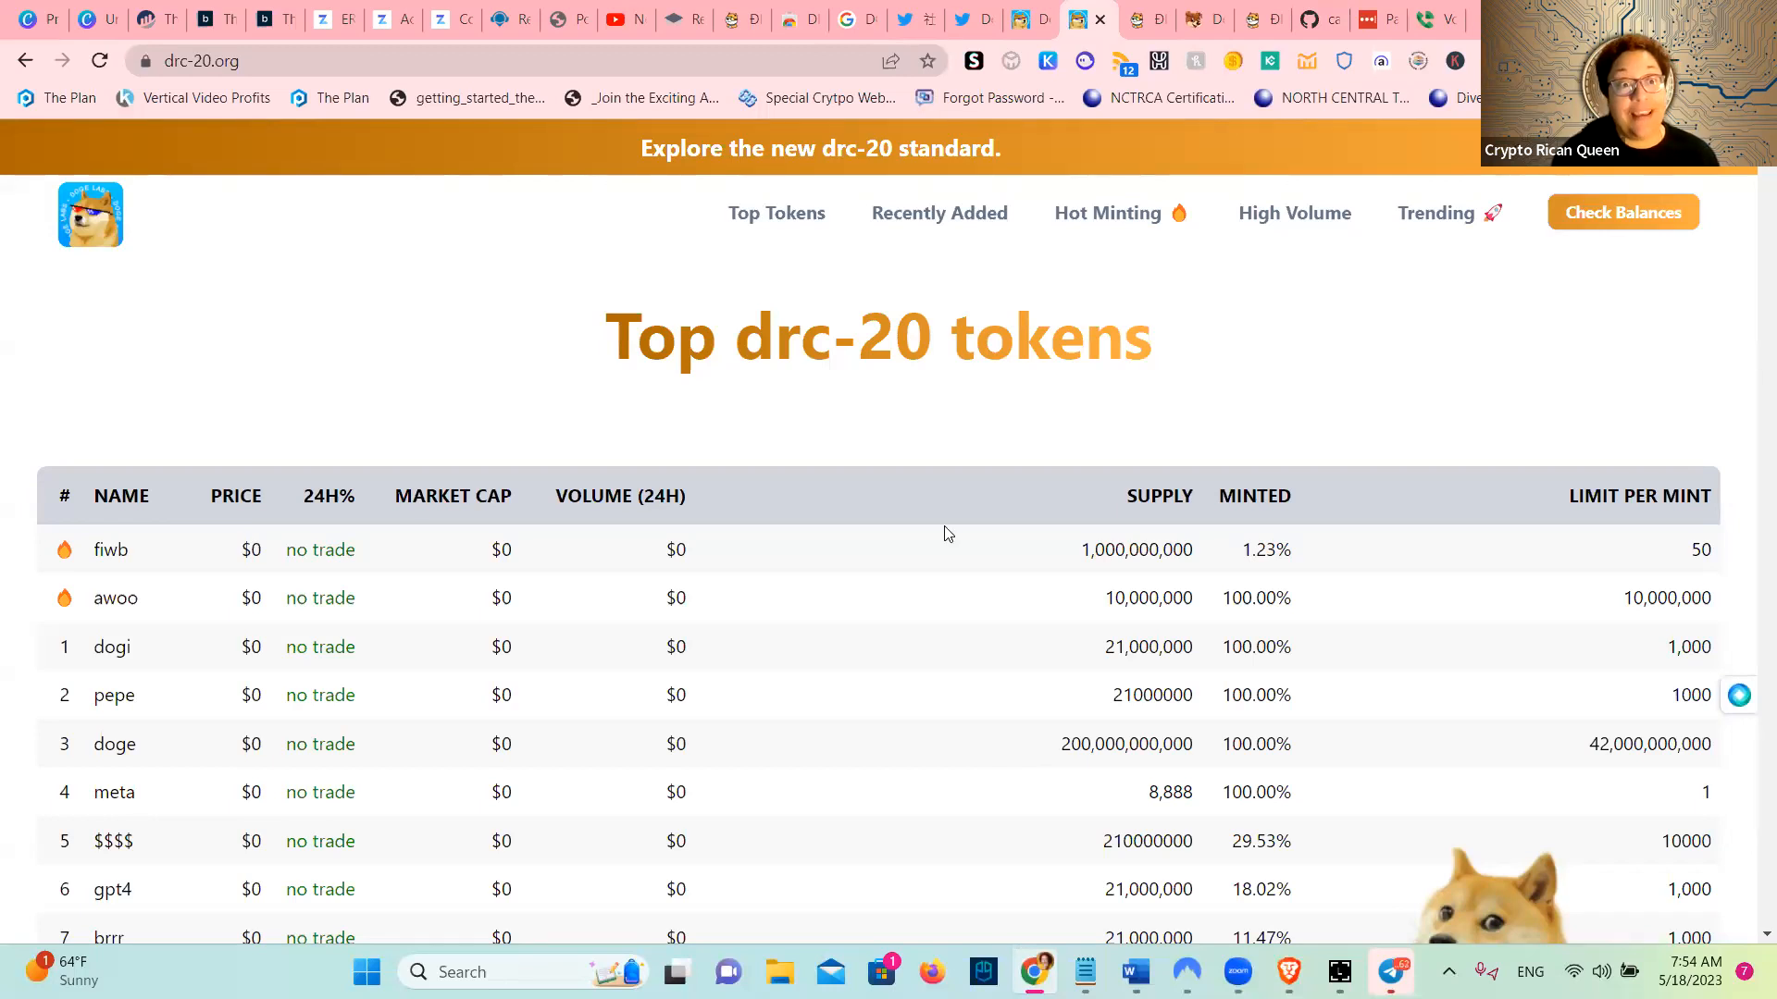